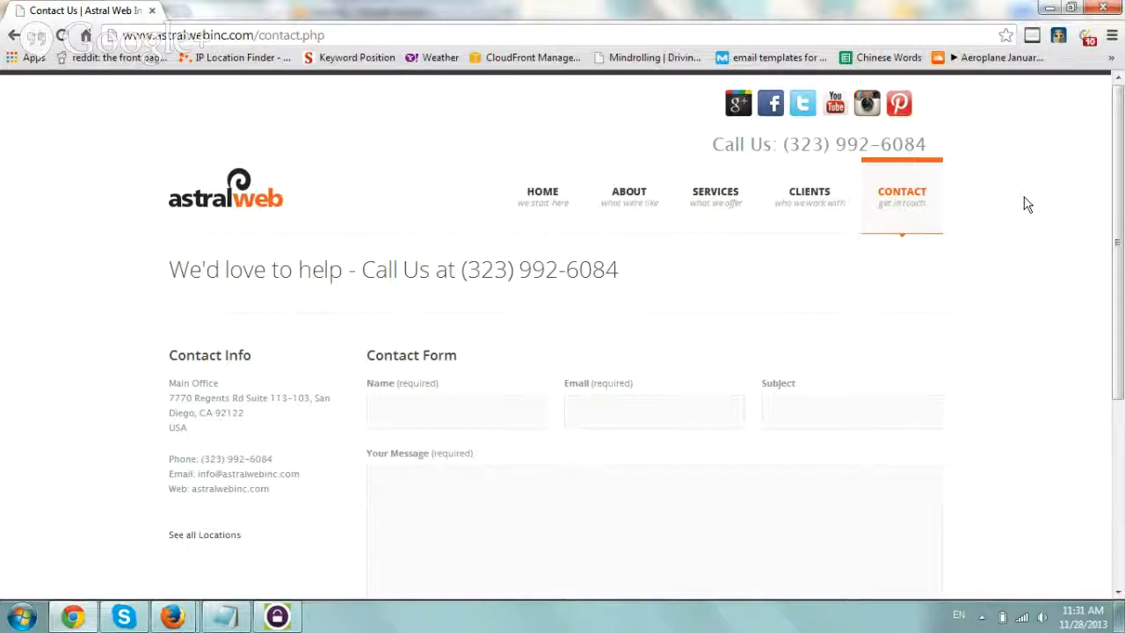
- Open contact.php from the astralwebinc.com server in Notepad++ through WS_FTP
scroll("down", 3)
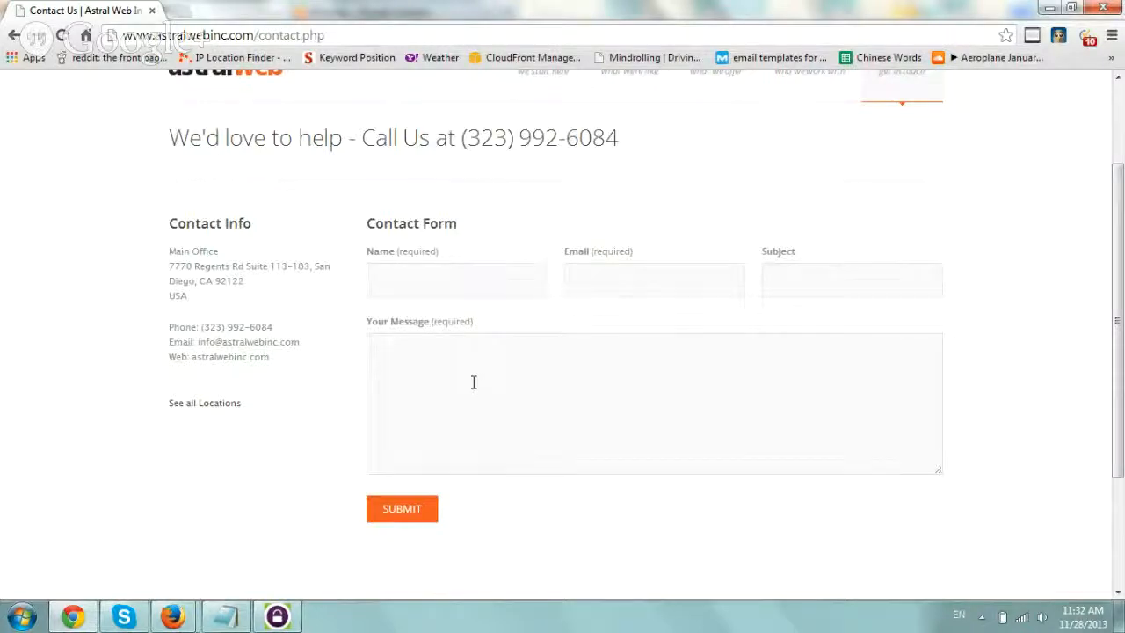
mouse_move(501, 511)
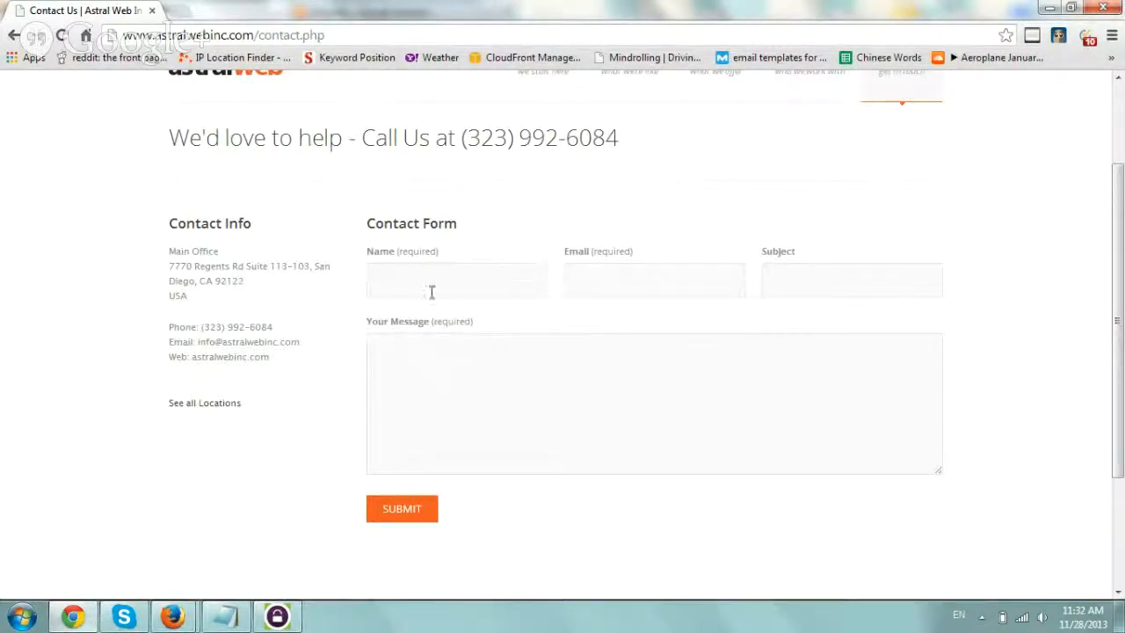
mouse_move(693, 286)
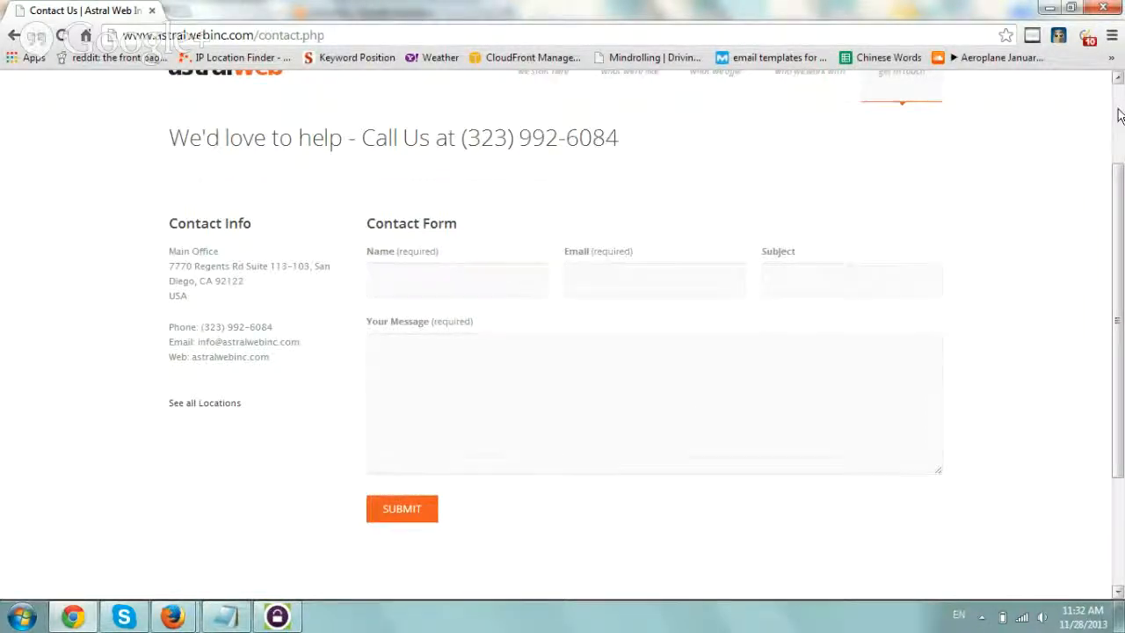
scroll("down", 3)
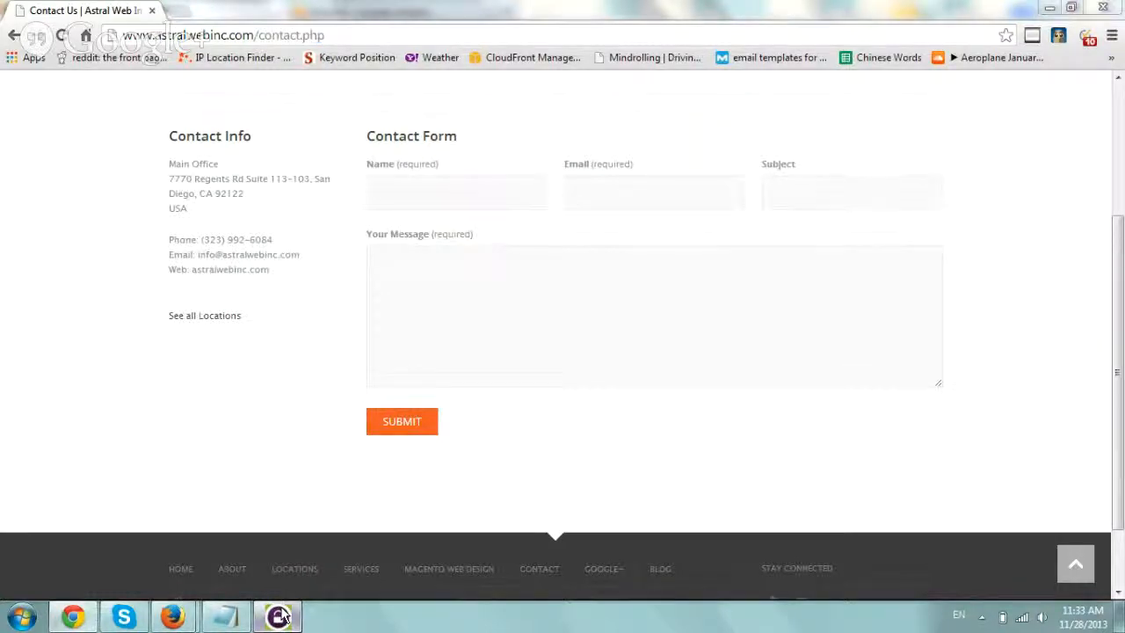
left_click(277, 615)
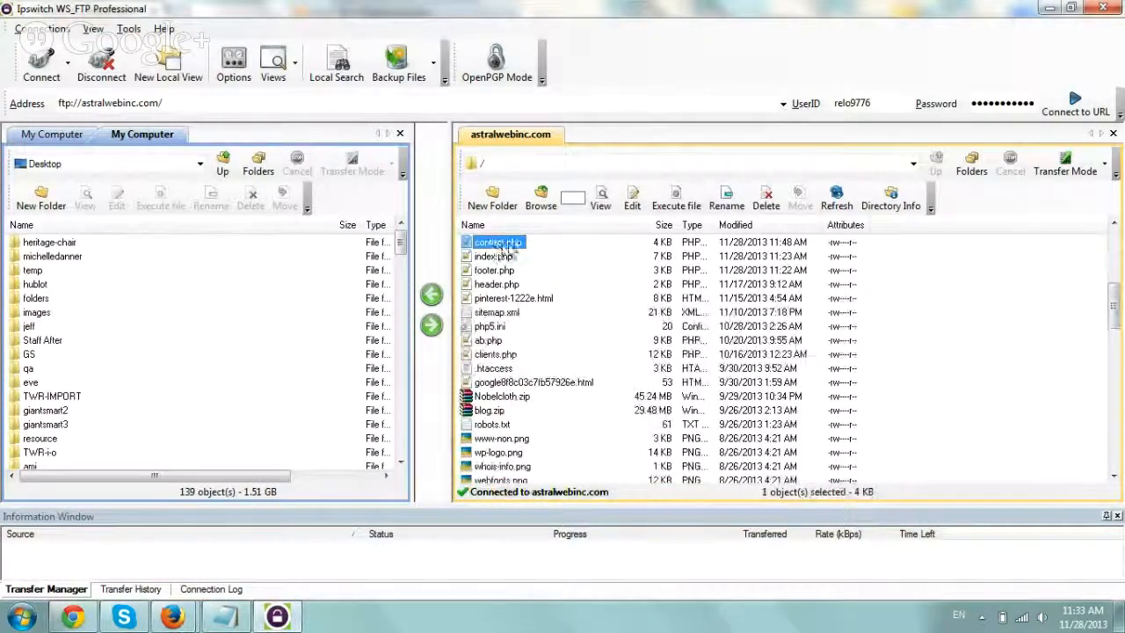
left_click(601, 197)
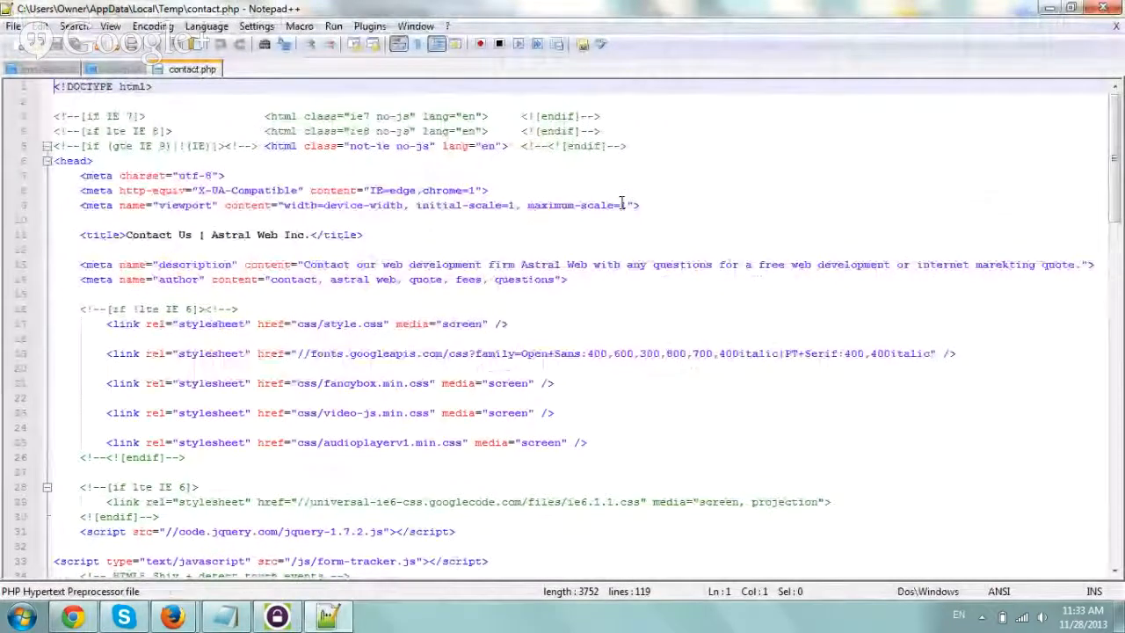
left_click(396, 383)
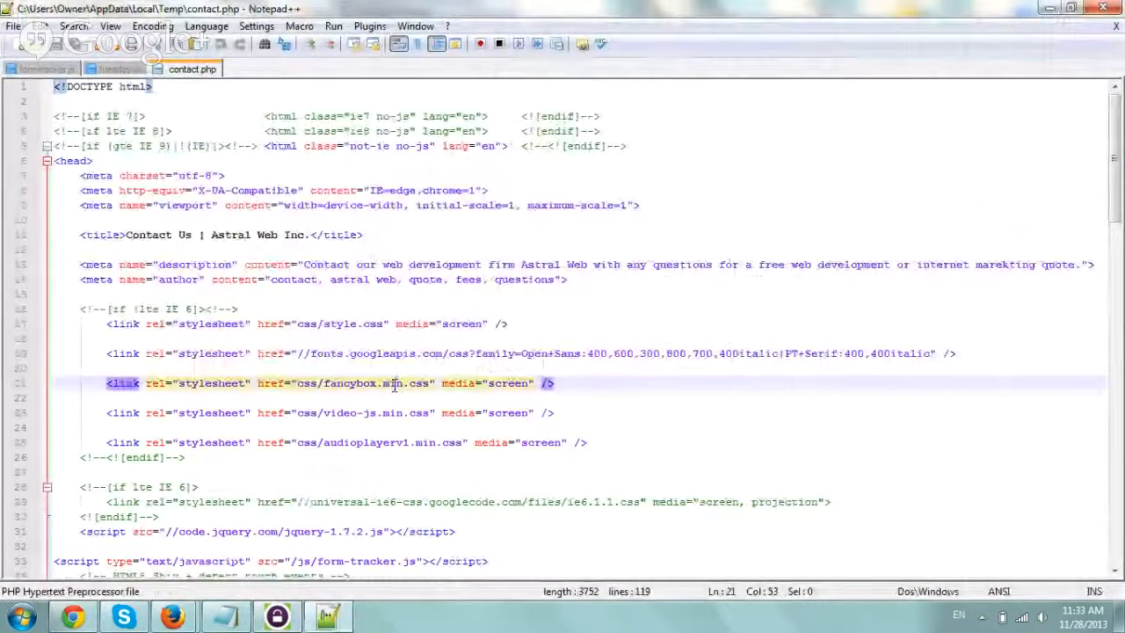
scroll("down", 3)
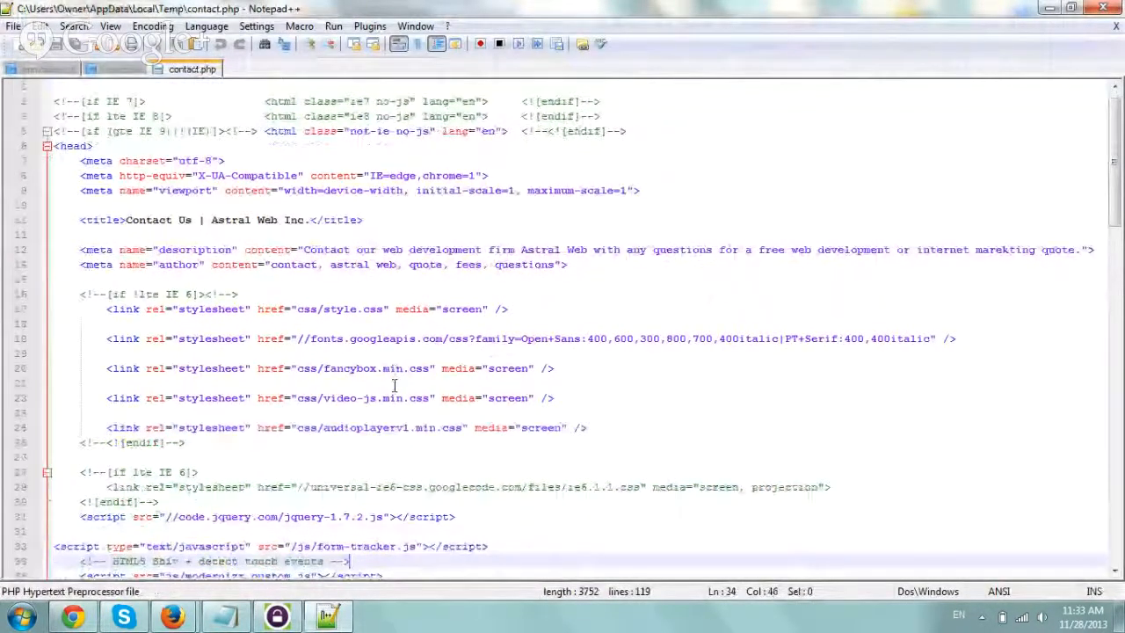
scroll("down", 3)
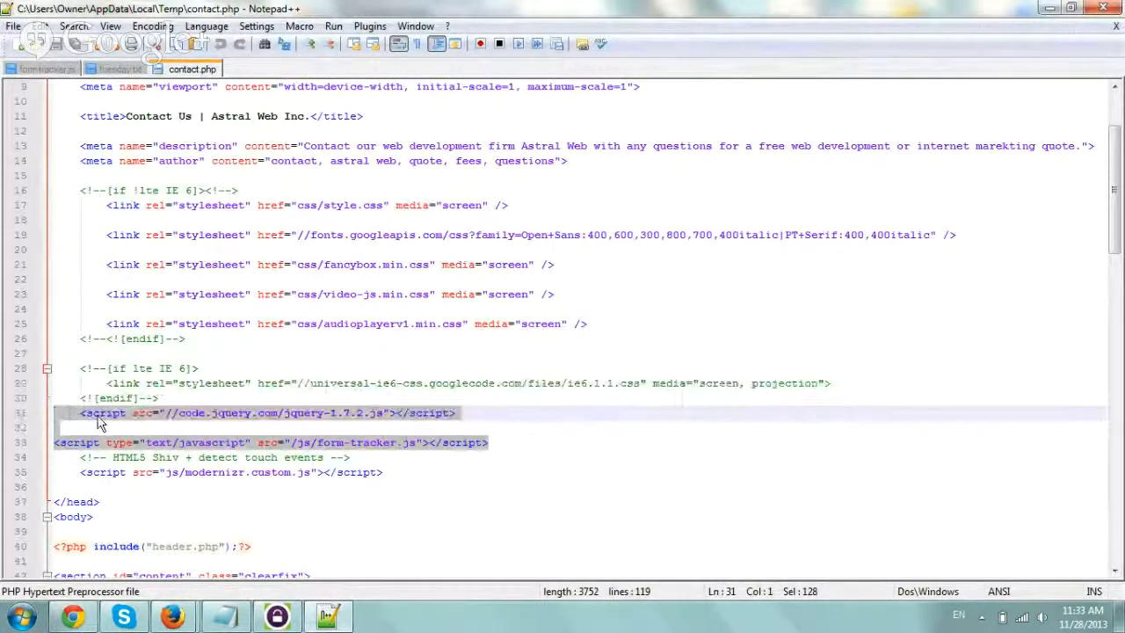
mouse_move(218, 421)
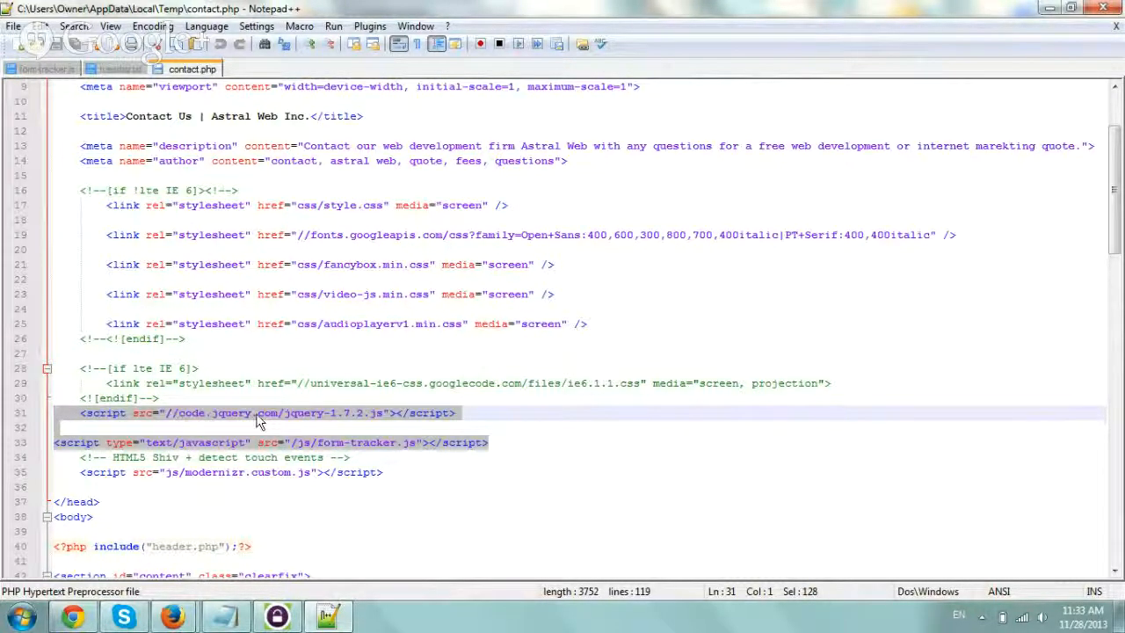
mouse_move(380, 420)
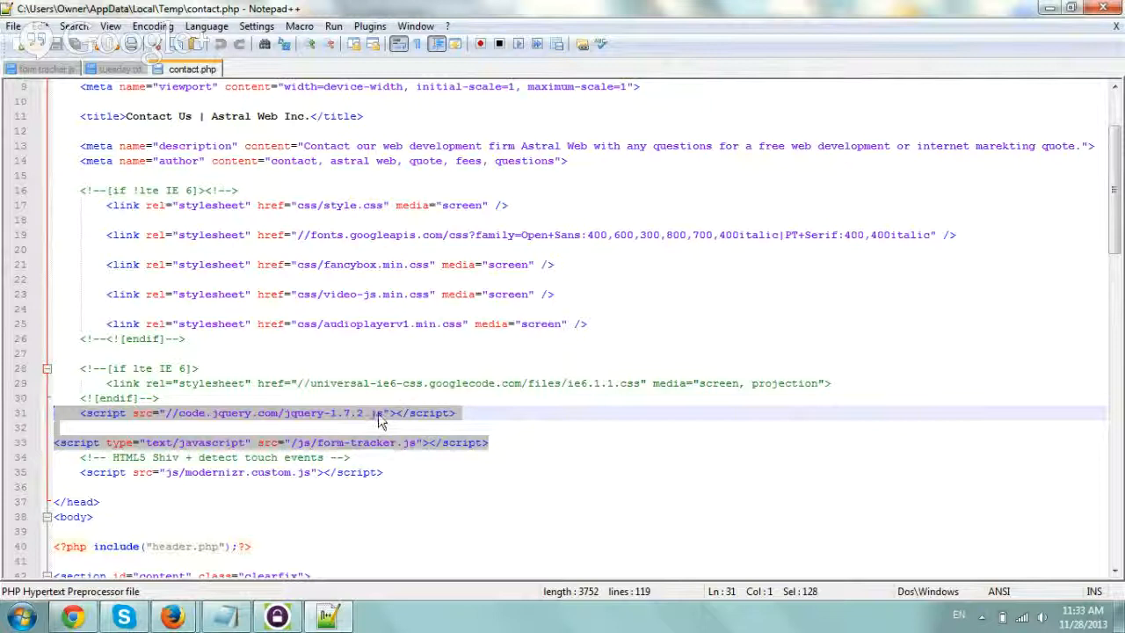
mouse_move(457, 419)
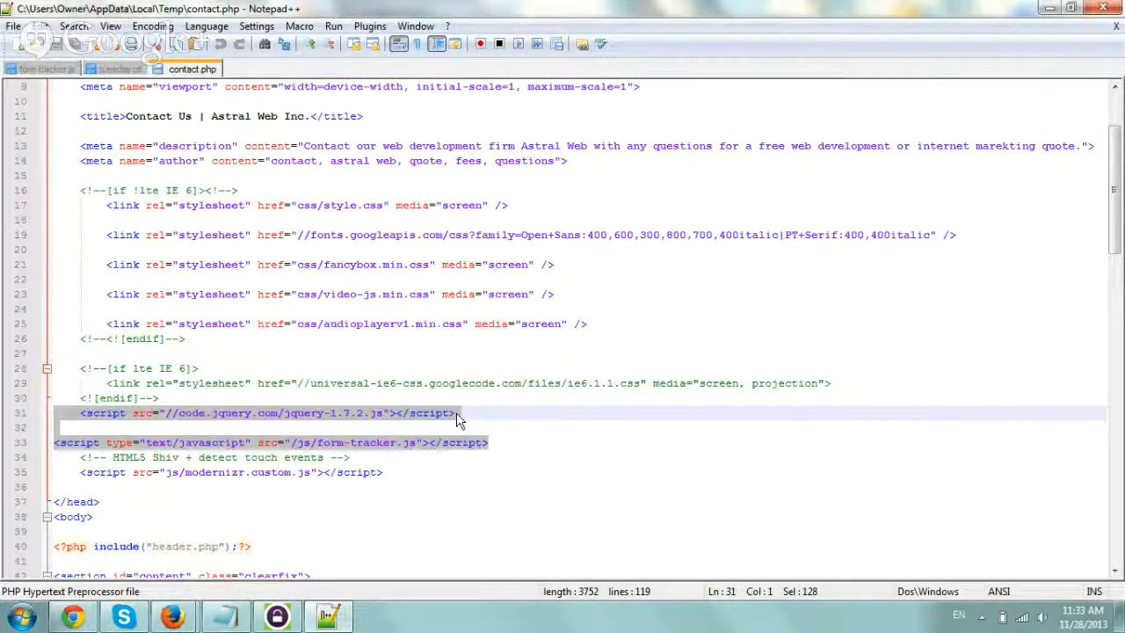
mouse_move(177, 419)
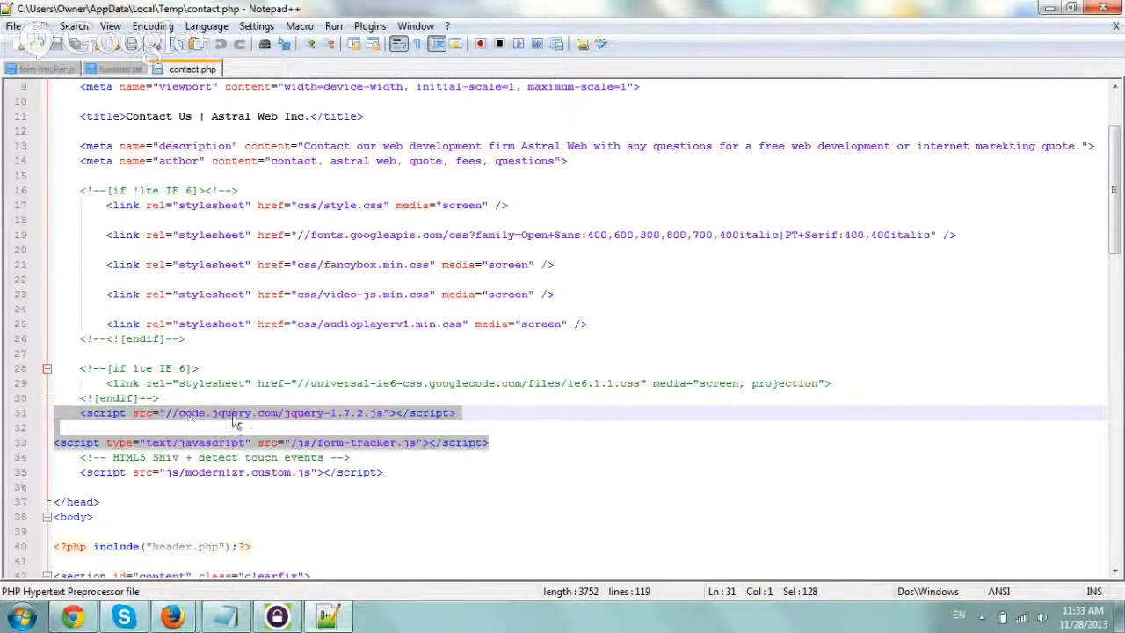
left_click(299, 442)
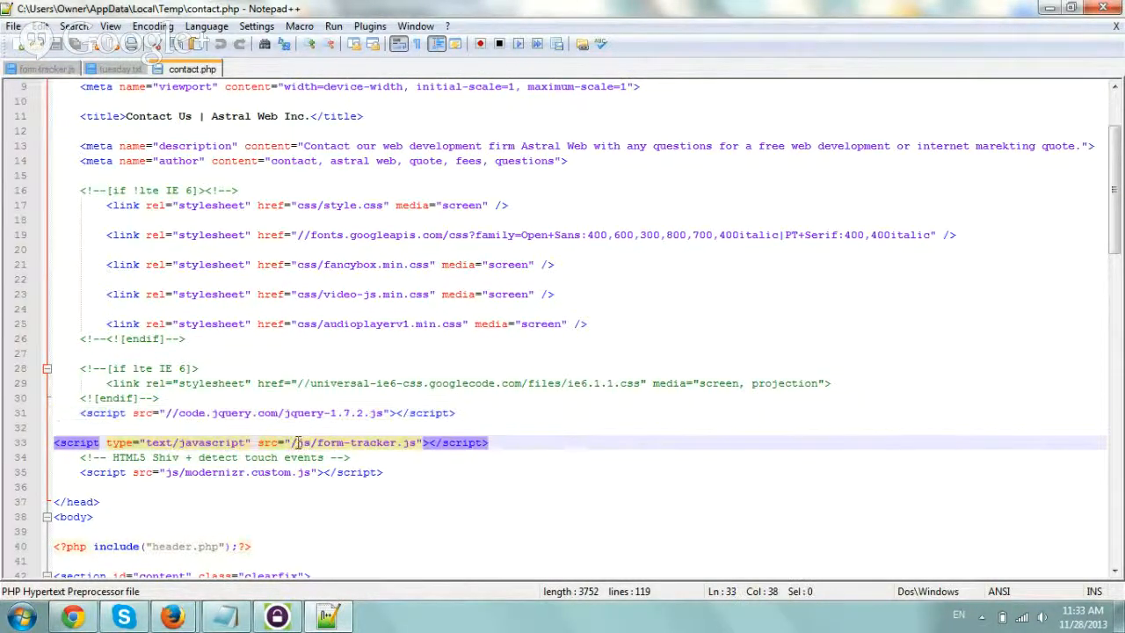
left_click_drag(293, 442, 420, 442)
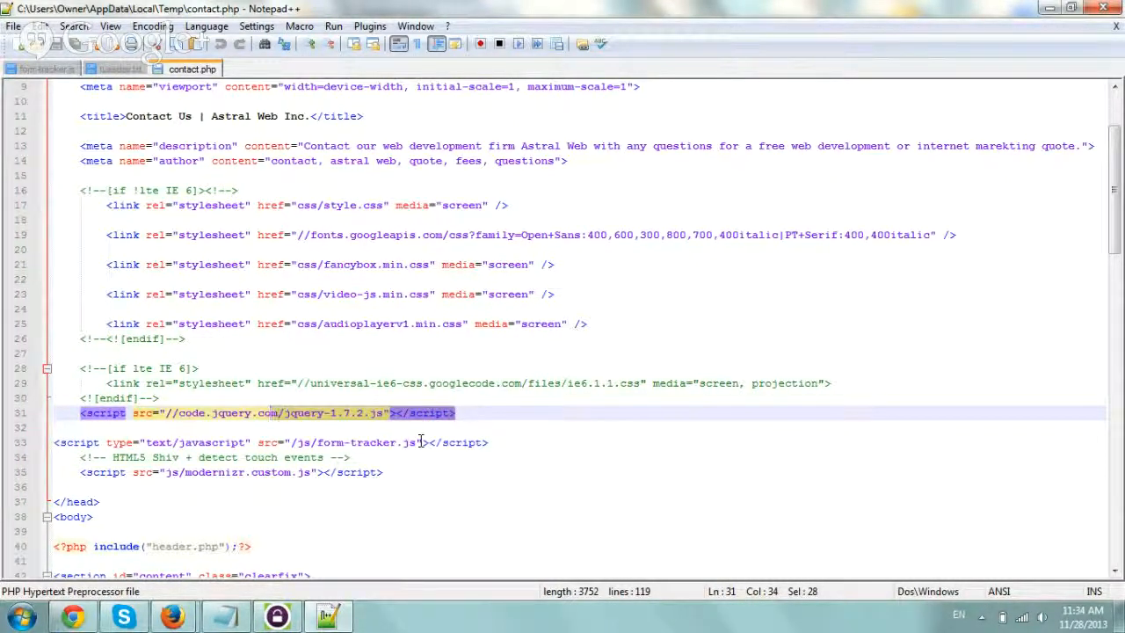
mouse_move(371, 419)
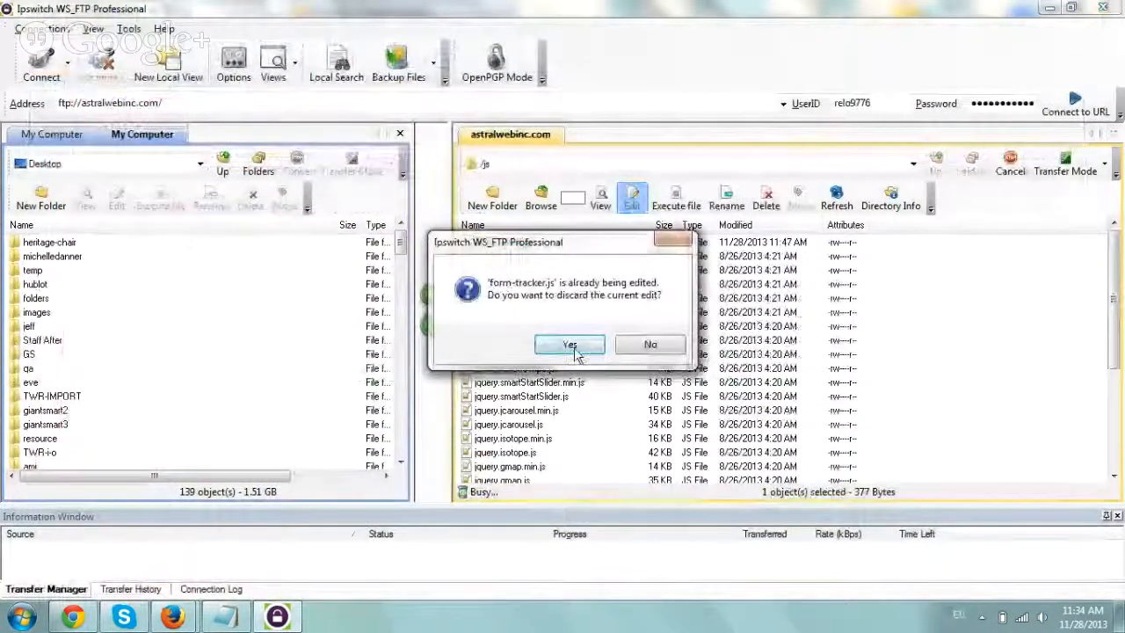
- Discard the earlier edit and open js/form-tracker.js in Notepad++
left_click(570, 343)
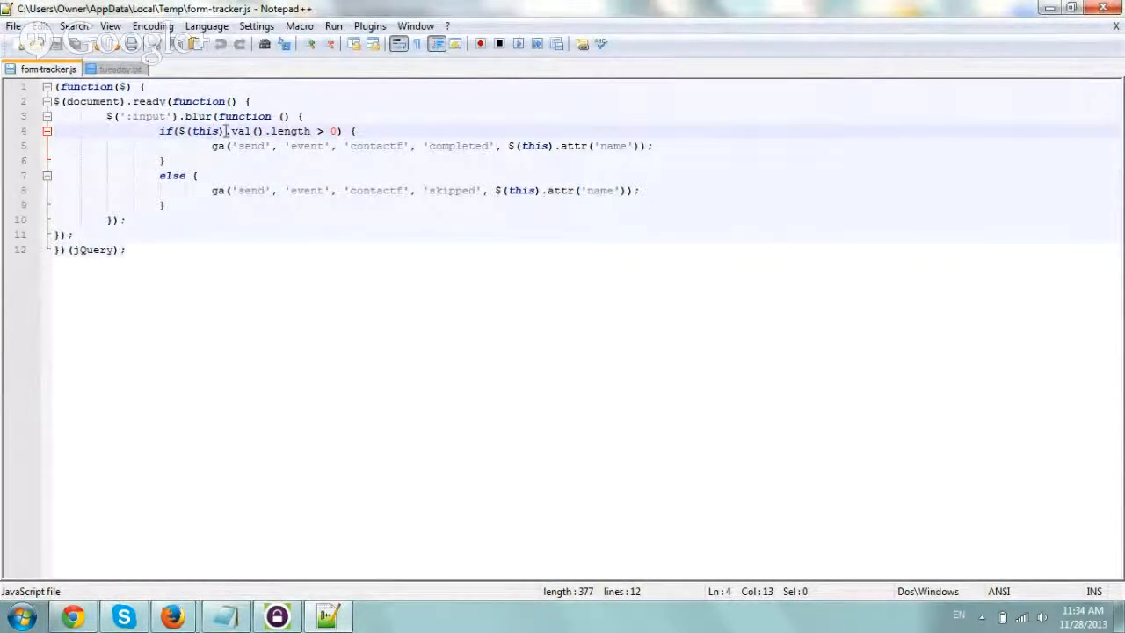
left_click_drag(231, 131, 337, 131)
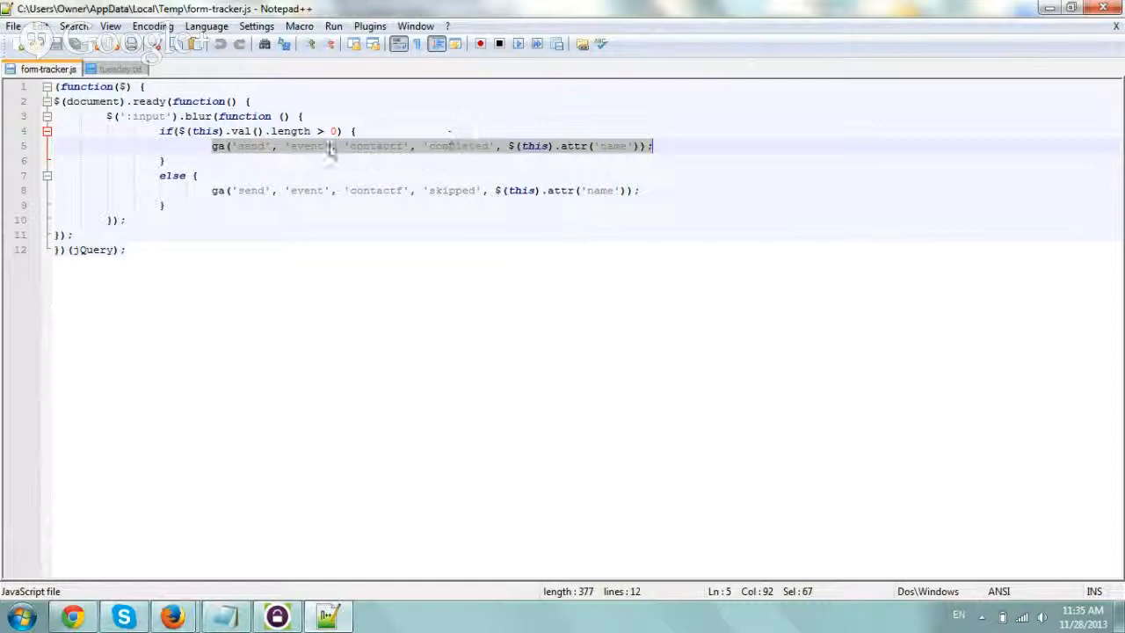
left_click(301, 146)
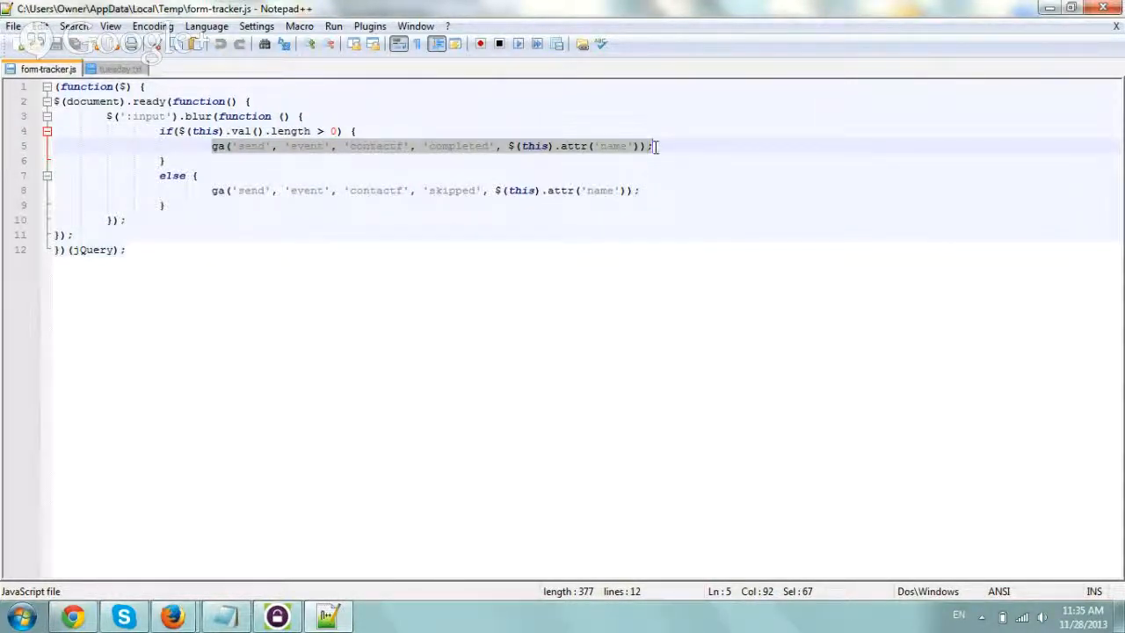
left_click(212, 146)
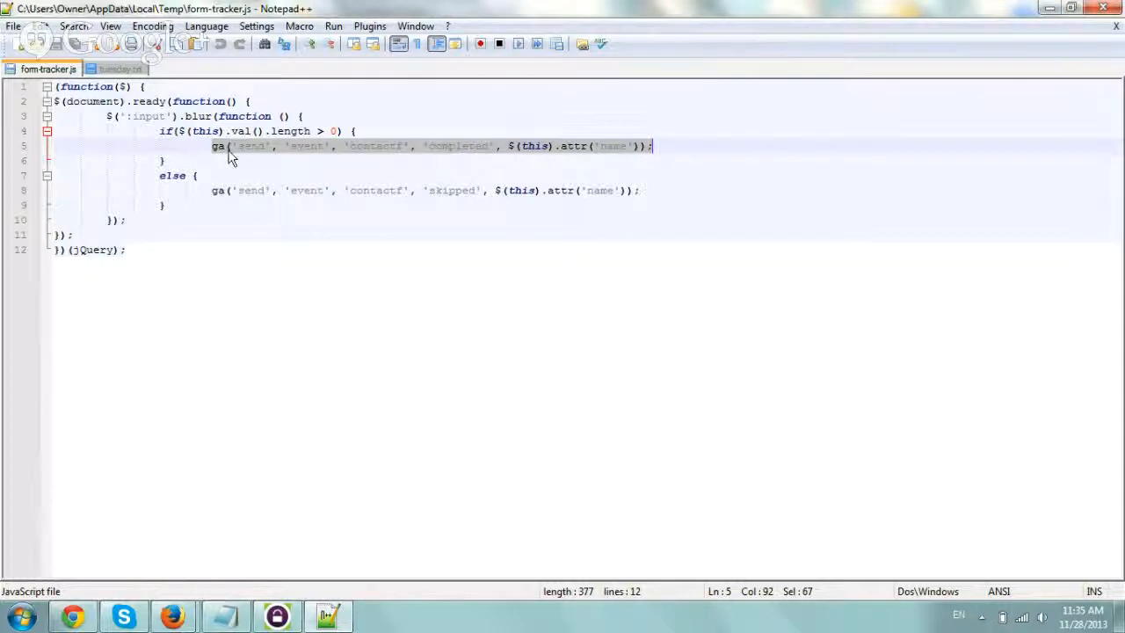
mouse_move(218, 156)
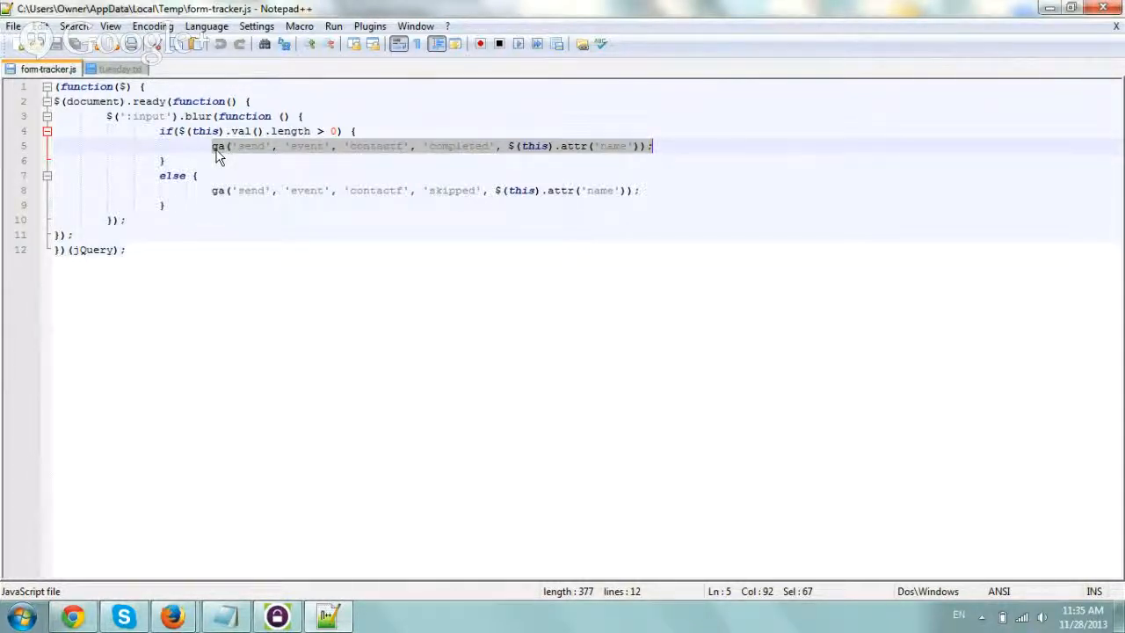
left_click(218, 146)
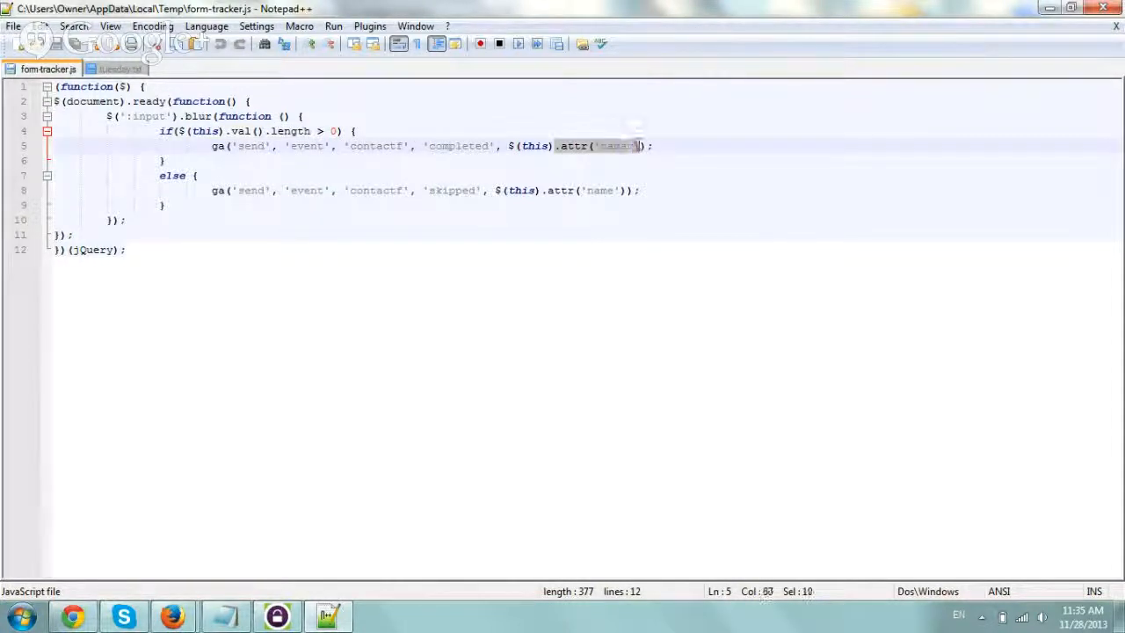
mouse_move(73, 616)
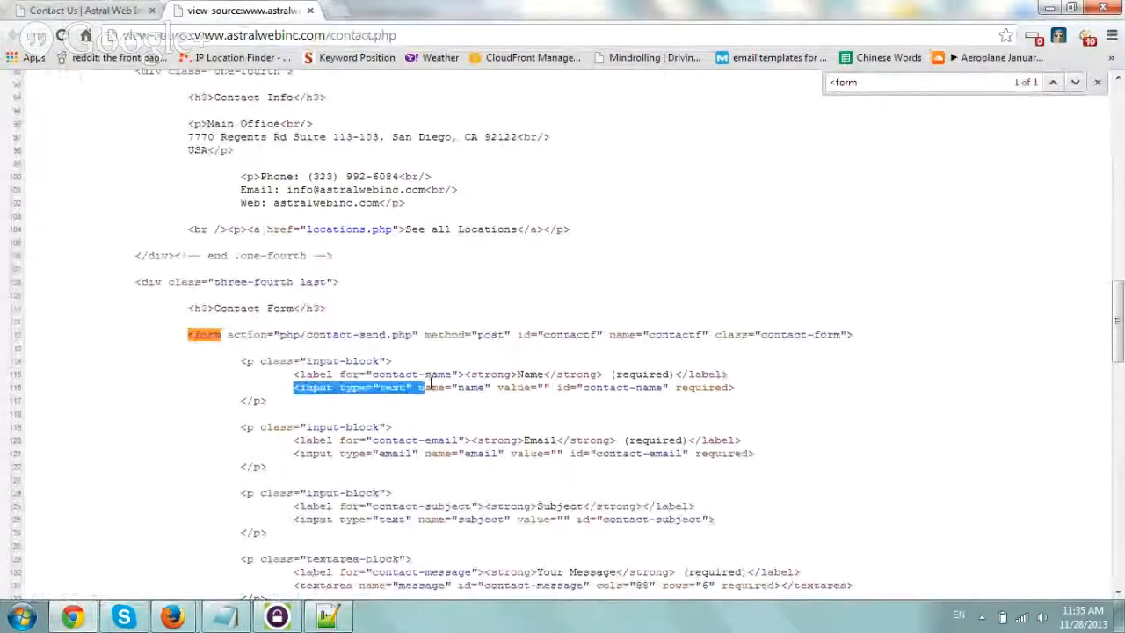
- Highlight the subject field's name value in the page source, then return to form-tracker.js
double_click(431, 388)
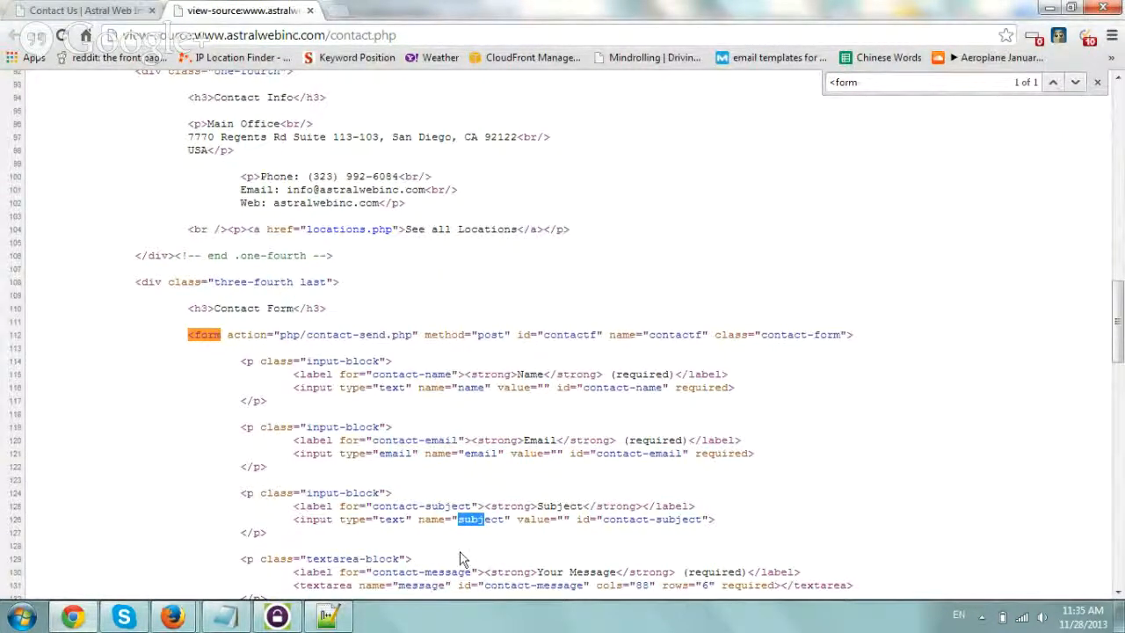
left_click(329, 616)
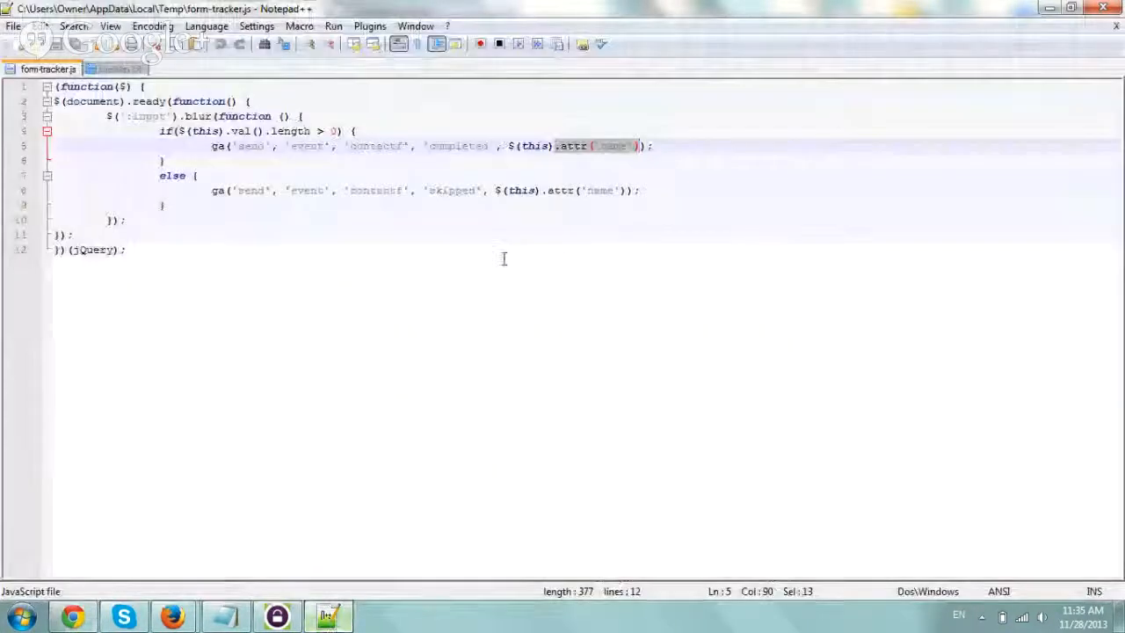
left_click(290, 131)
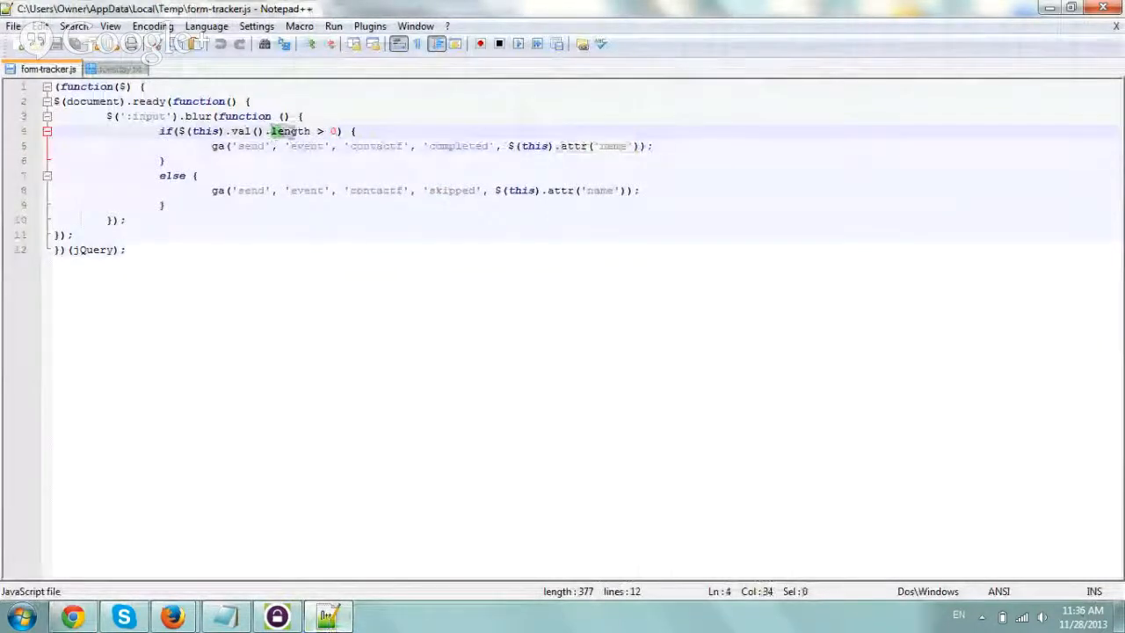
left_click_drag(271, 131, 341, 131)
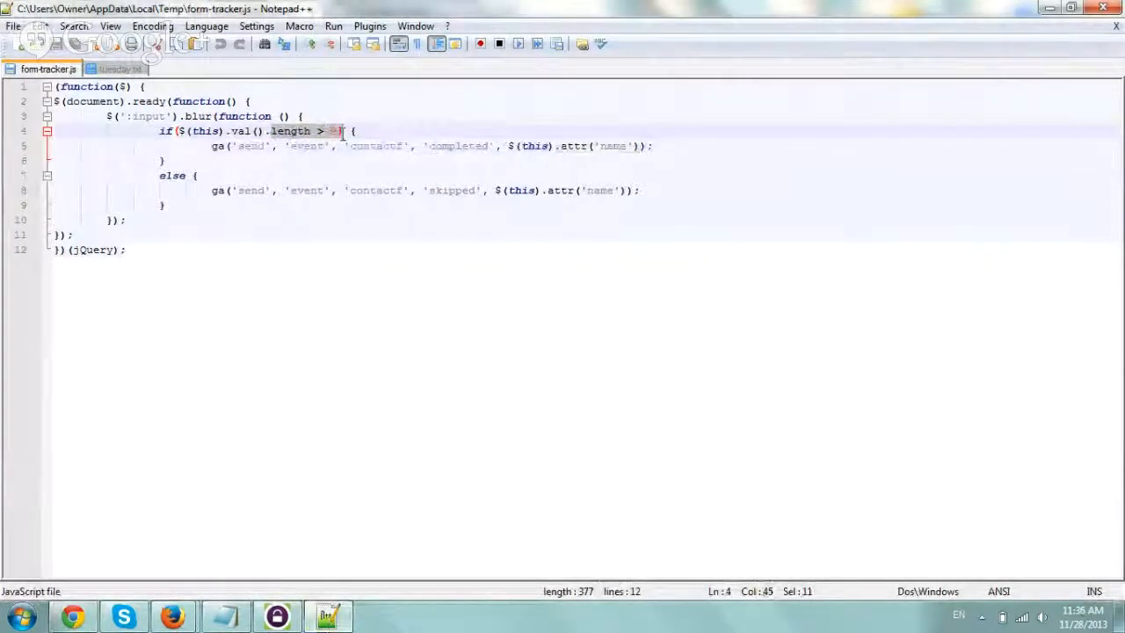
left_click(248, 146)
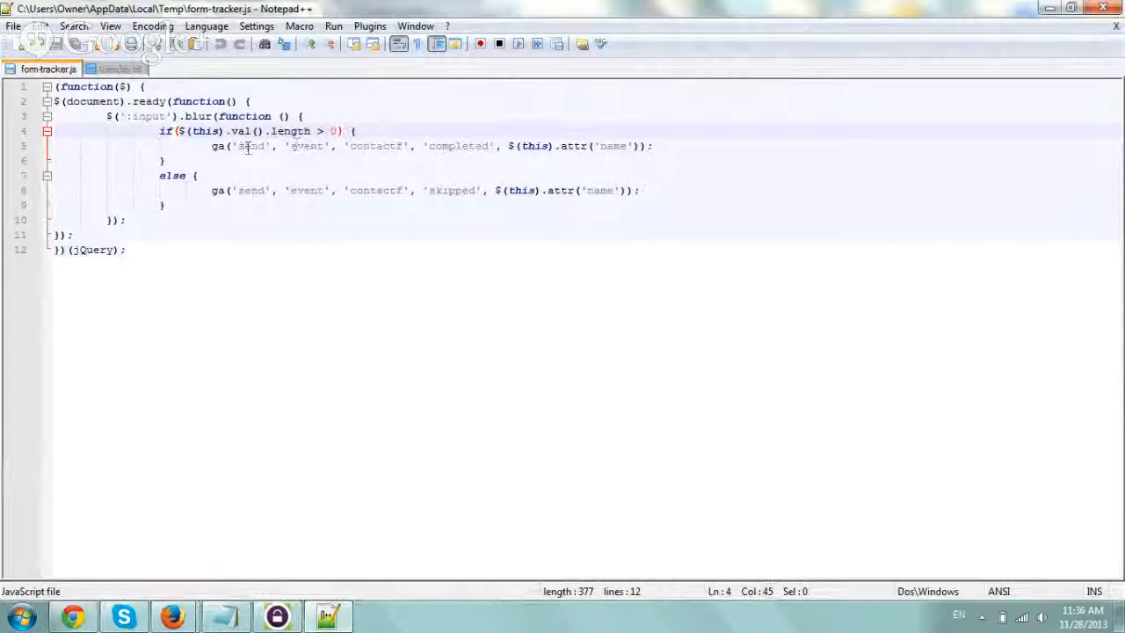
left_click(348, 146)
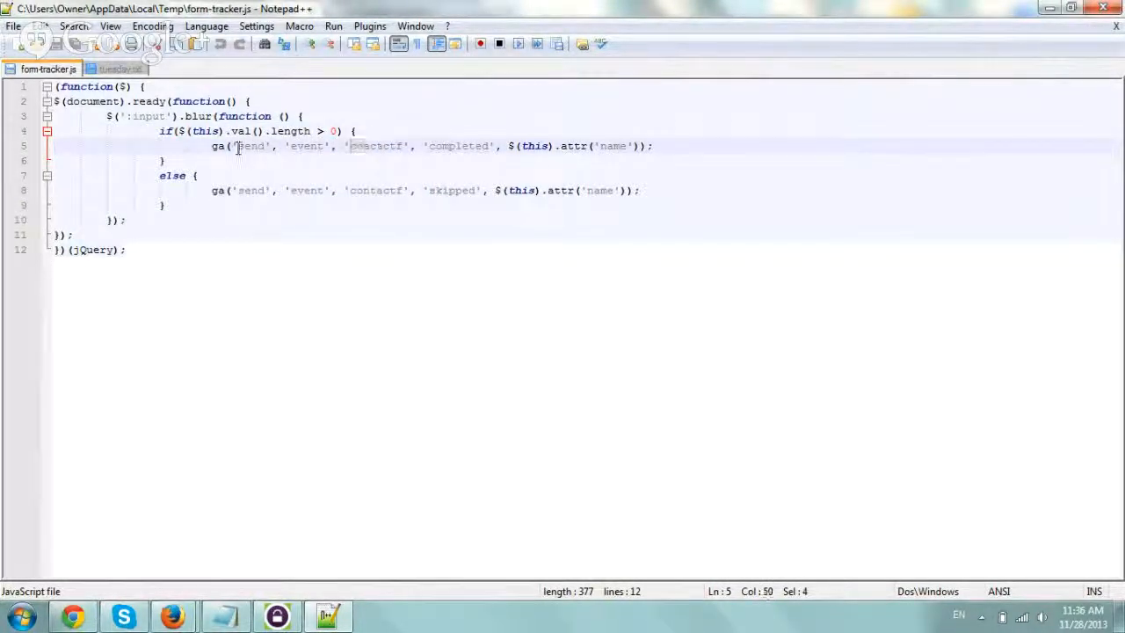
double_click(251, 146)
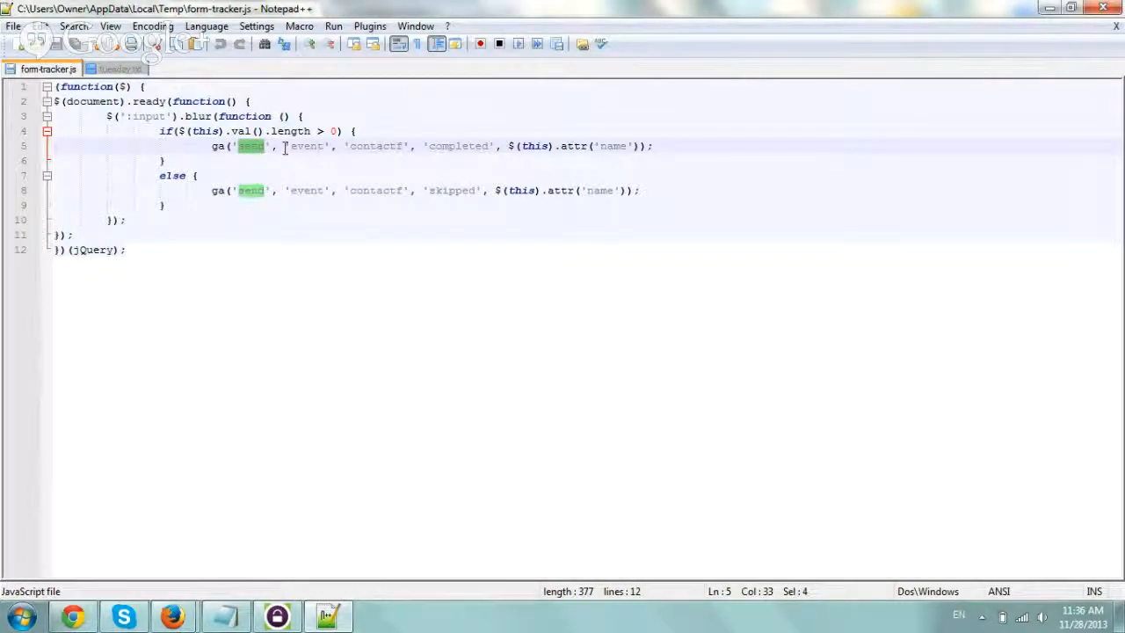
mouse_move(319, 146)
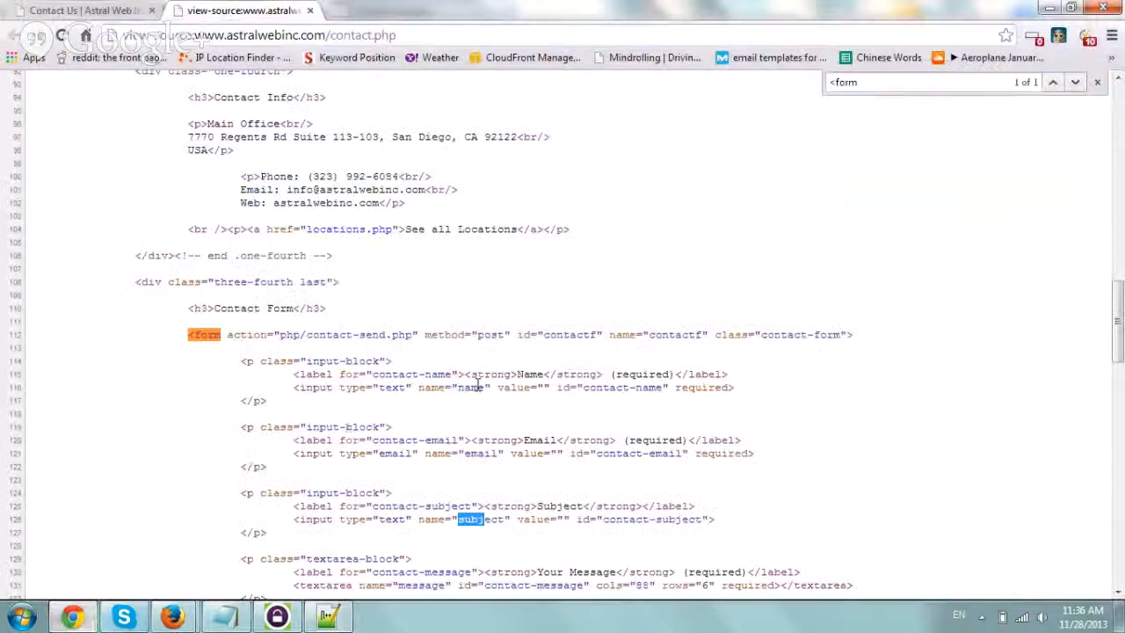
double_click(572, 335)
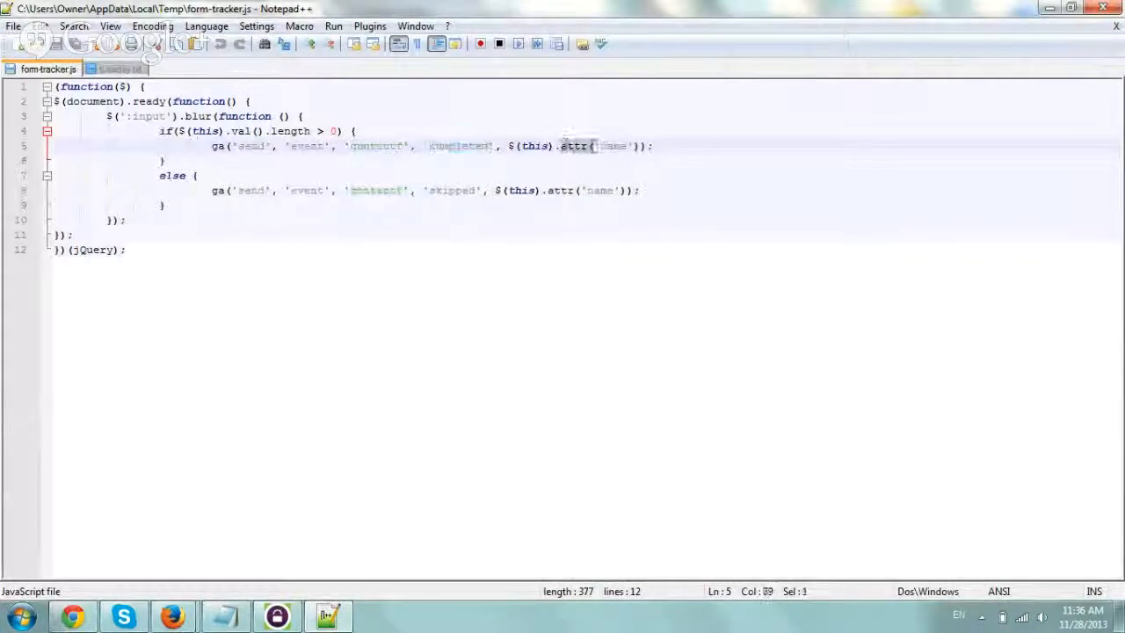
- Highlight the name argument and if condition on lines 4–5 of form-tracker.js
double_click(614, 146)
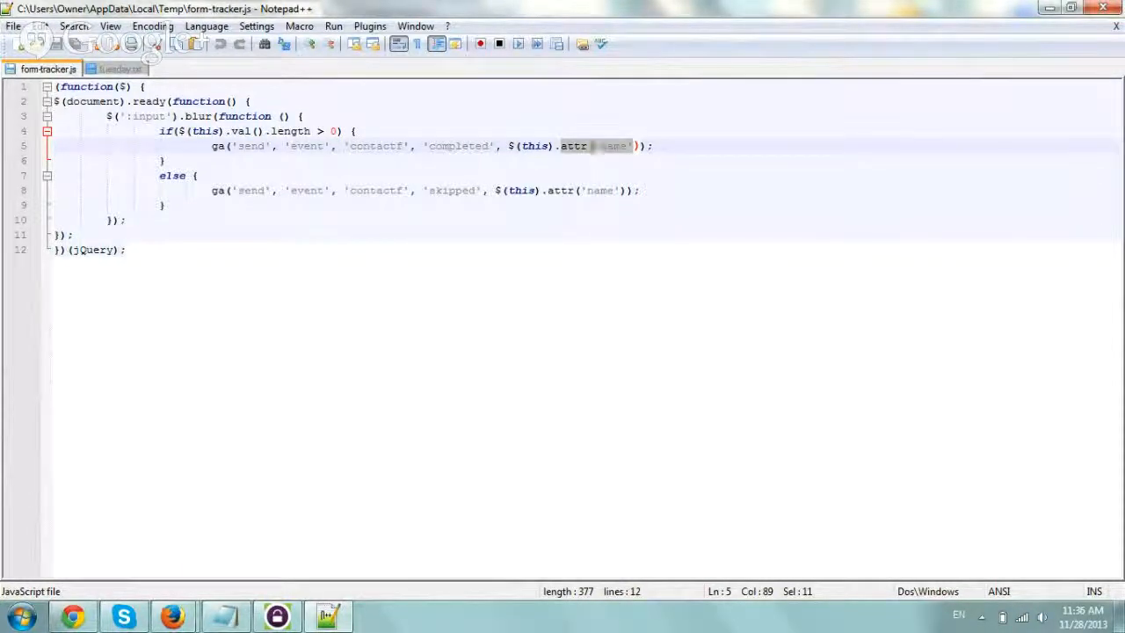
left_click(428, 146)
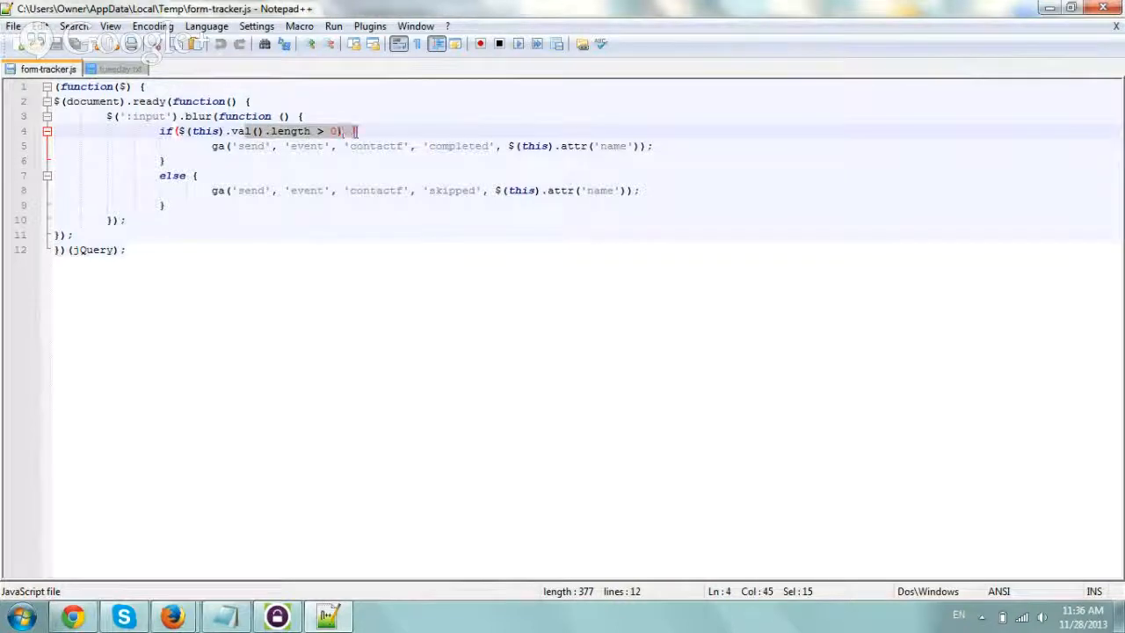
left_click(352, 131)
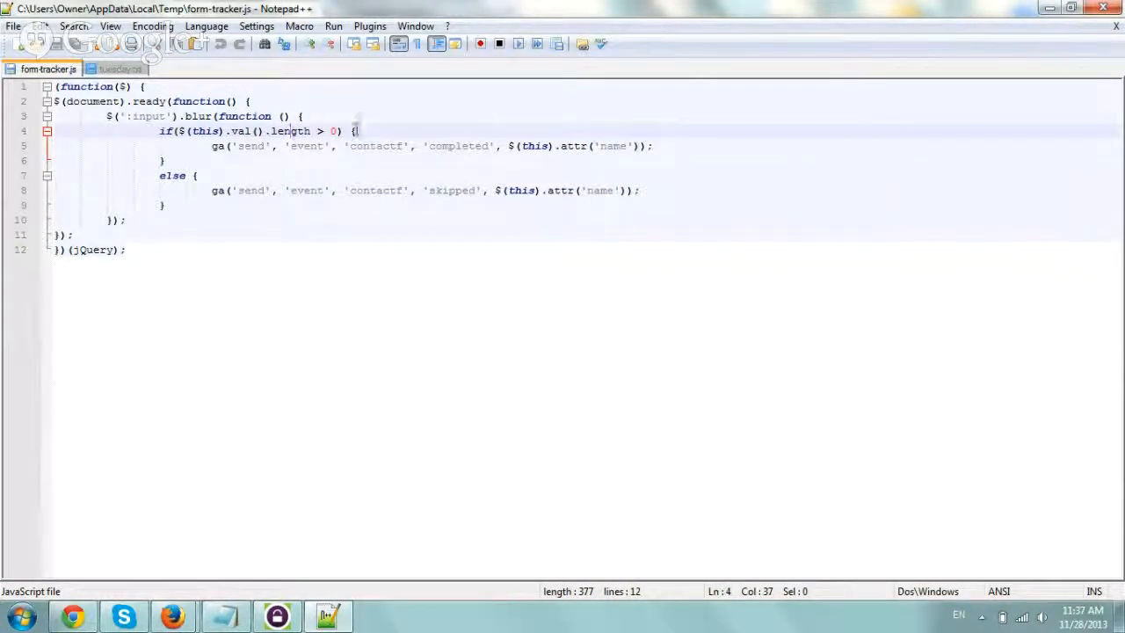
- Highlight contactf, skipped and name in the event code, then minimize Notepad++
left_click(361, 191)
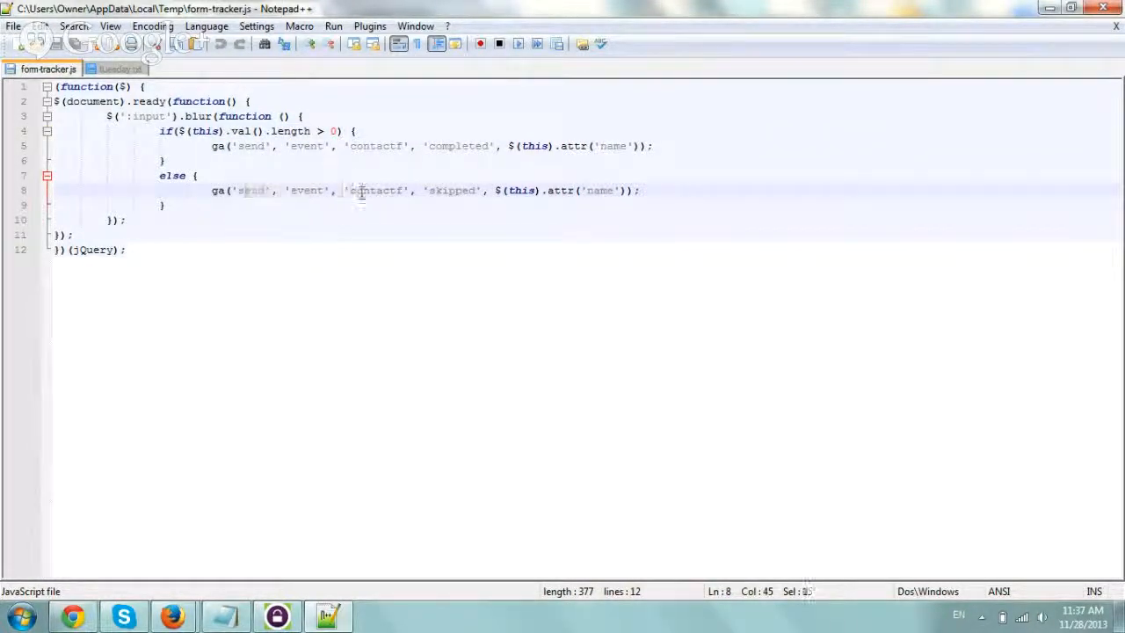
double_click(373, 190)
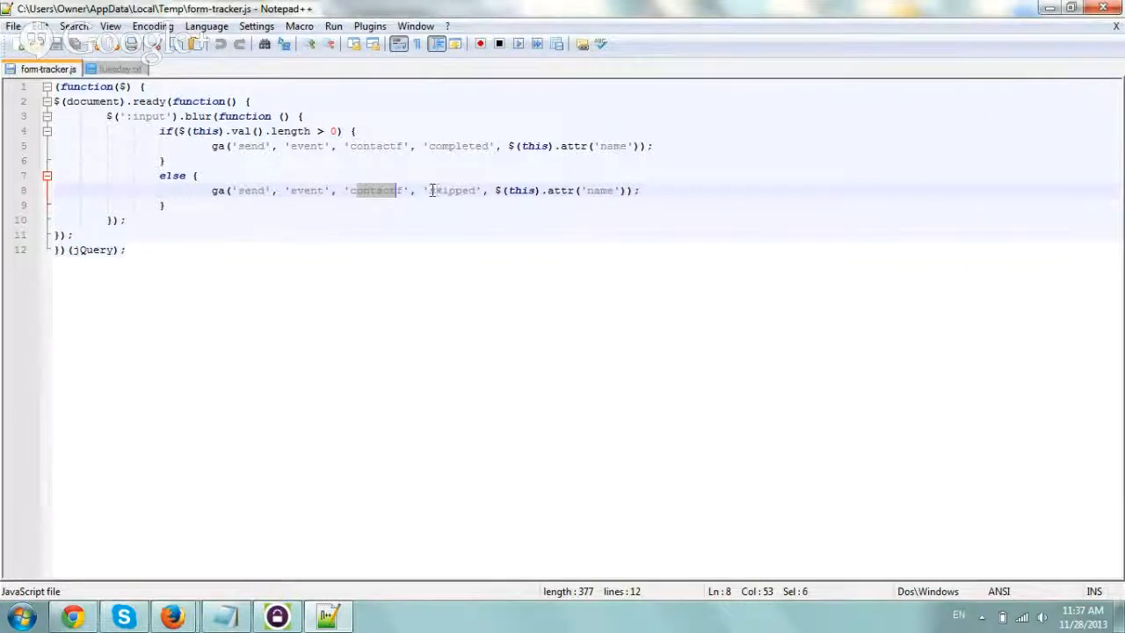
double_click(455, 190)
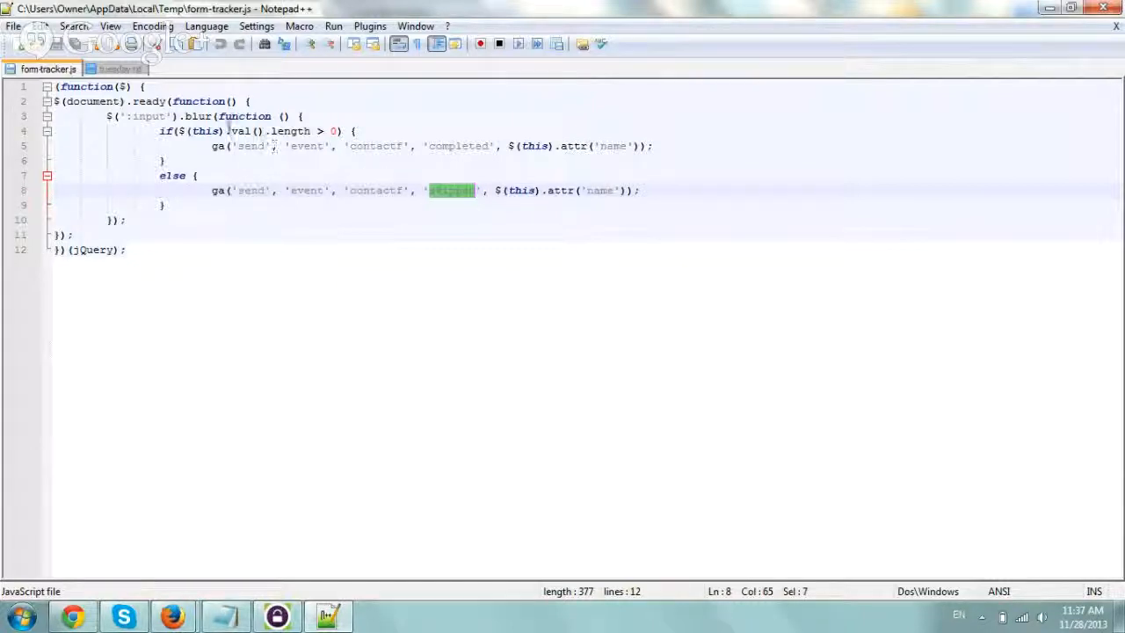
left_click(297, 146)
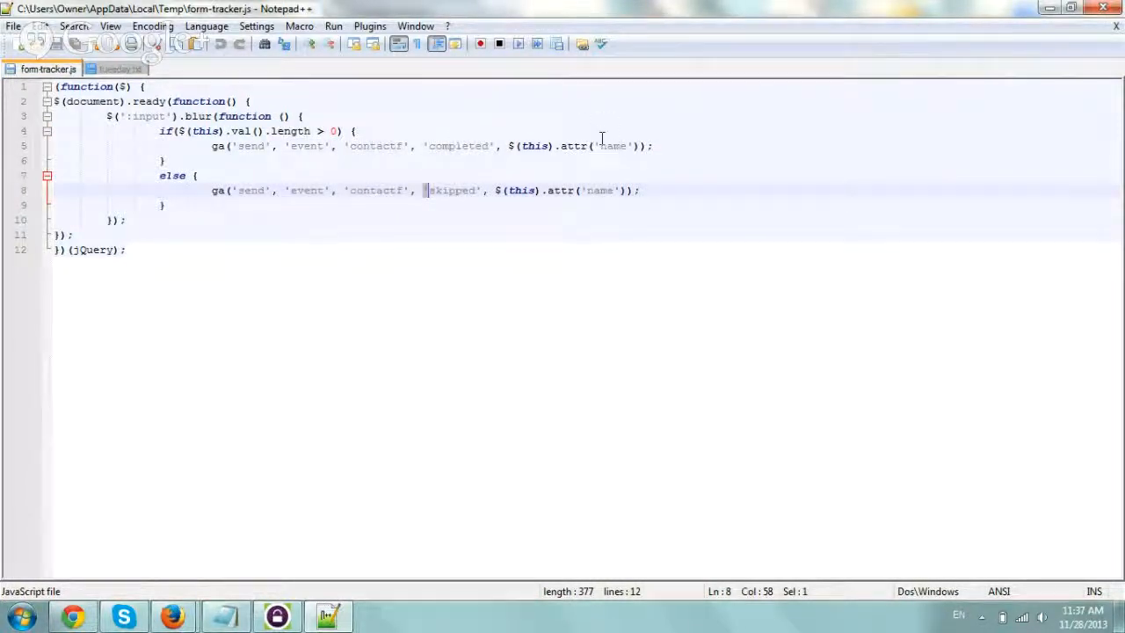
double_click(612, 146)
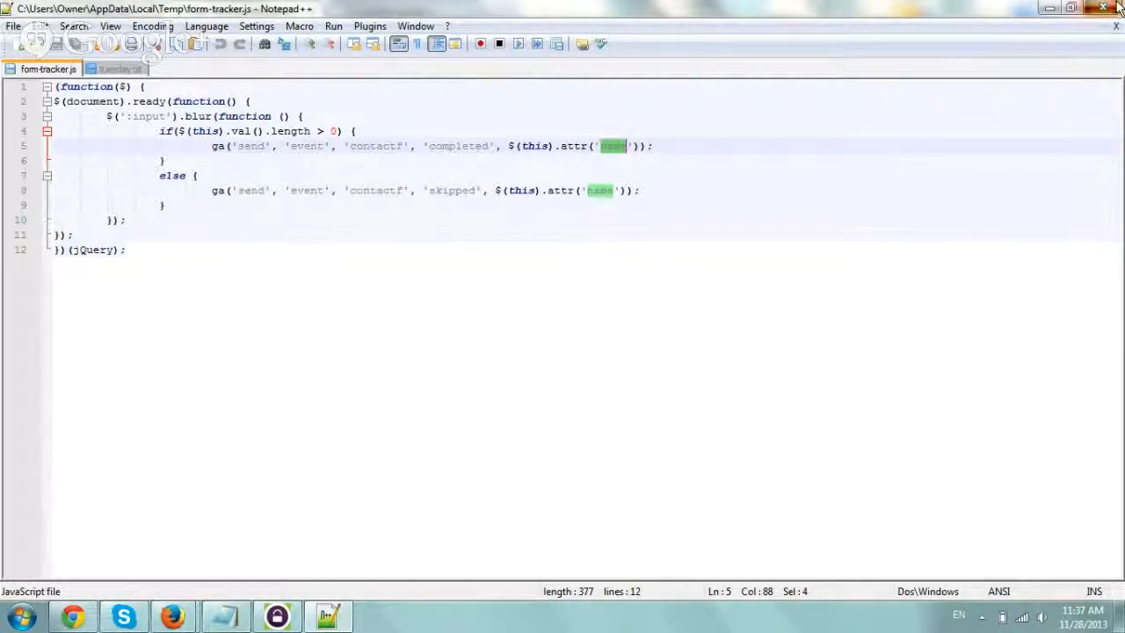
left_click(73, 616)
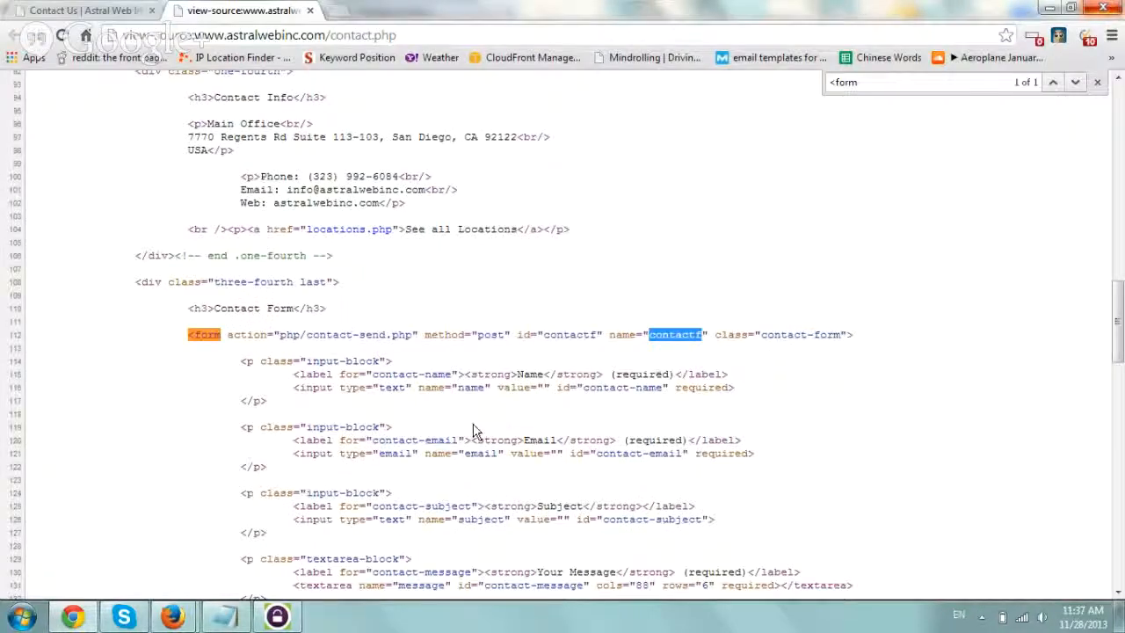
mouse_move(241, 10)
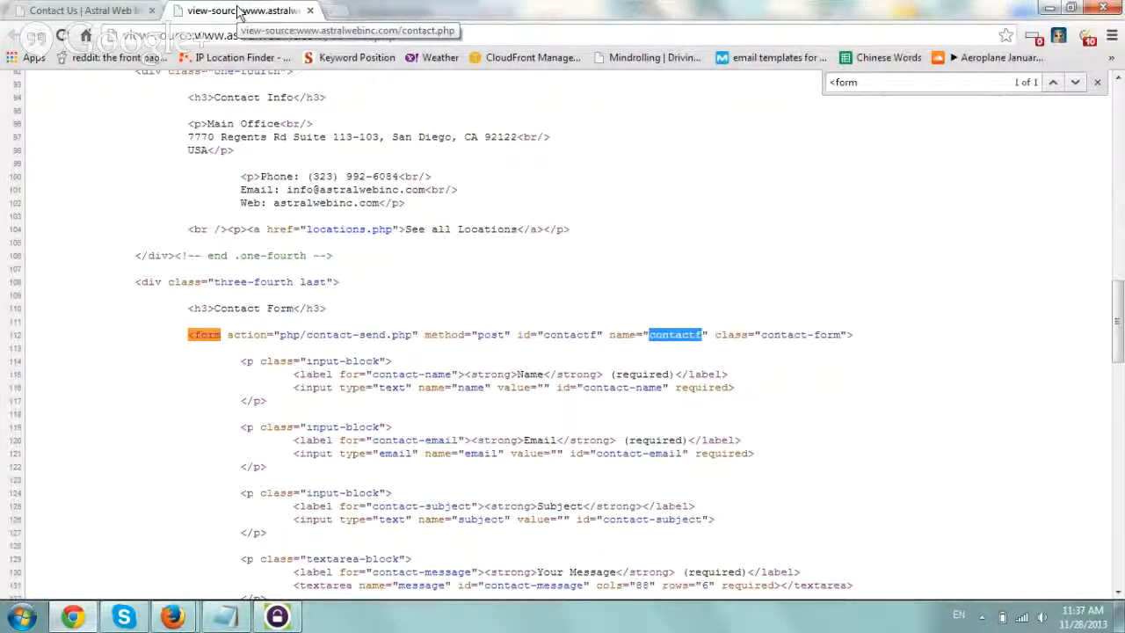
- Leave Chrome's page source for the Firefox Google+ Hangouts window
left_click(79, 10)
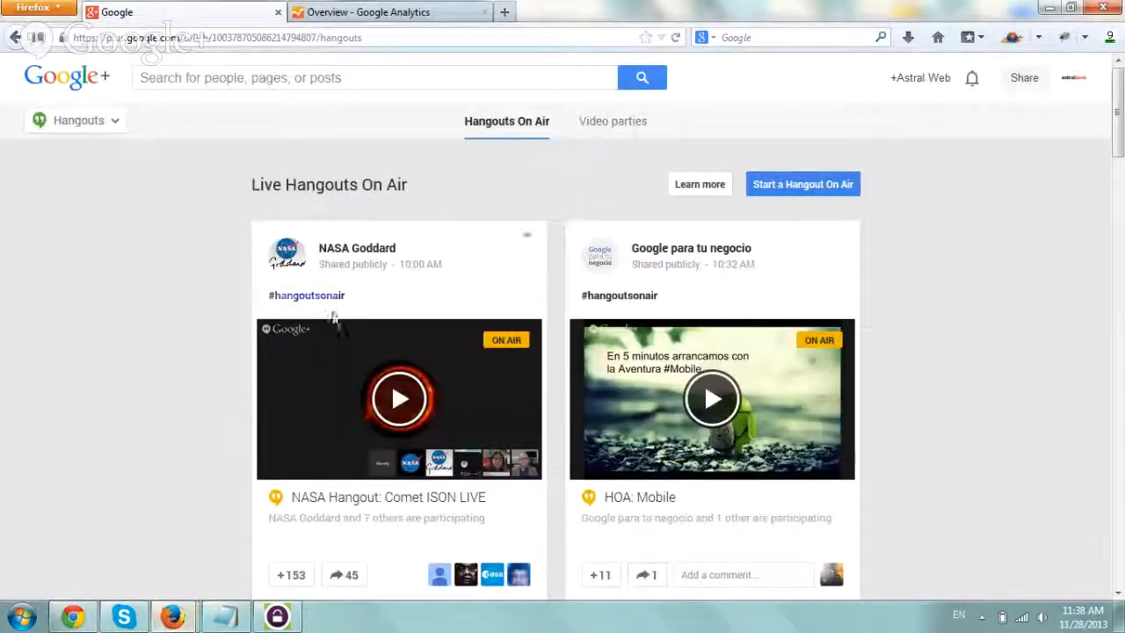
- Show Google Analytics' Real-Time Events report, currently with 0 active visitors
left_click(387, 11)
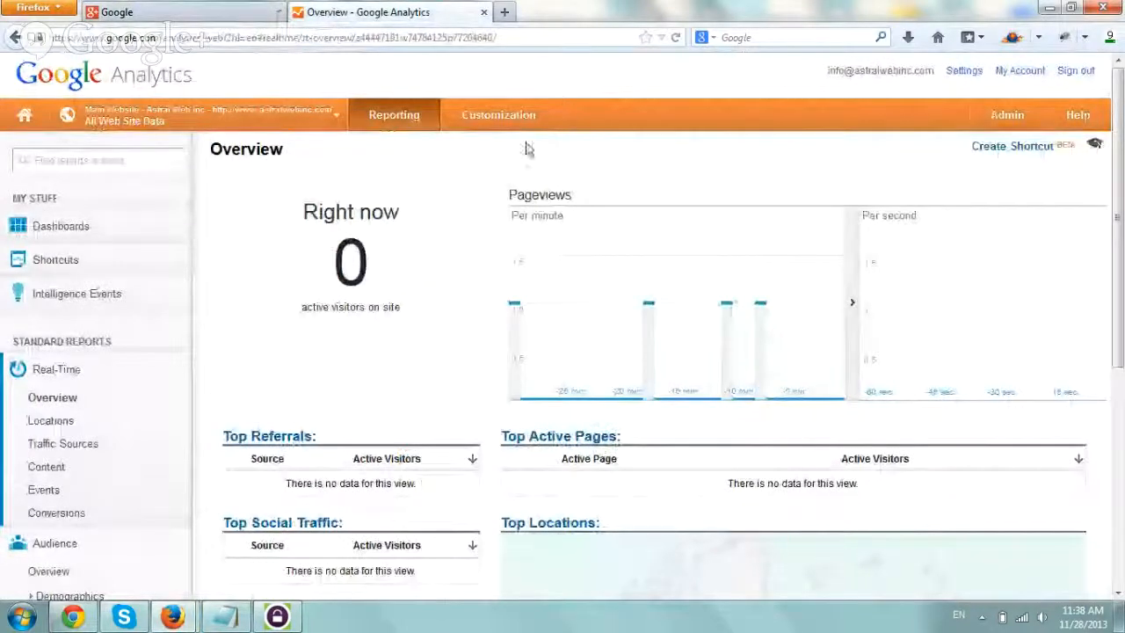
mouse_move(50, 421)
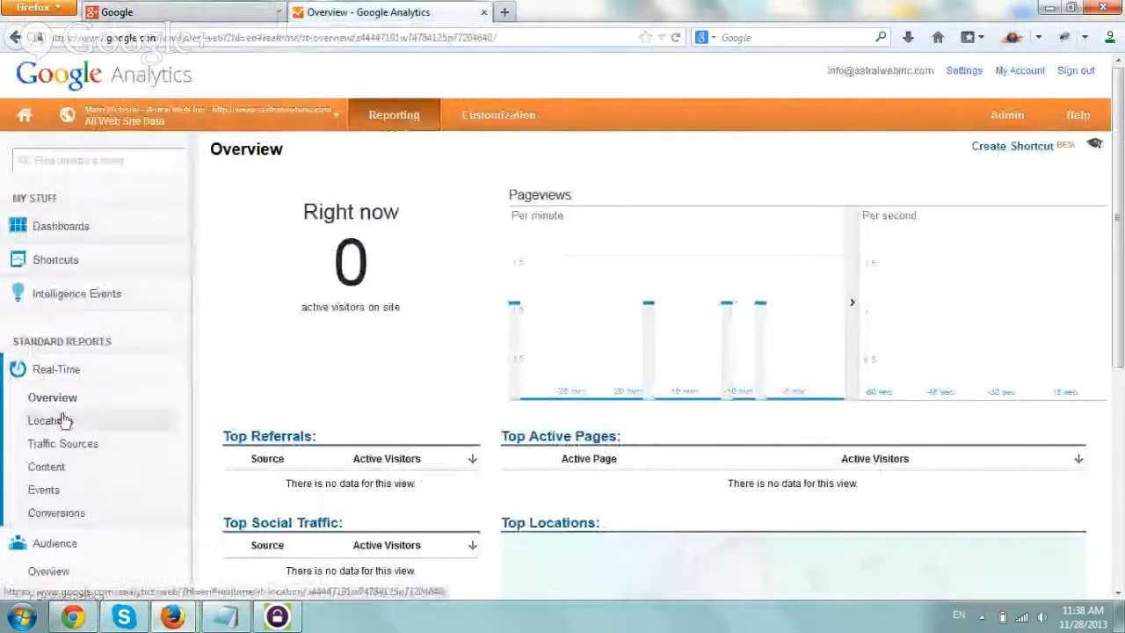
left_click(44, 490)
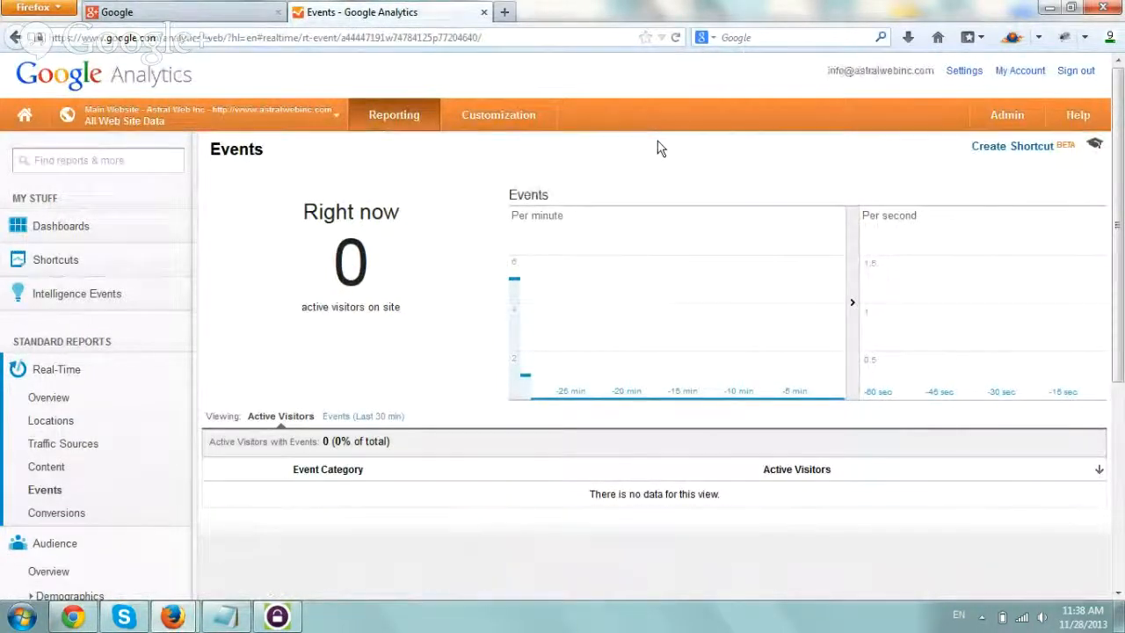
mouse_move(325, 422)
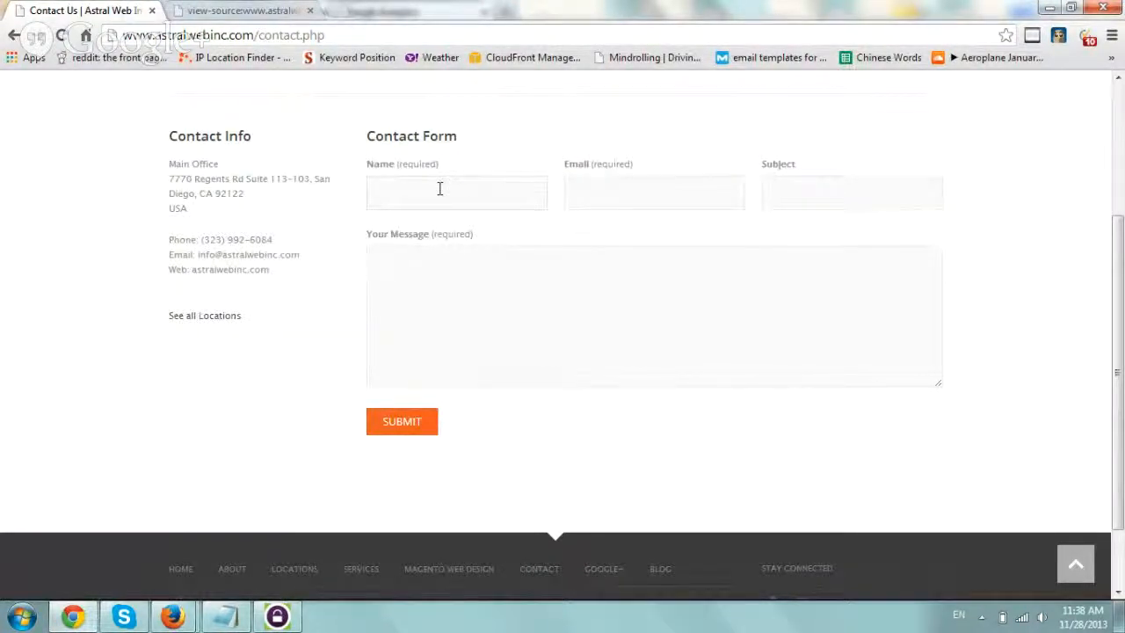
- Locate the form tag in contact.php's source, posting to php/contact-send.php
left_click(457, 191)
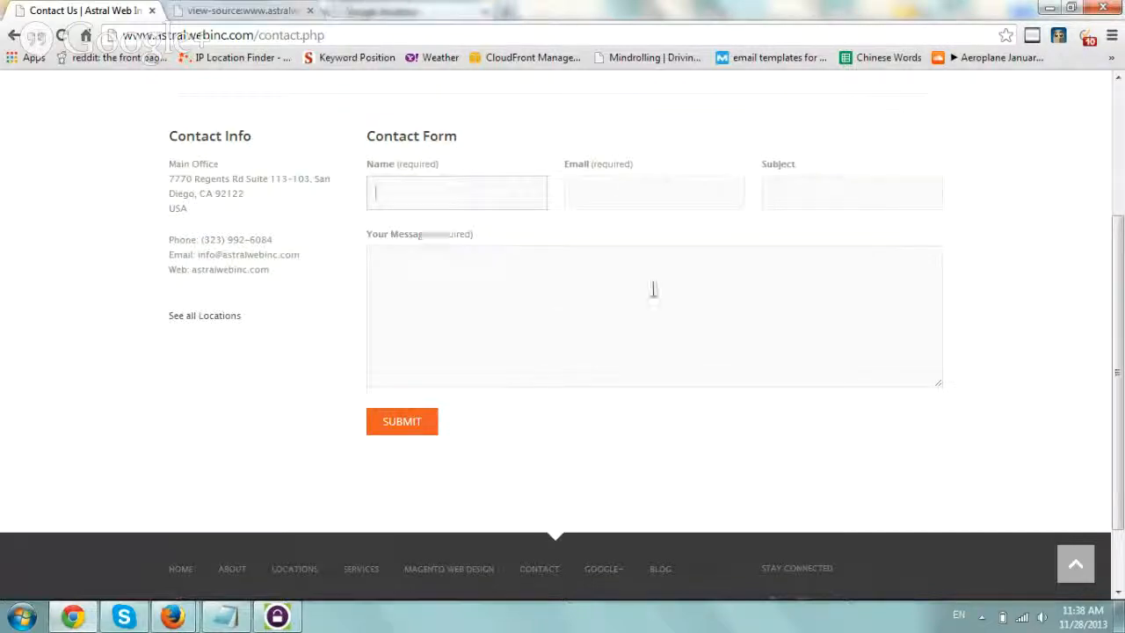
mouse_move(401, 422)
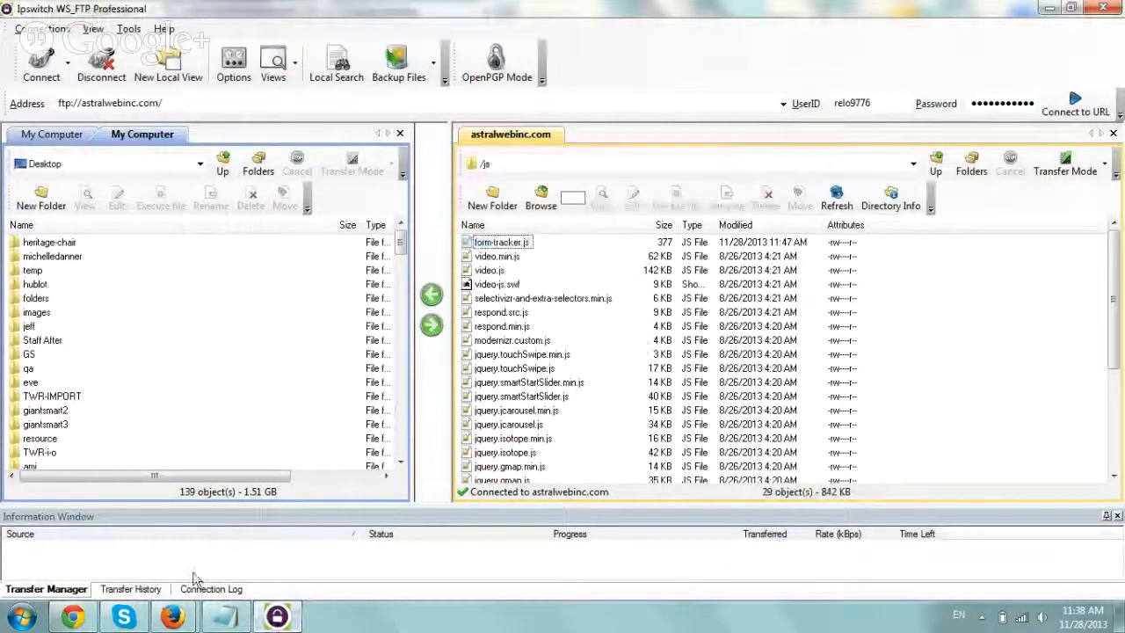
left_click(72, 615)
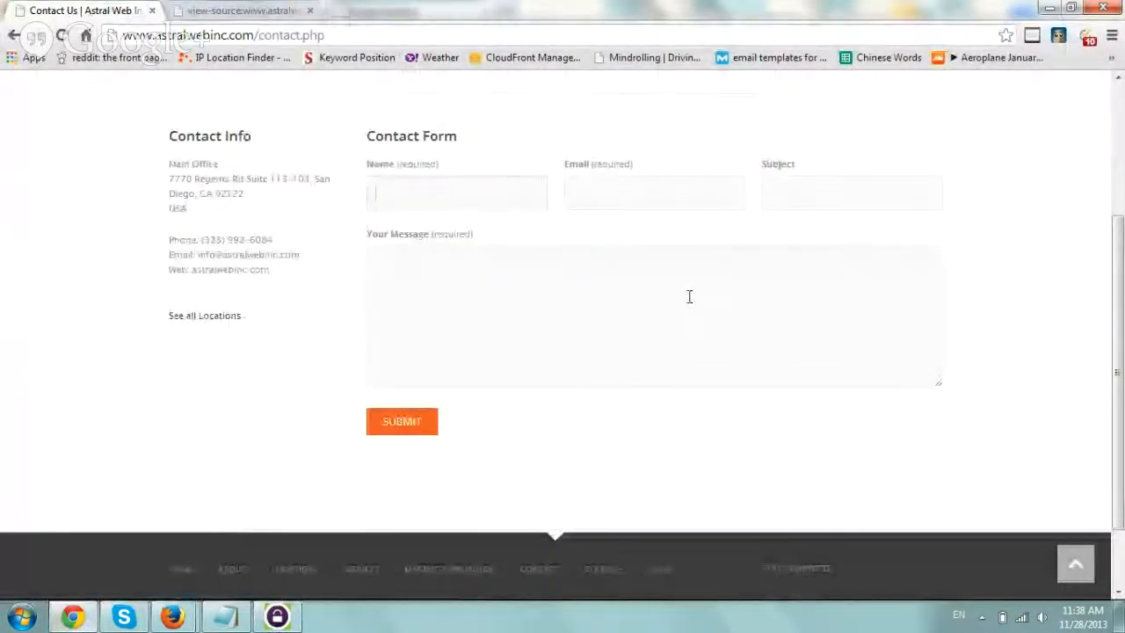
left_click(456, 192)
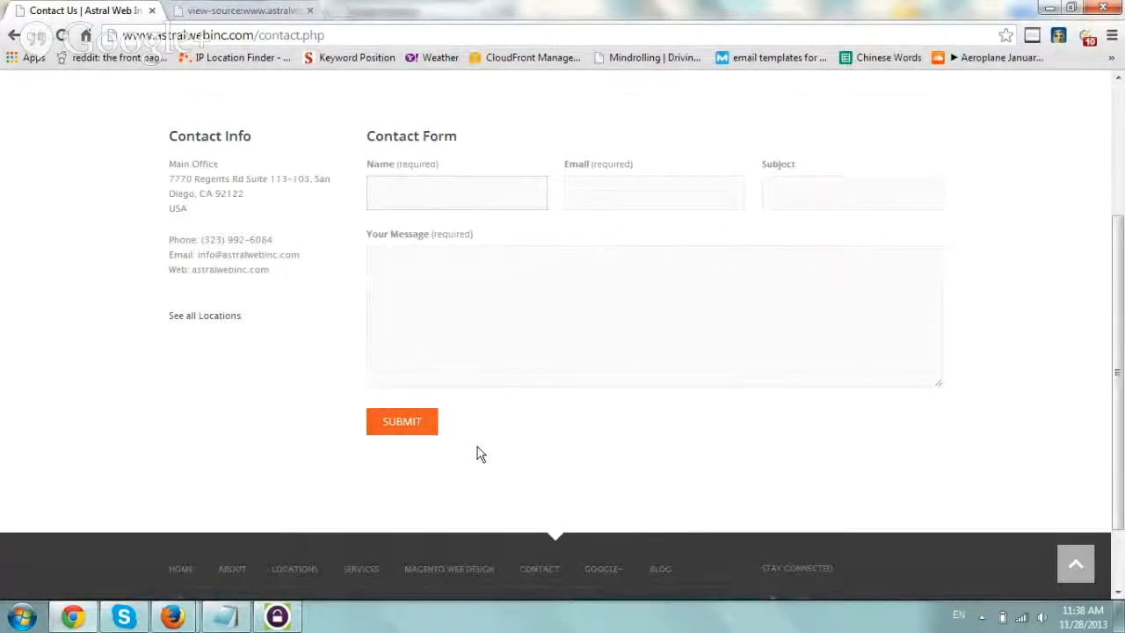
mouse_move(490, 459)
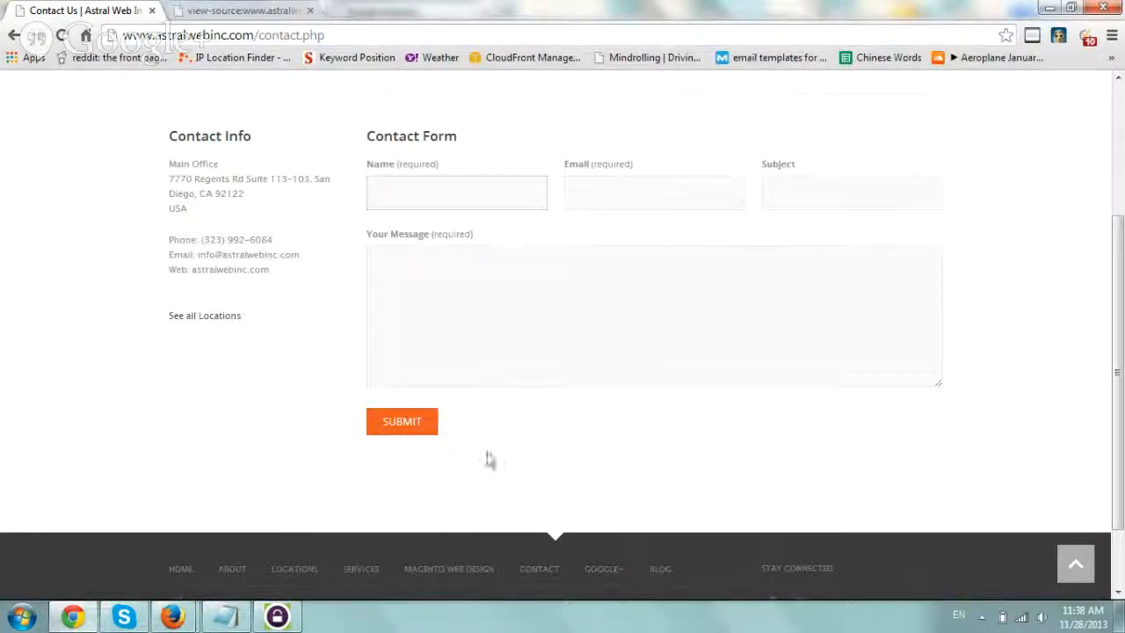
mouse_move(442, 466)
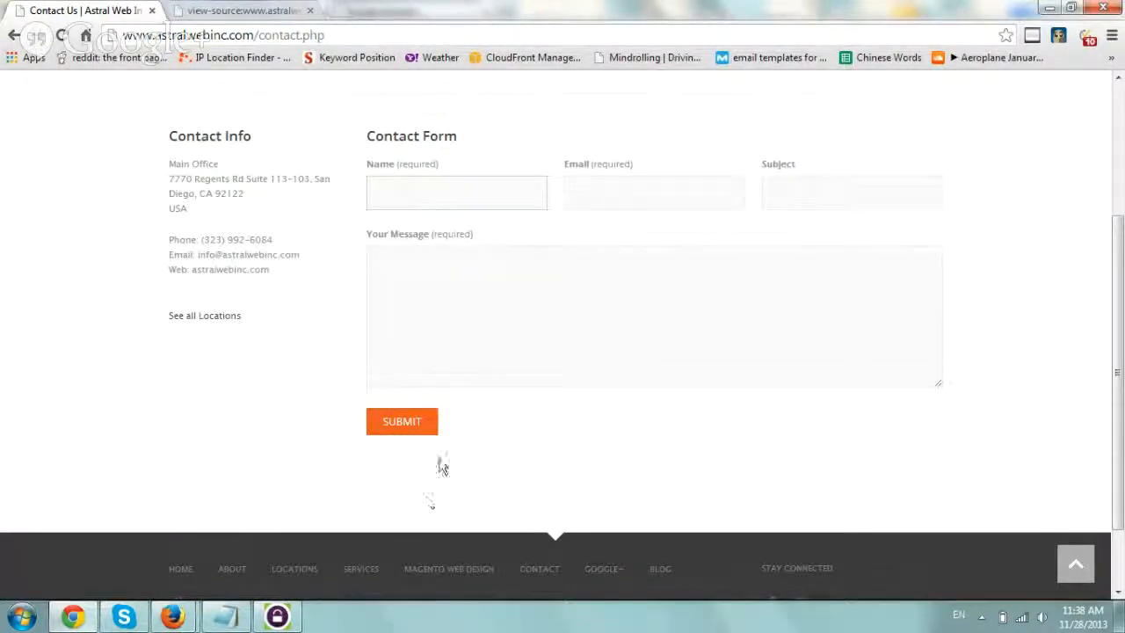
left_click(456, 192)
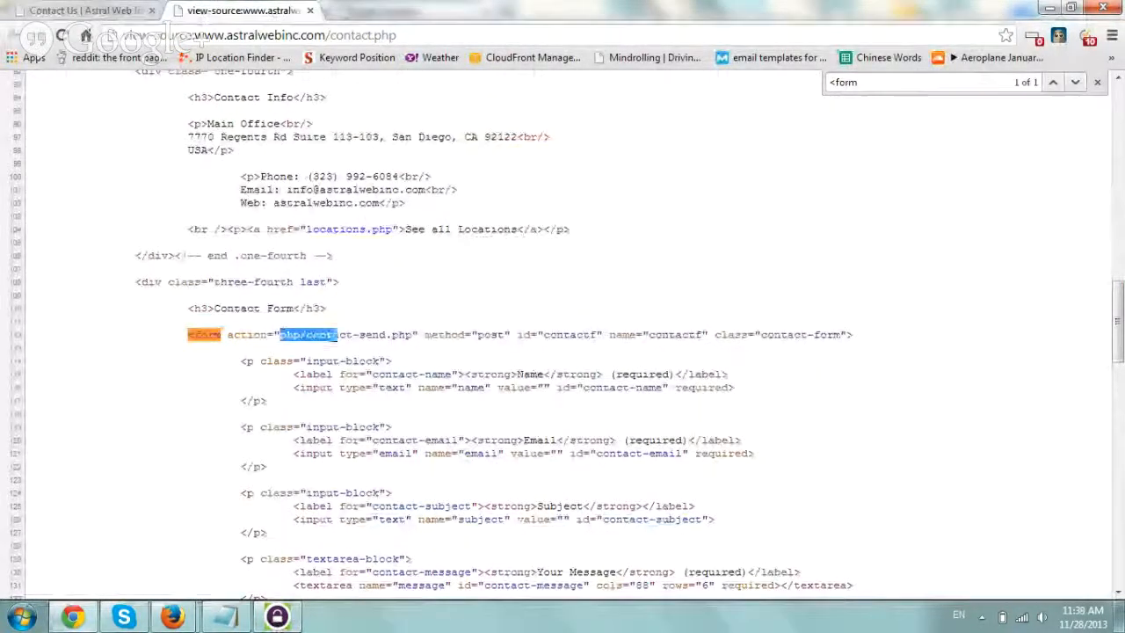
- Go up to the server root and open php/contact-send.php in Notepad++
left_click(278, 616)
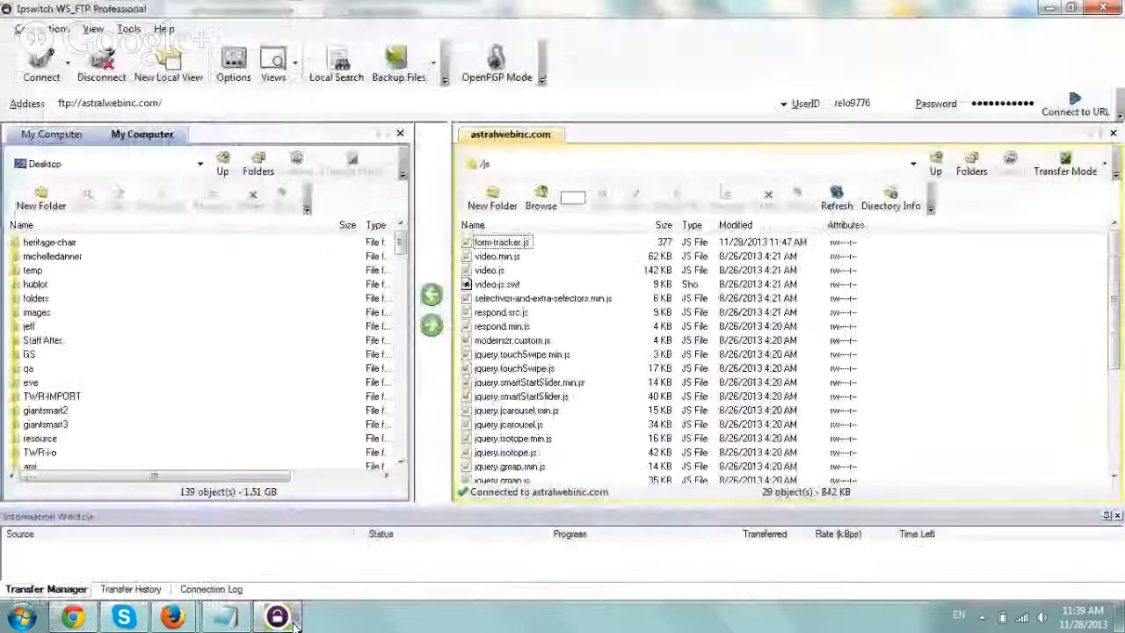
mouse_move(935, 163)
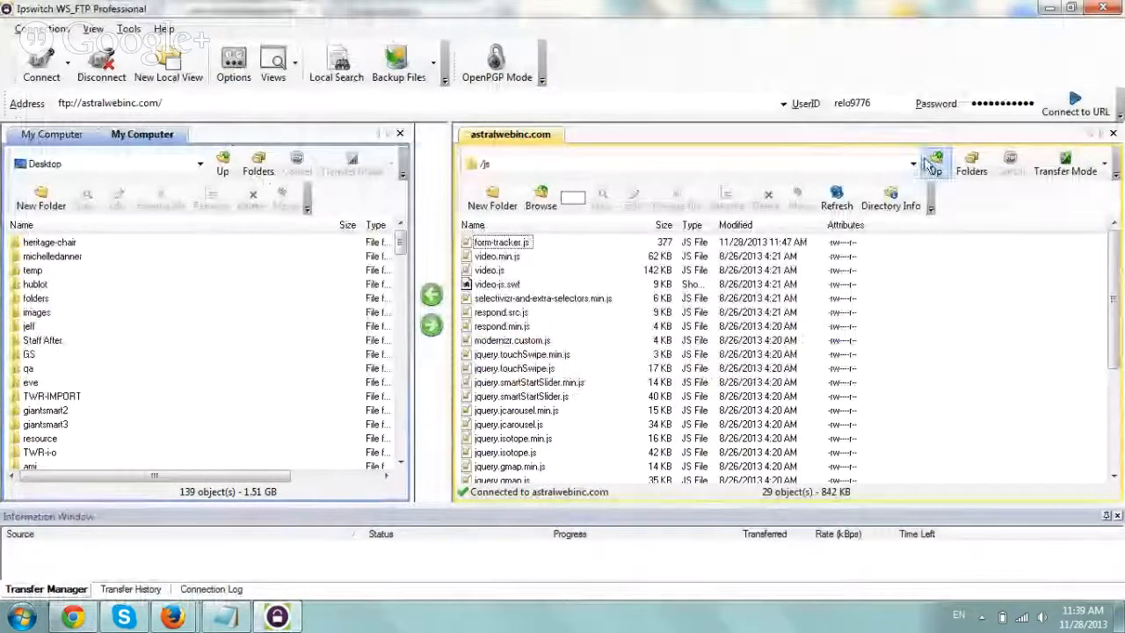
left_click(935, 163)
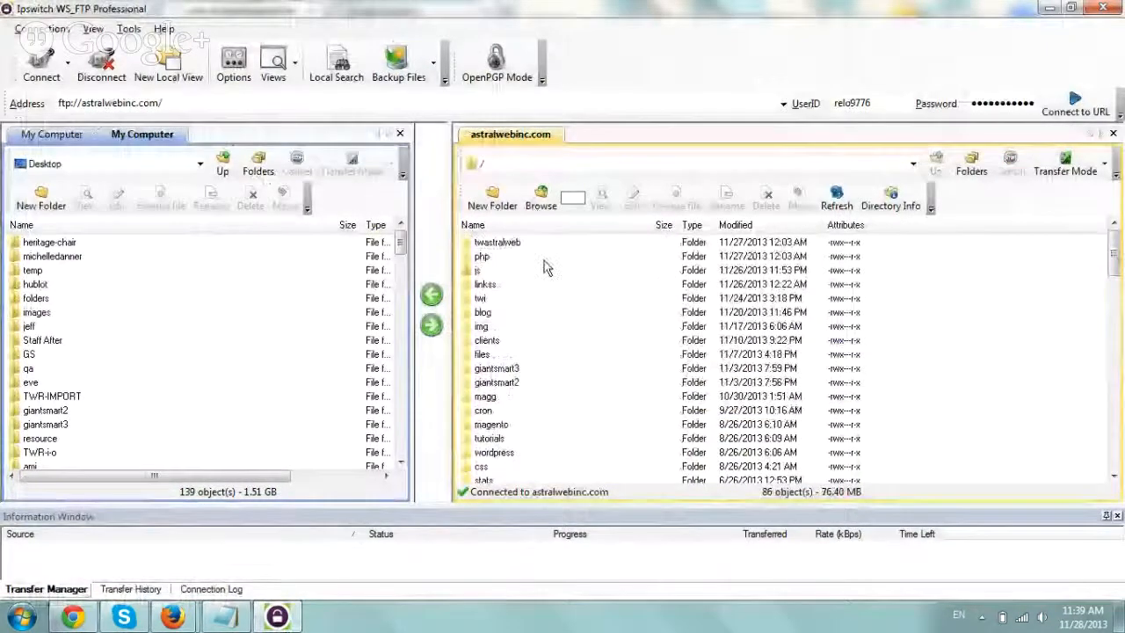
double_click(481, 255)
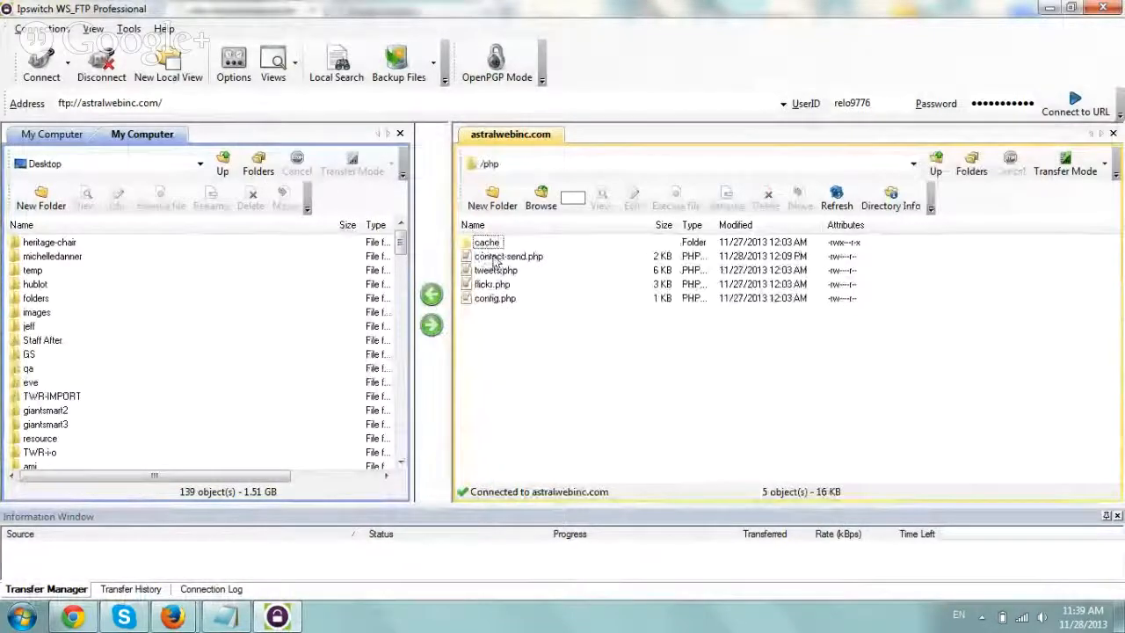
double_click(508, 256)
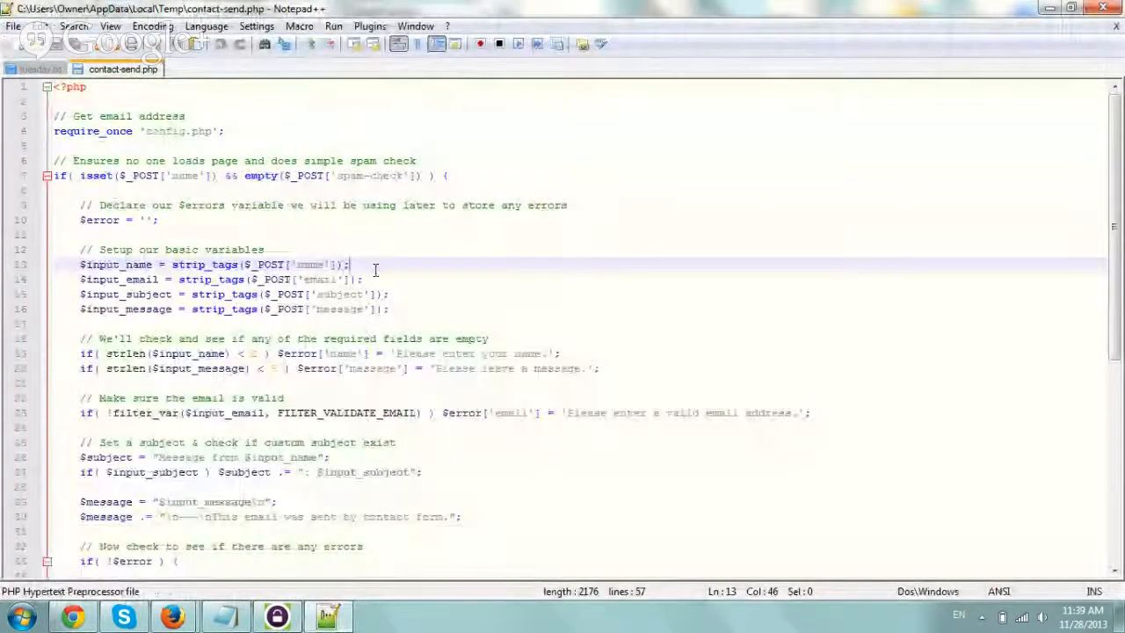
scroll("down", 3)
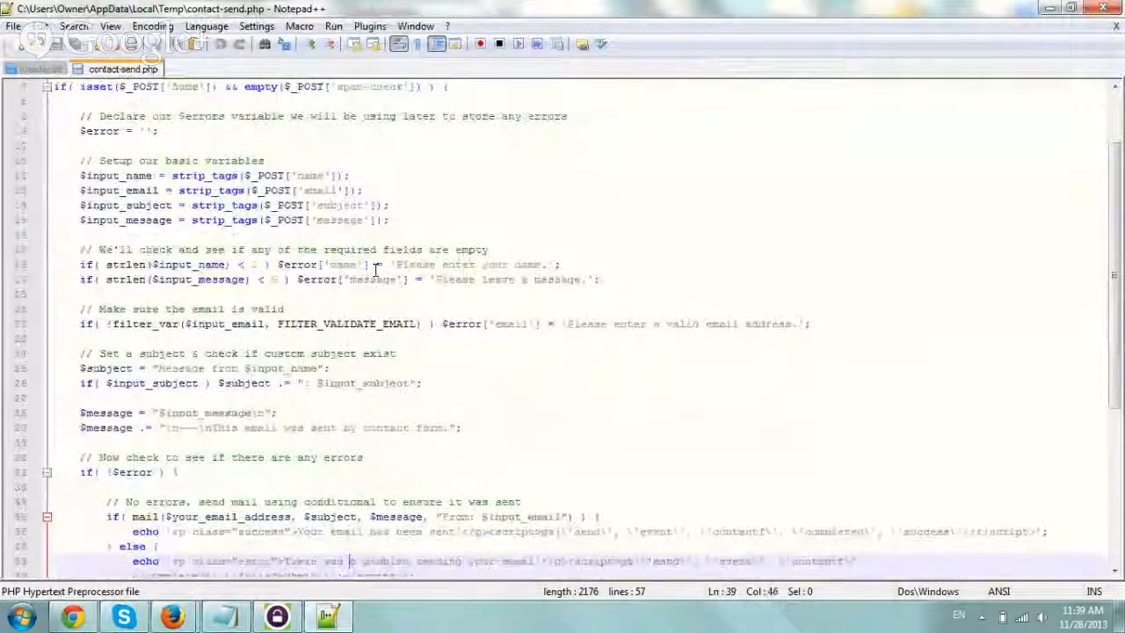
scroll("down", 3)
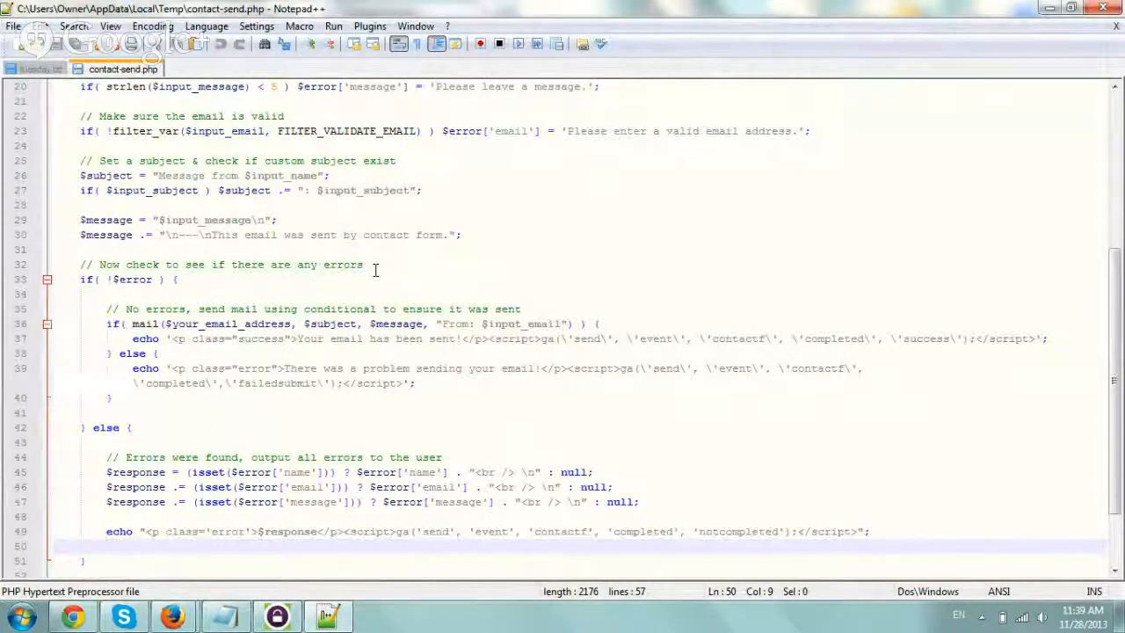
left_click(322, 130)
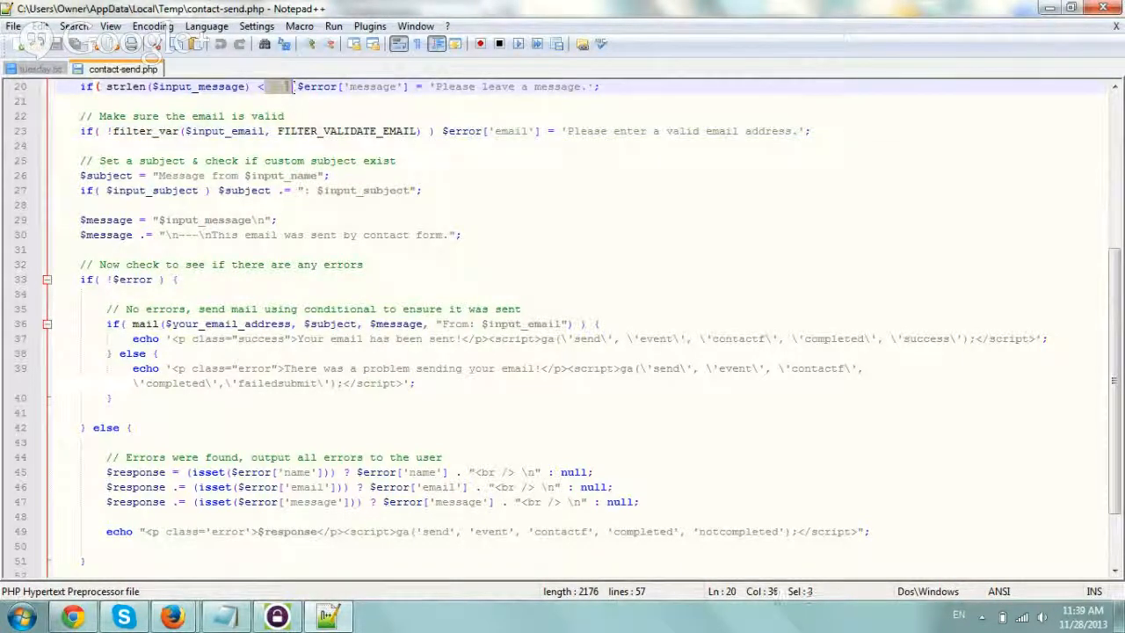
left_click(496, 131)
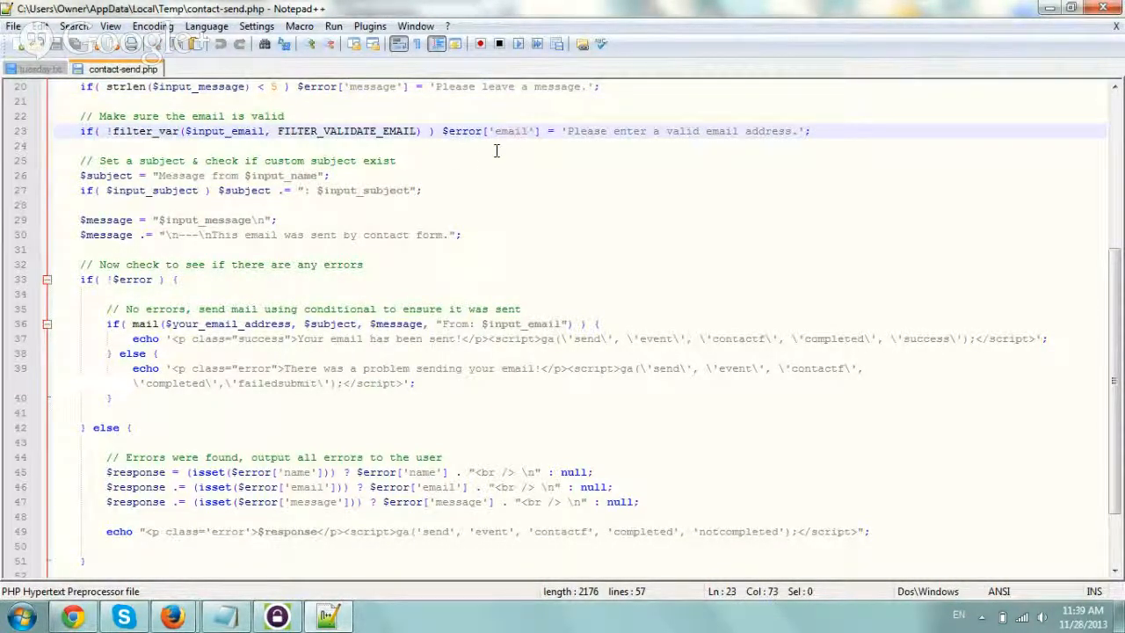
left_click(53, 250)
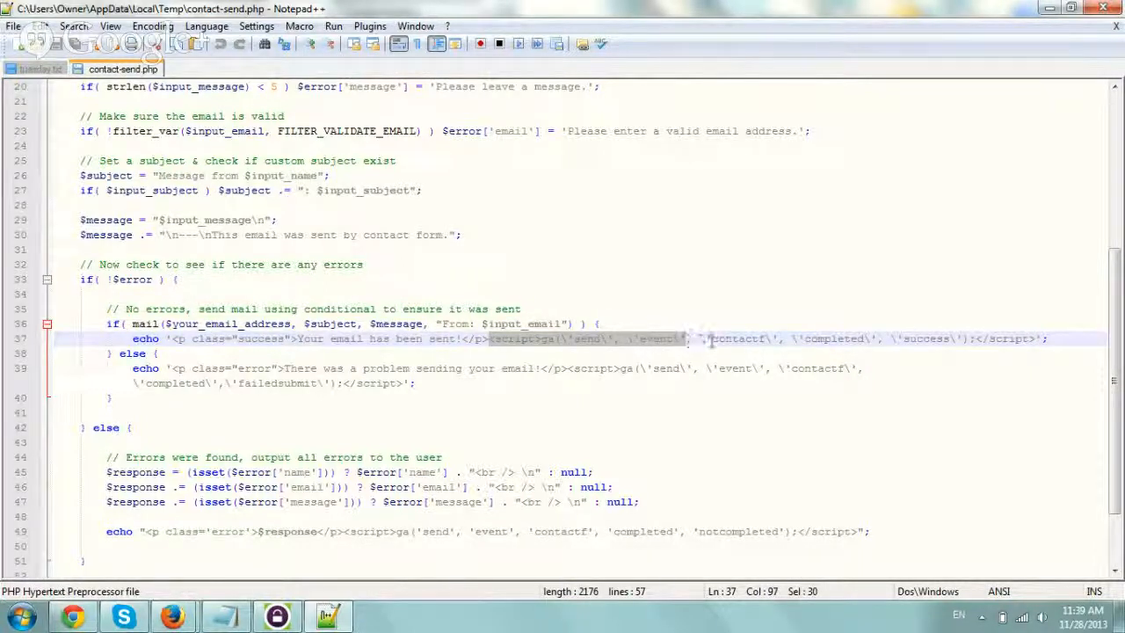
left_click(822, 338)
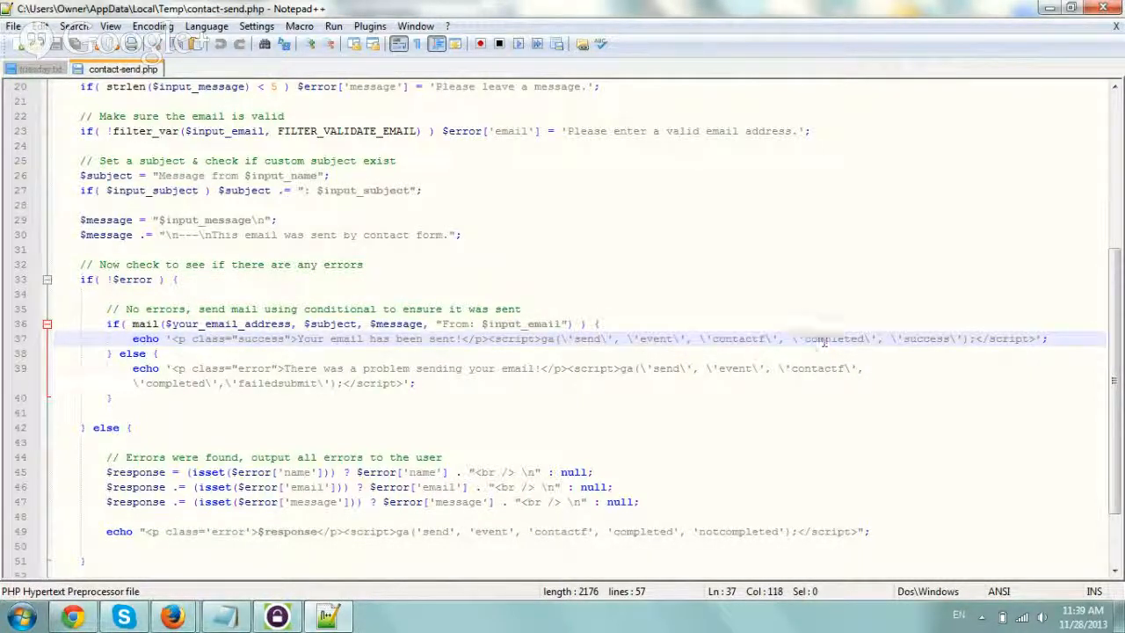
double_click(927, 338)
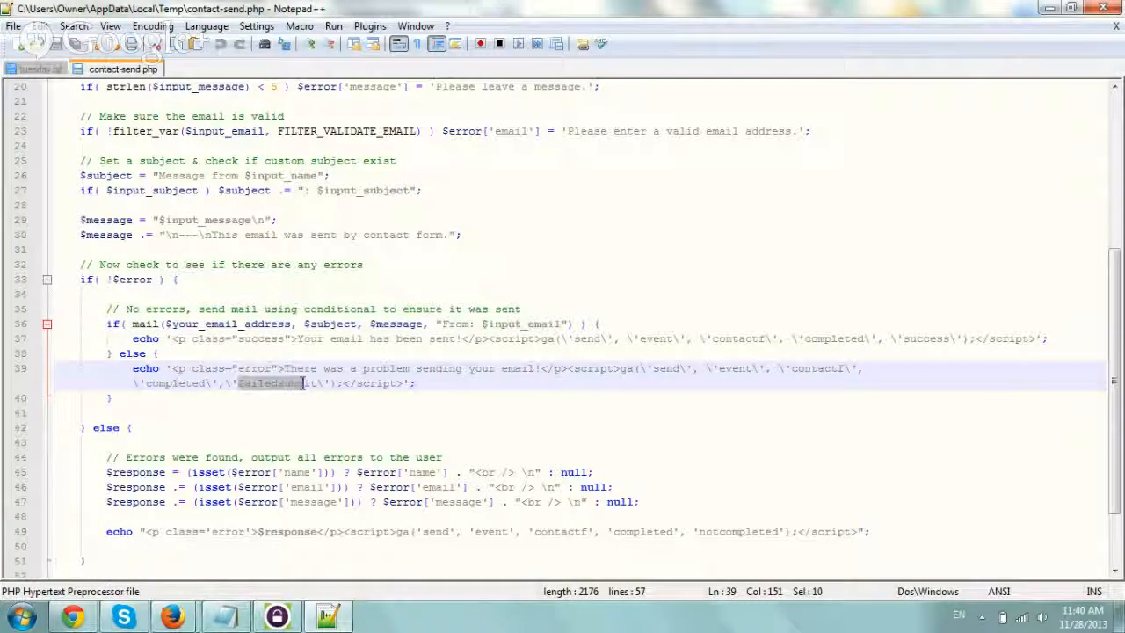
left_click(462, 516)
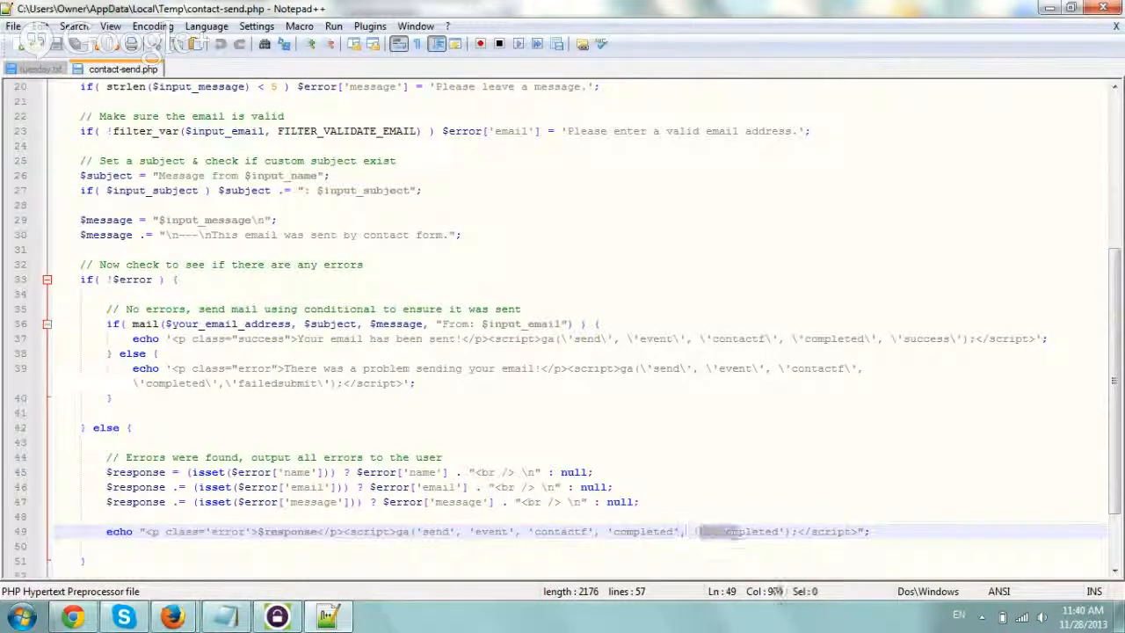
double_click(740, 531)
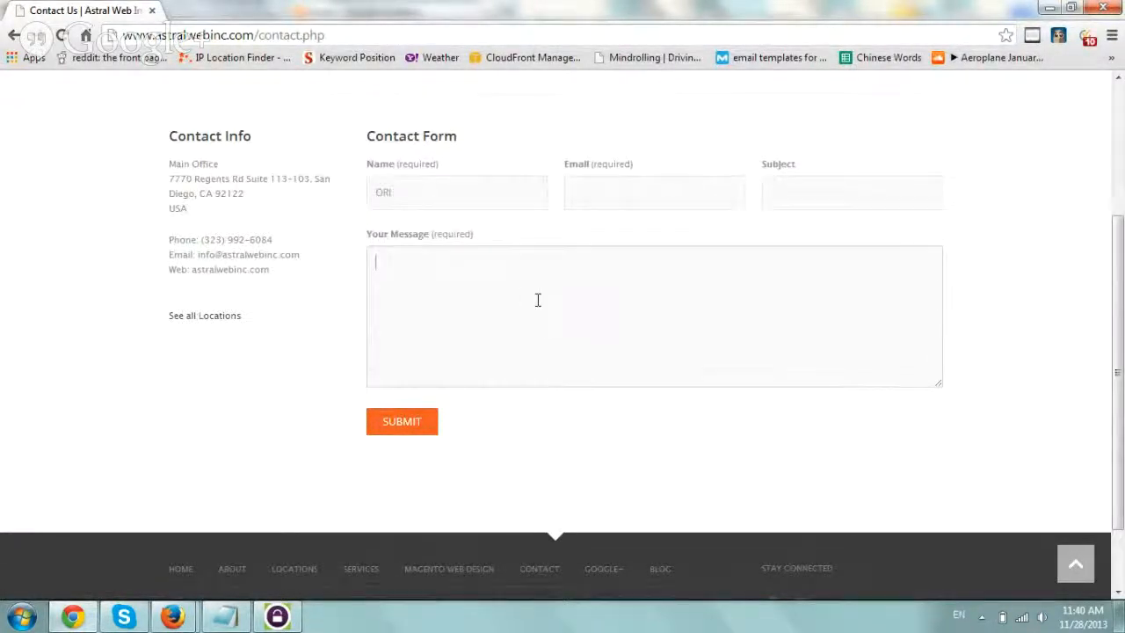
- Enter the message 'THIS IS A TEST' and submit the form without an email
type("THIS IS A")
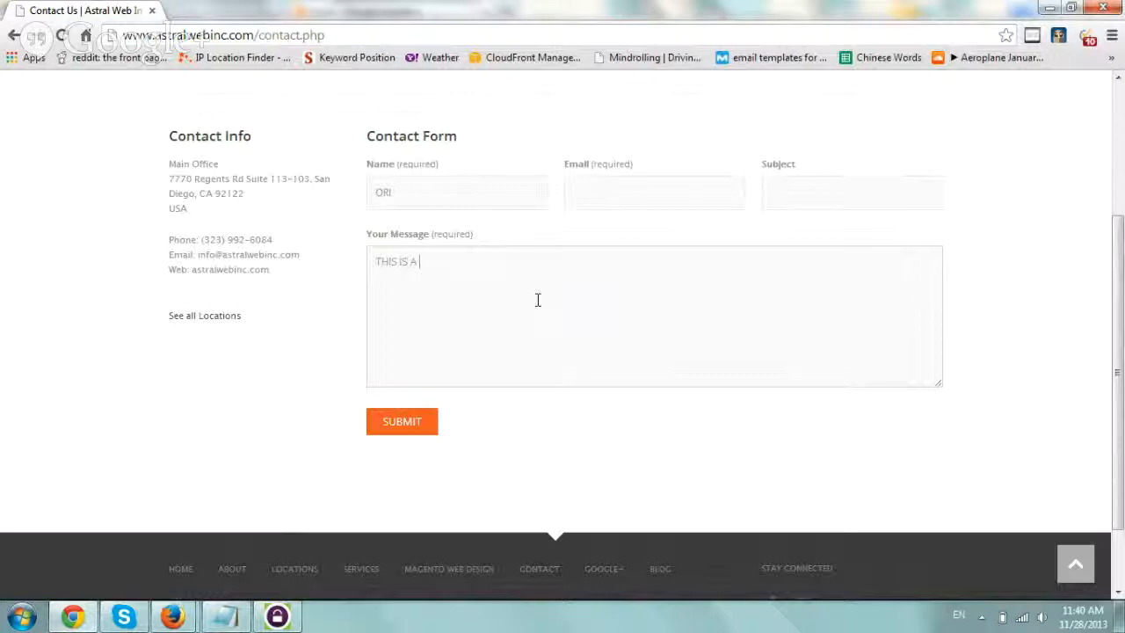
type("TEST")
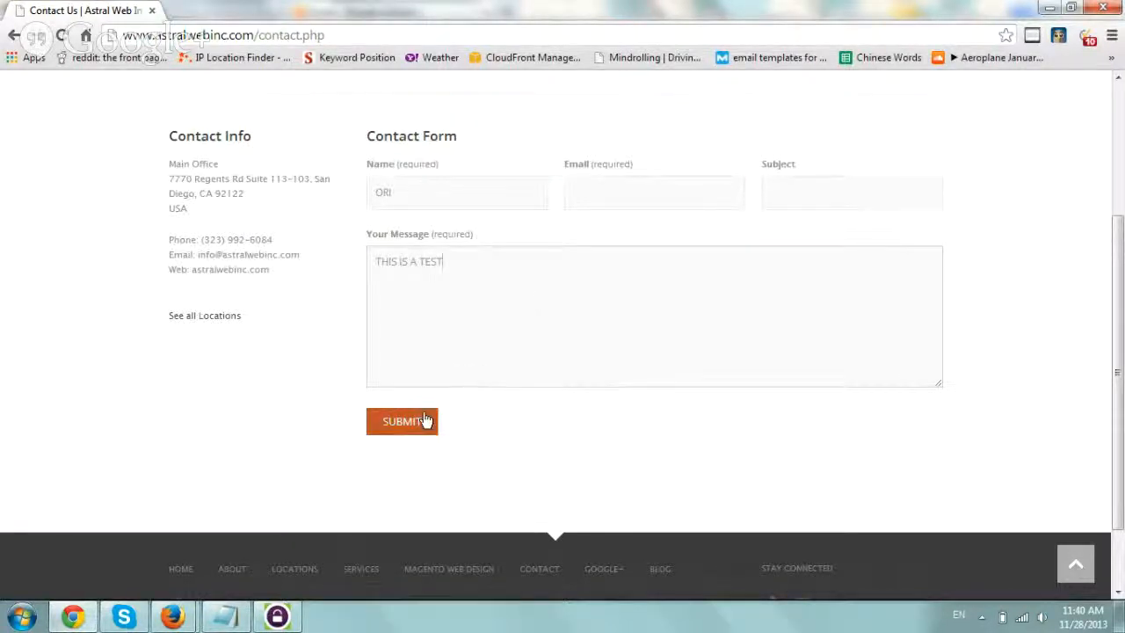
left_click(402, 421)
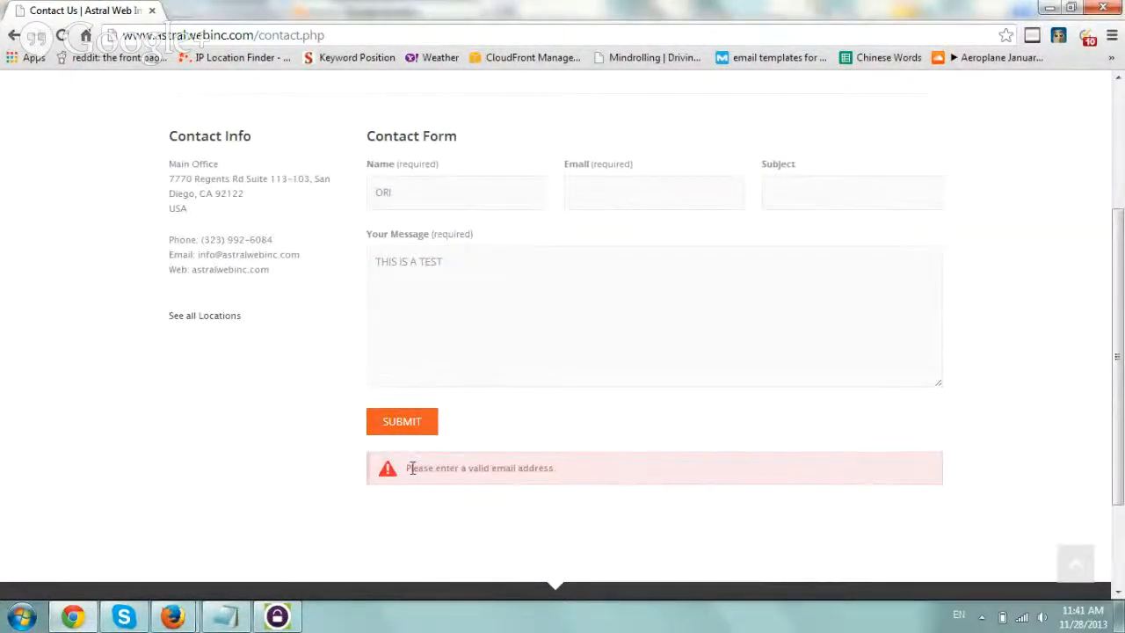
double_click(480, 468)
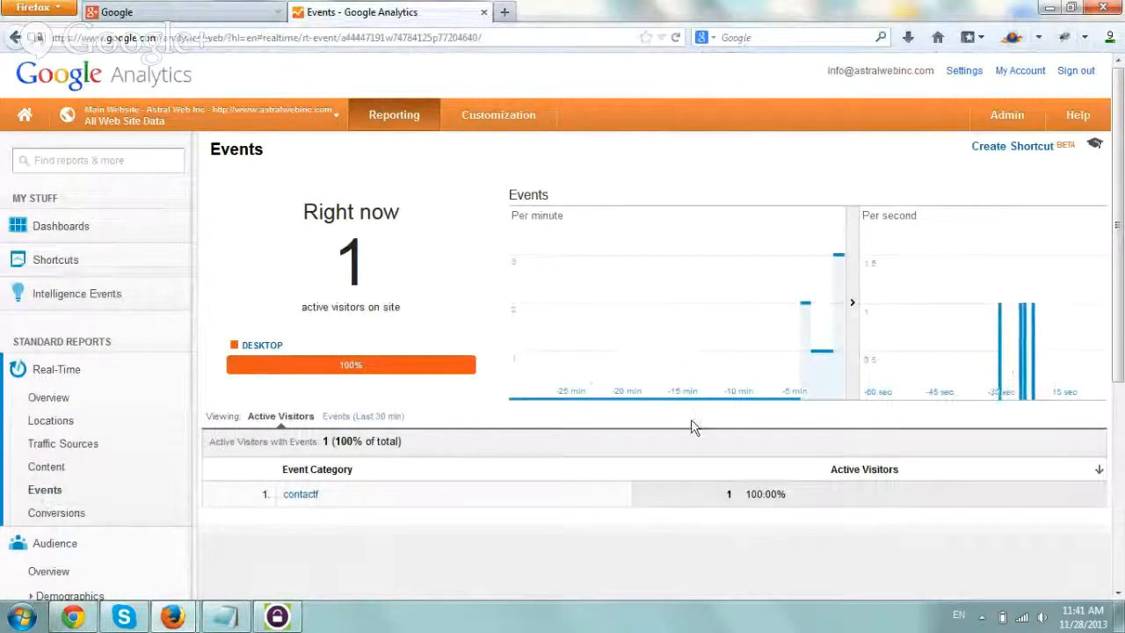
- Drill into the contactf category and list its events from the last 30 minutes
left_click(301, 494)
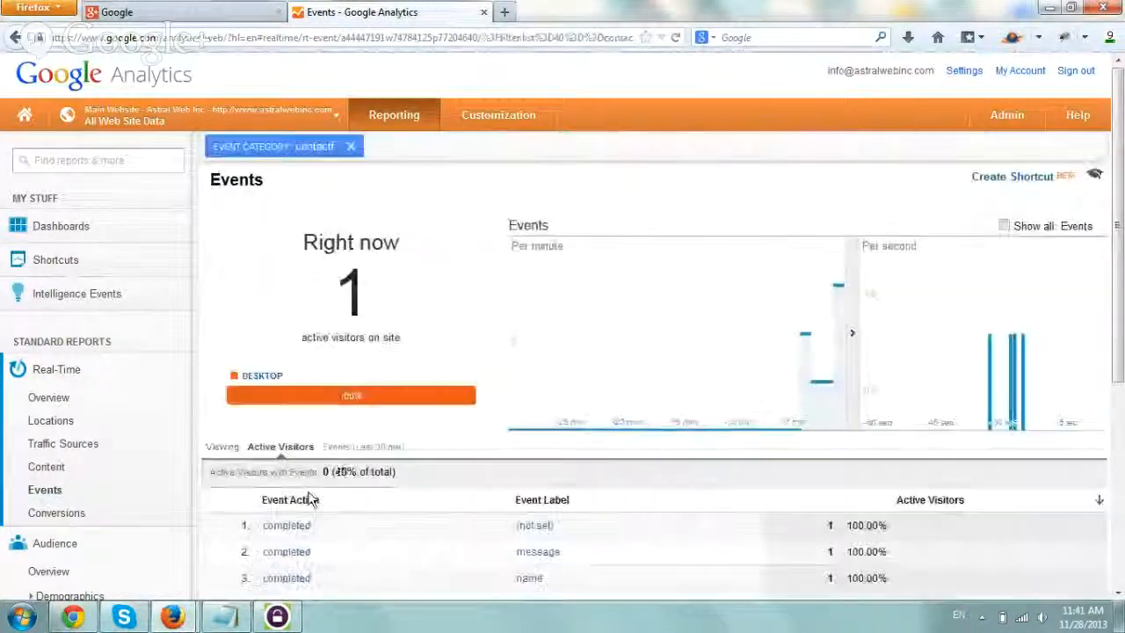
scroll("down", 3)
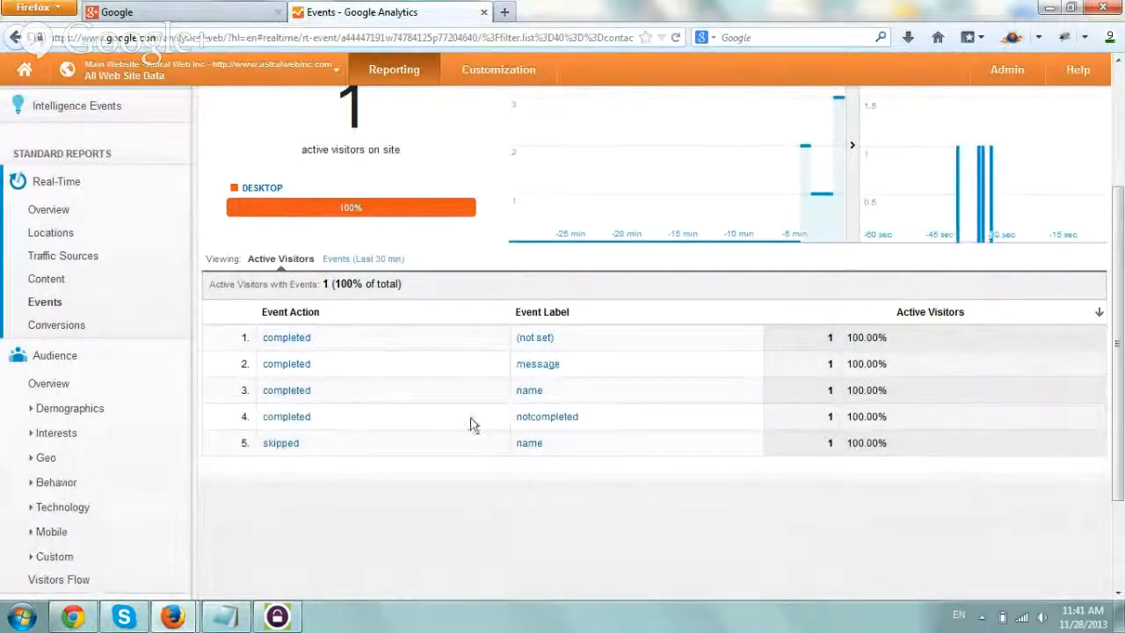
mouse_move(458, 454)
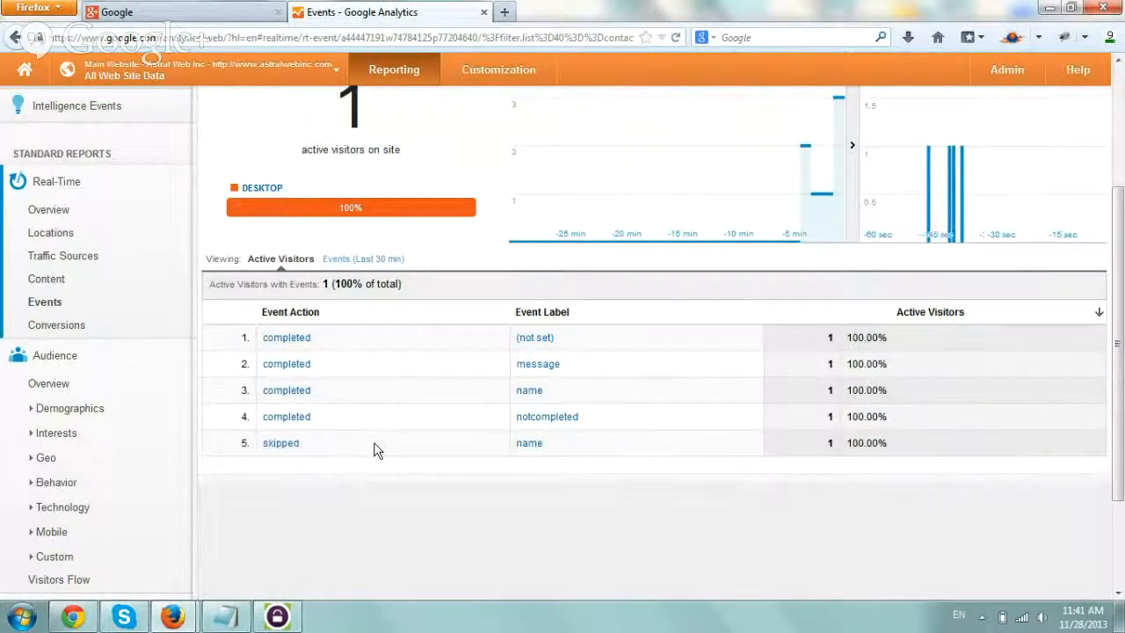
mouse_move(431, 488)
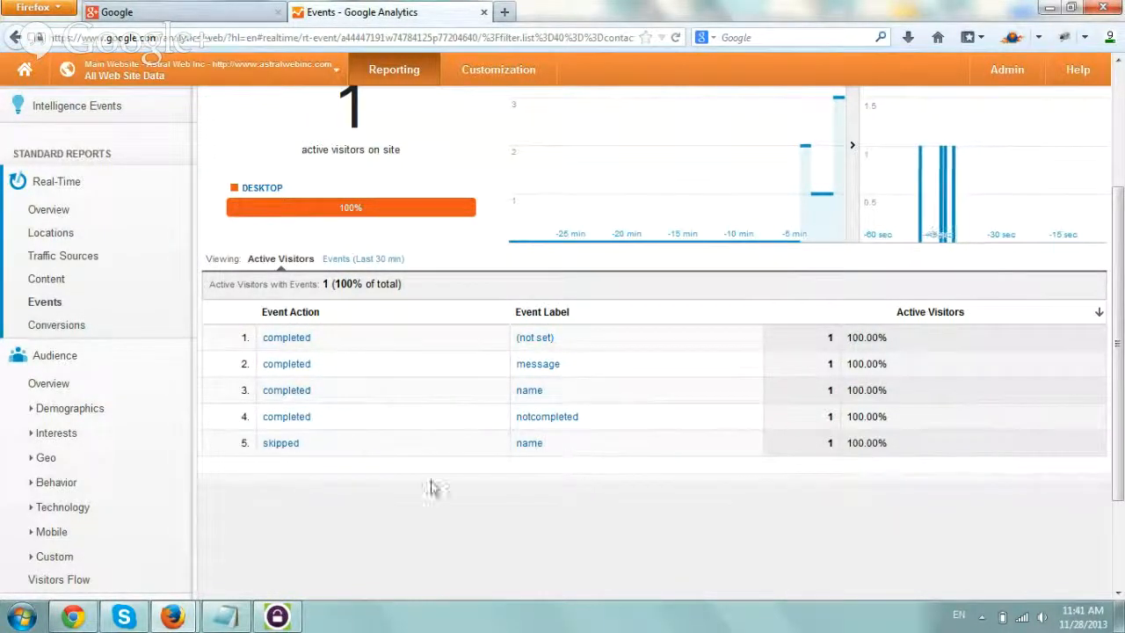
left_click(363, 259)
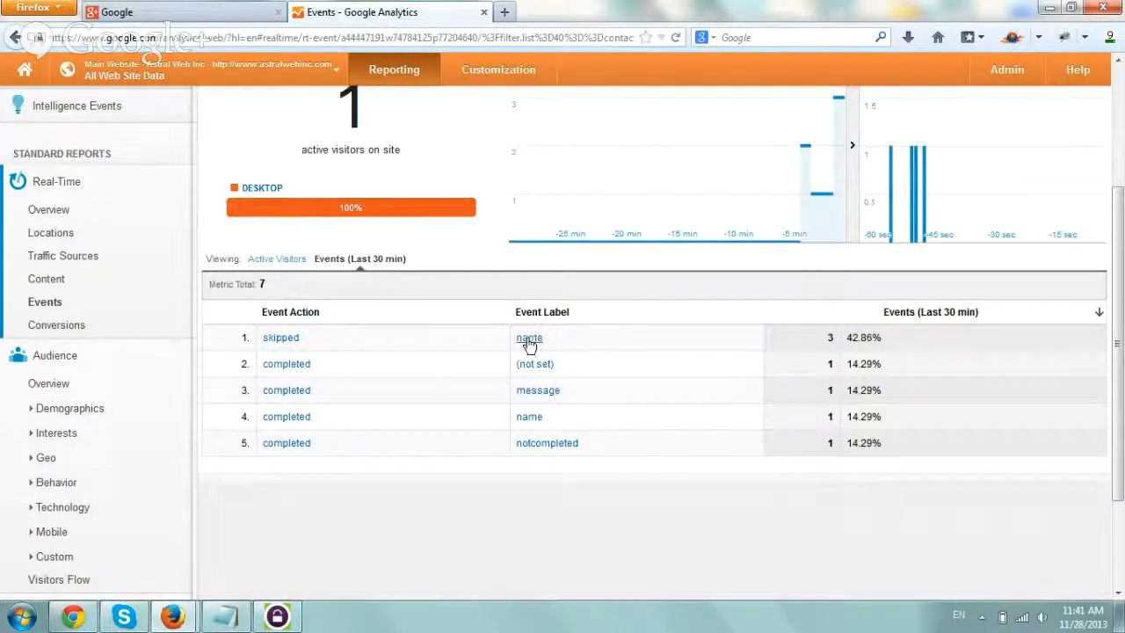
mouse_move(379, 363)
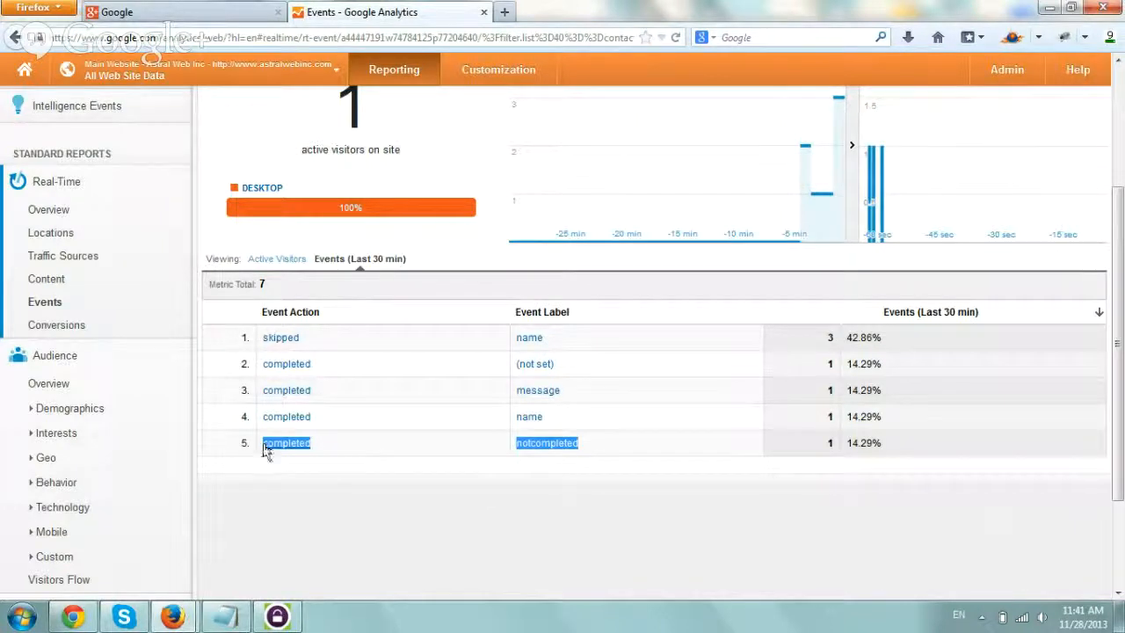
mouse_move(280, 529)
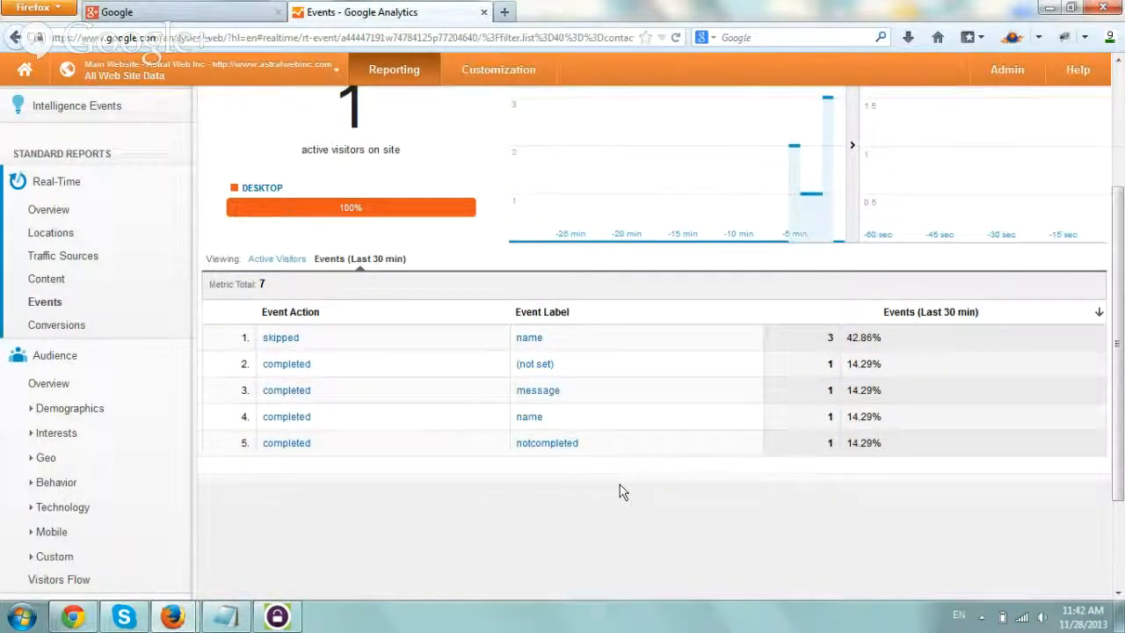
mouse_move(561, 341)
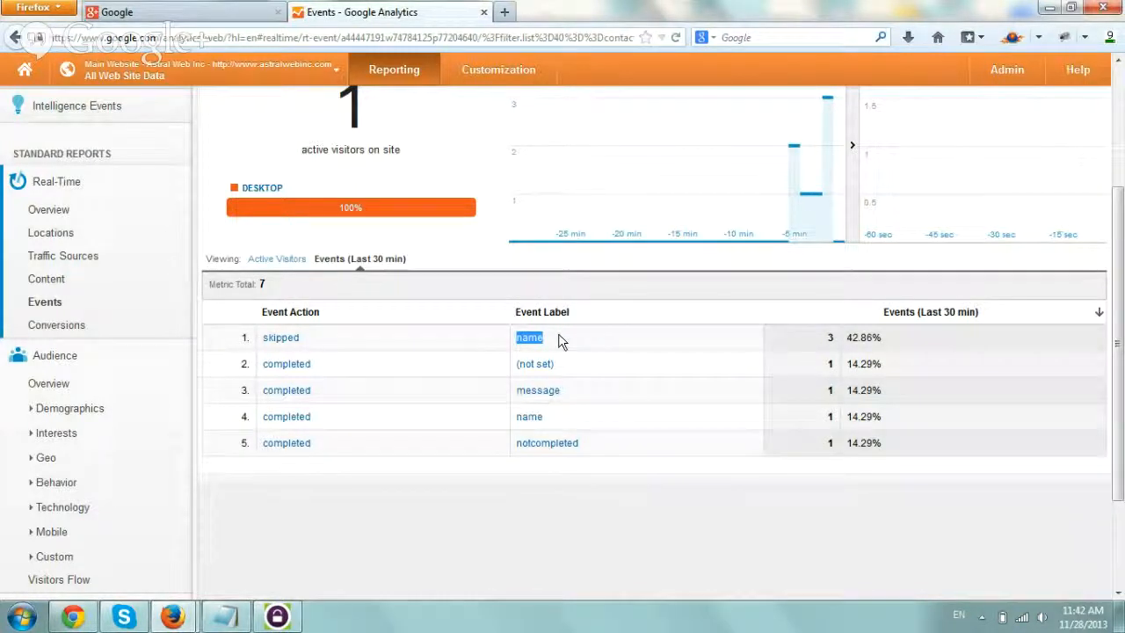
mouse_move(483, 437)
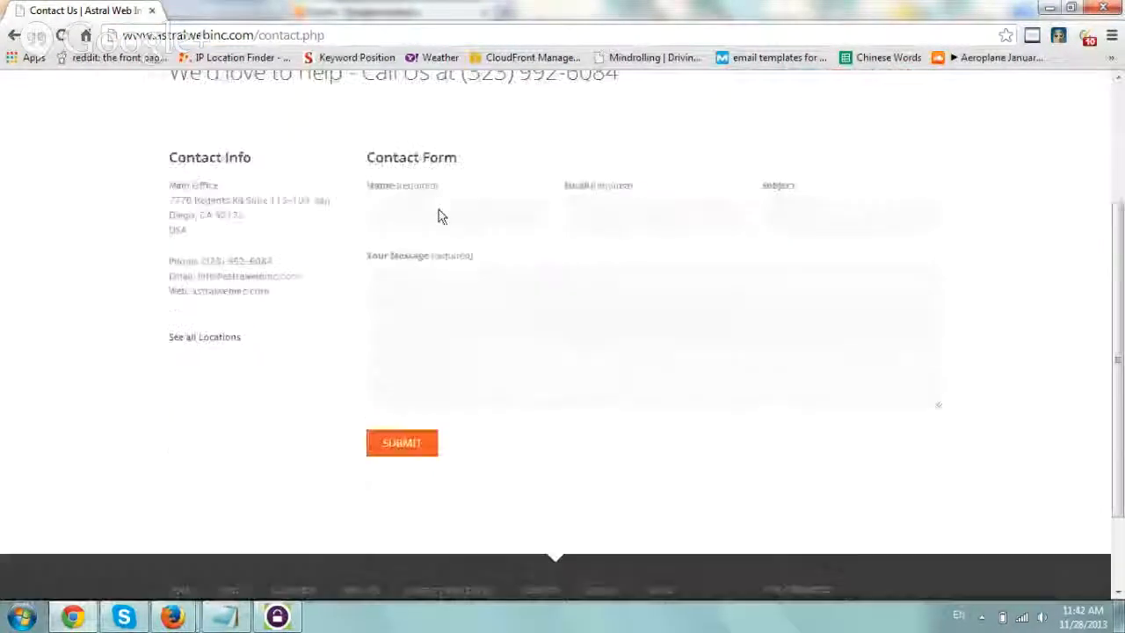
- Submit 'this is my test message' through the contact form, then return to the Analytics window
left_click(651, 213)
type("Sub")
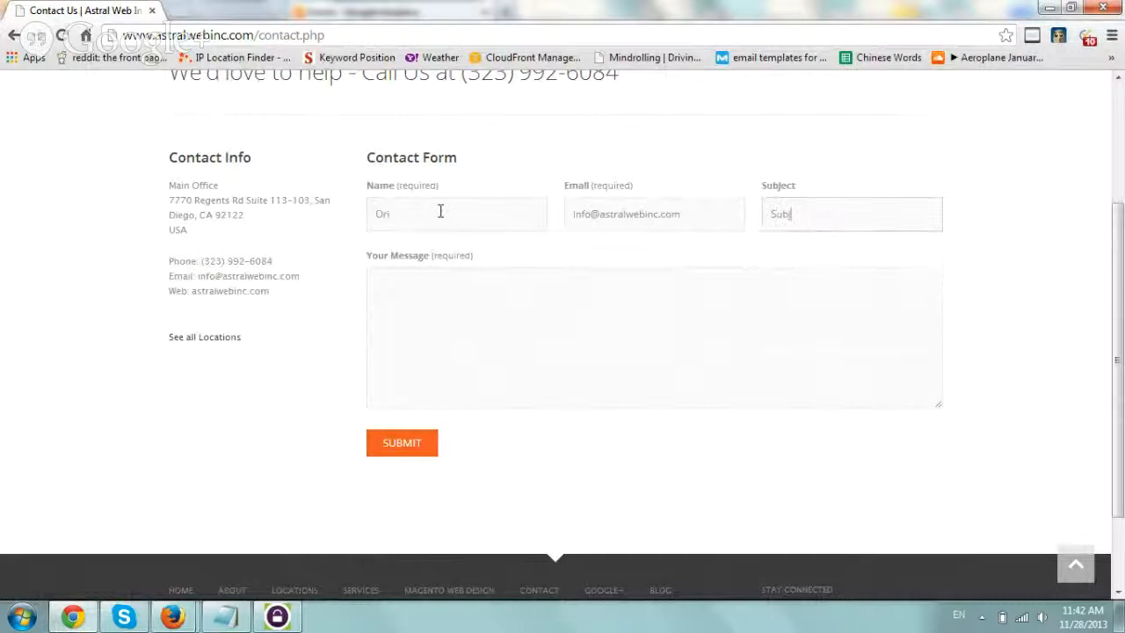
type("this is m")
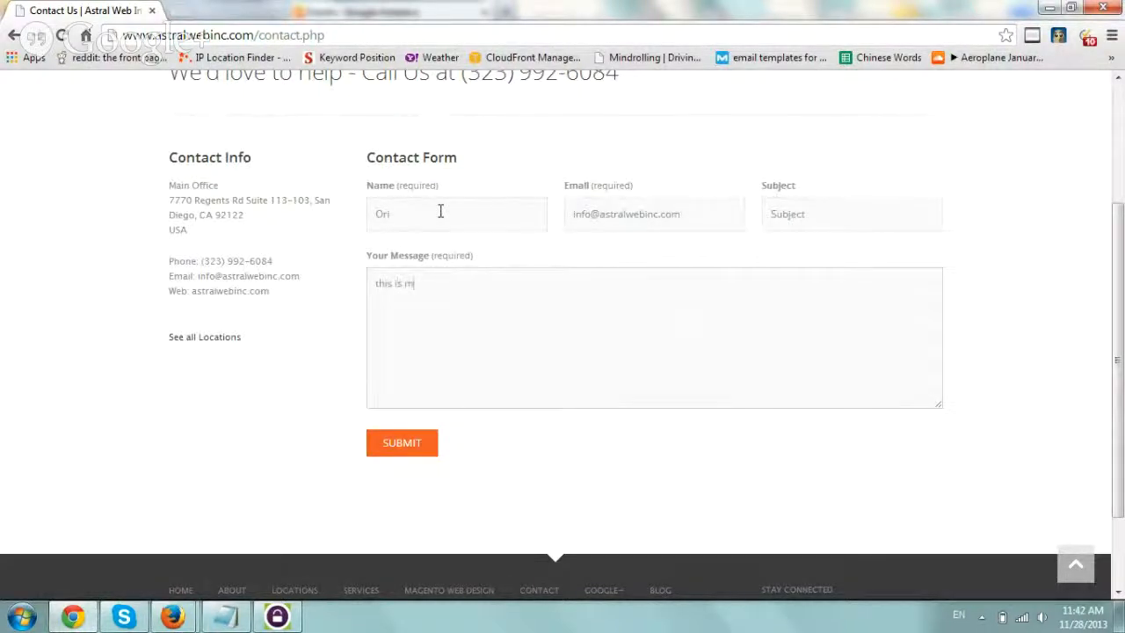
type("y test message")
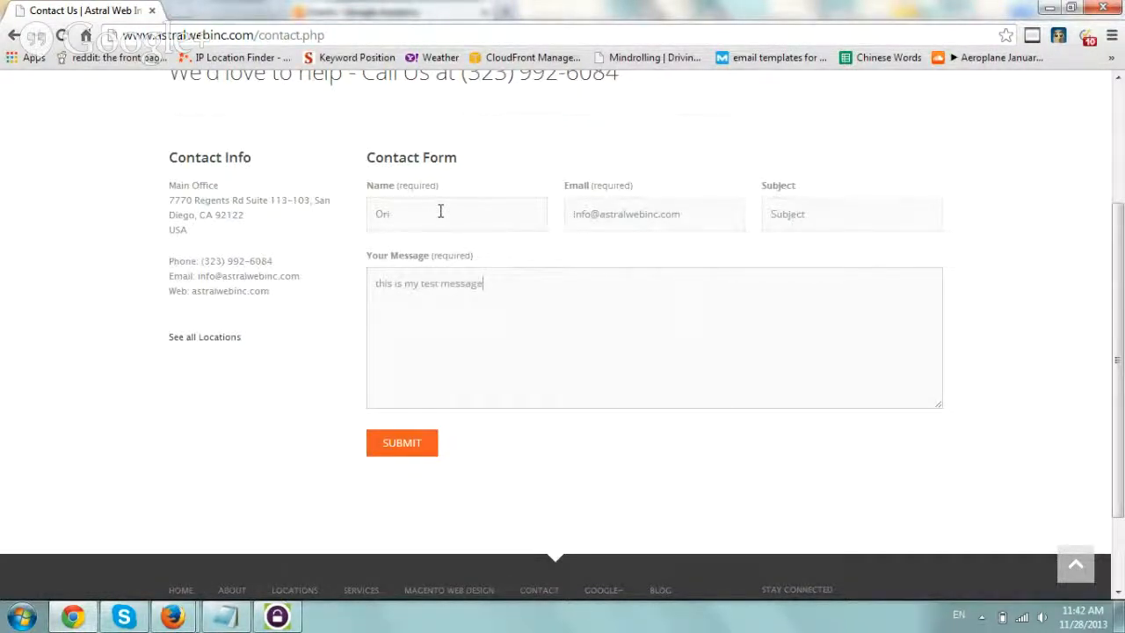
left_click(402, 443)
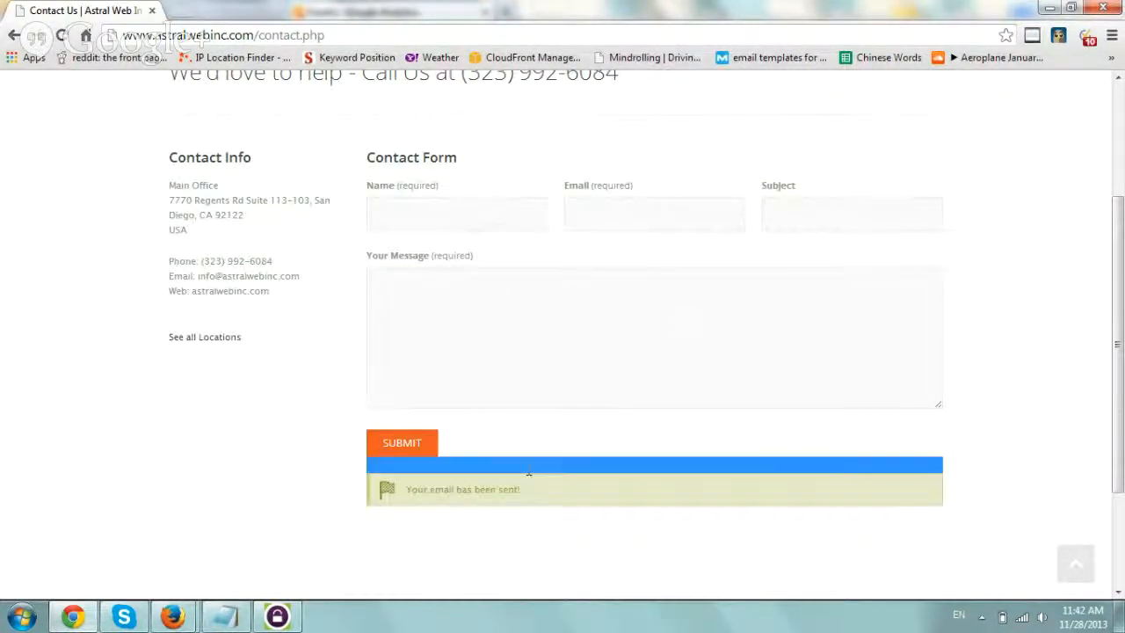
mouse_move(173, 616)
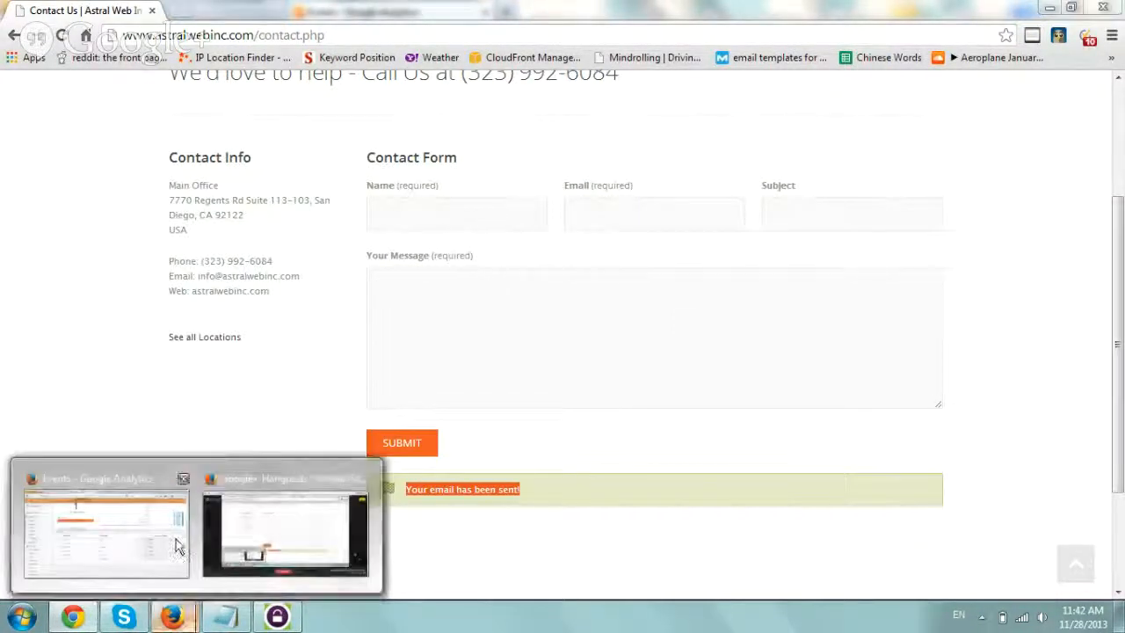
left_click(105, 523)
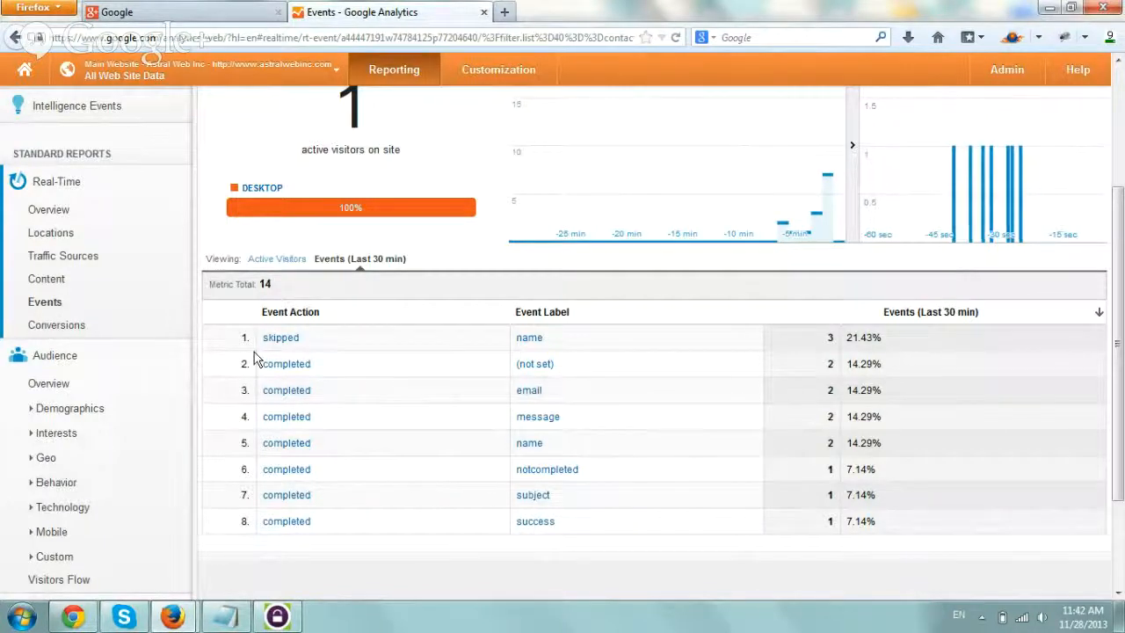
mouse_move(570, 438)
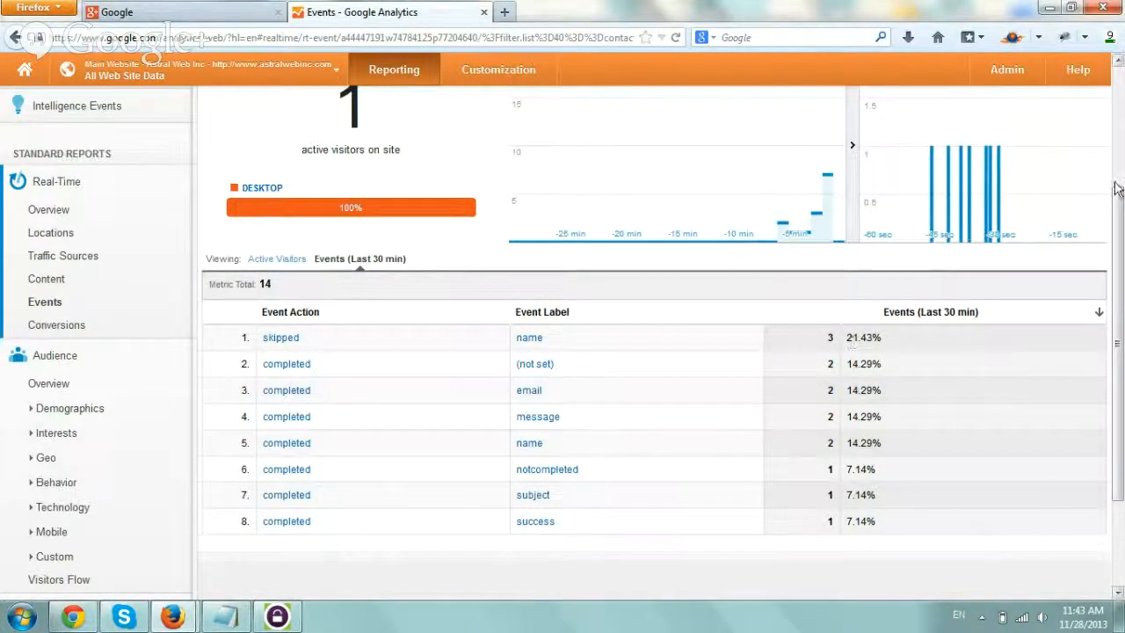
- Scroll the real-time contactf table to view all eight rows of the 14 events
scroll("down", 3)
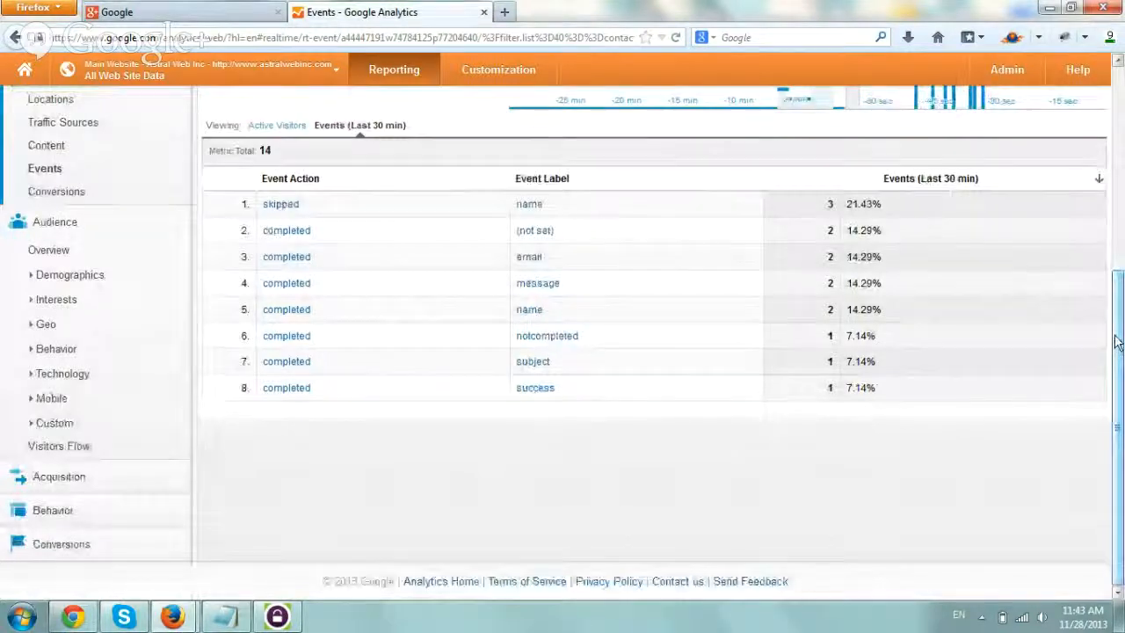
mouse_move(233, 464)
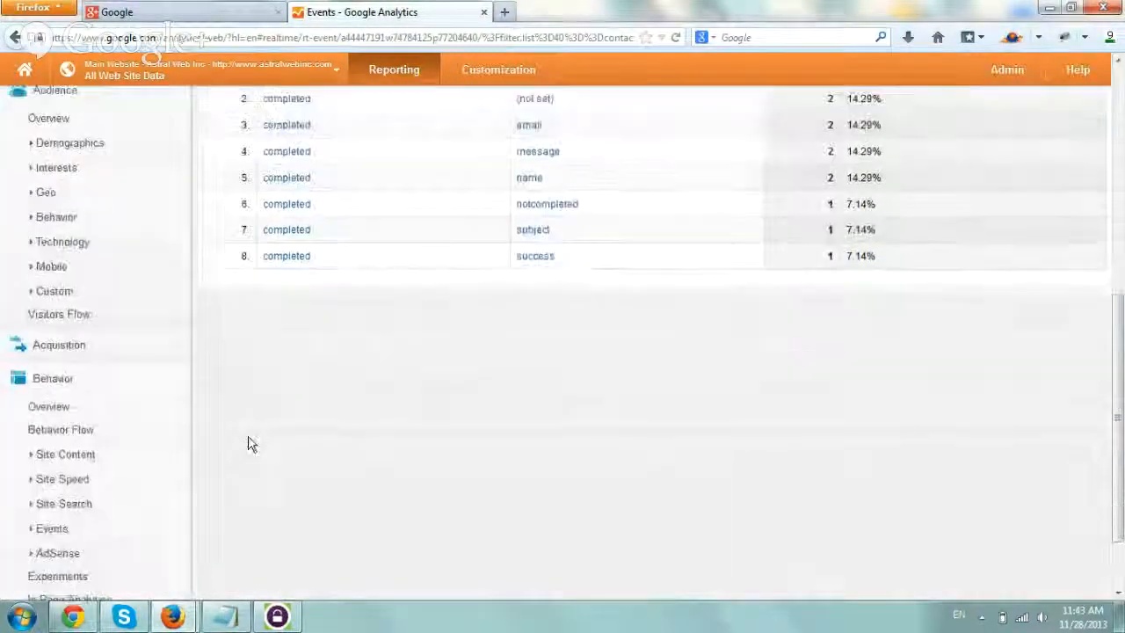
- Open Behavior > Events > Top Events and view 'completed' labels: email, message, name
left_click(51, 529)
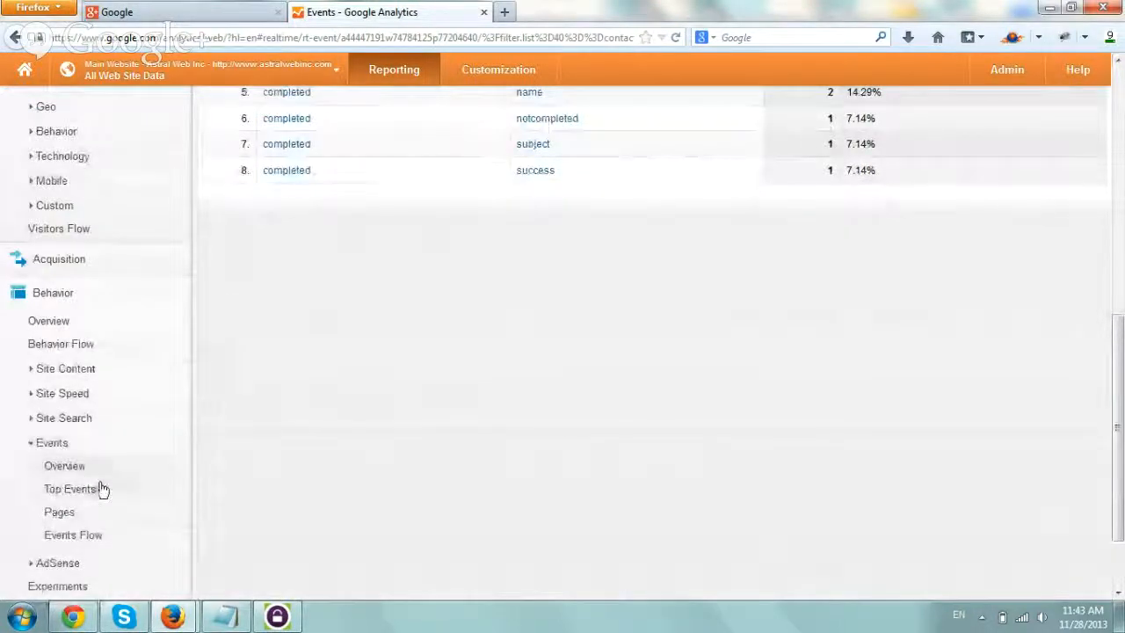
left_click(70, 488)
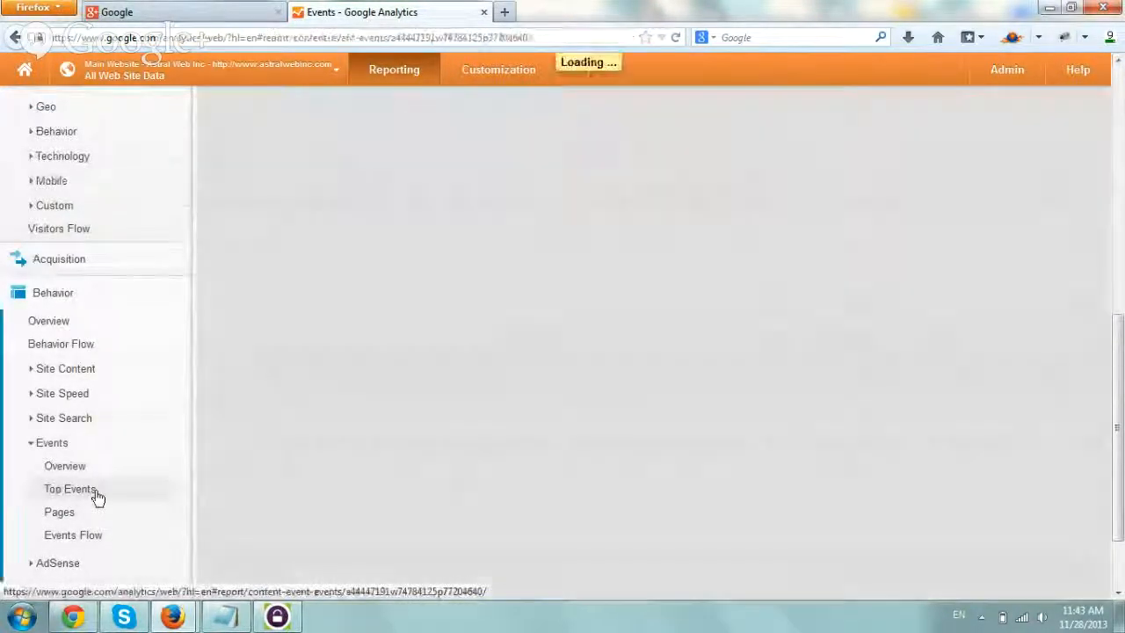
left_click(70, 489)
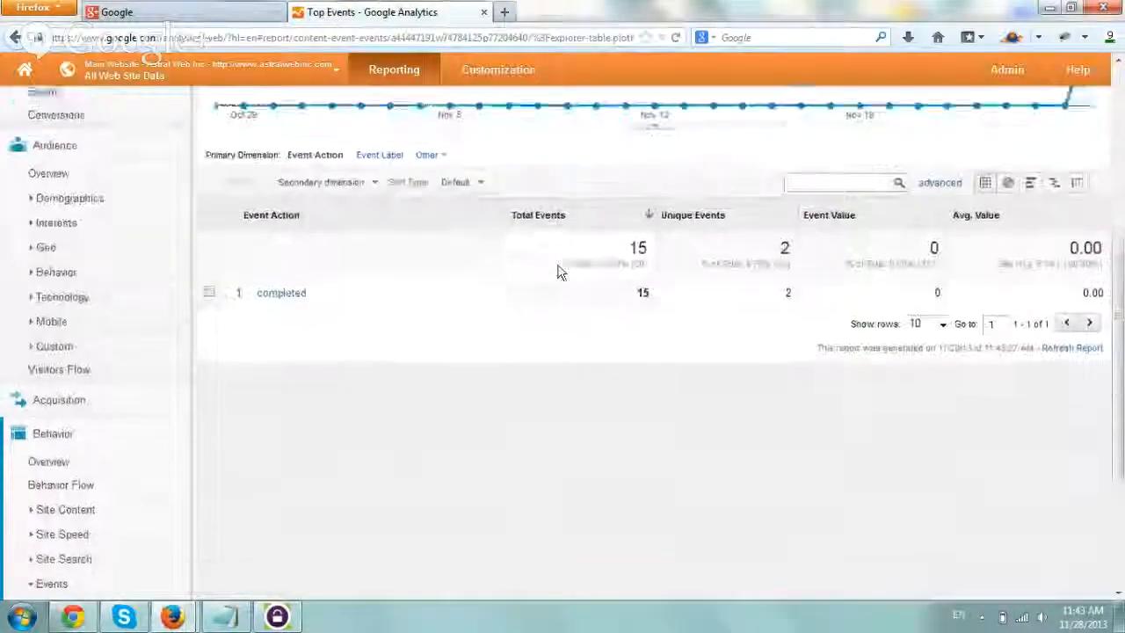
scroll("up", 3)
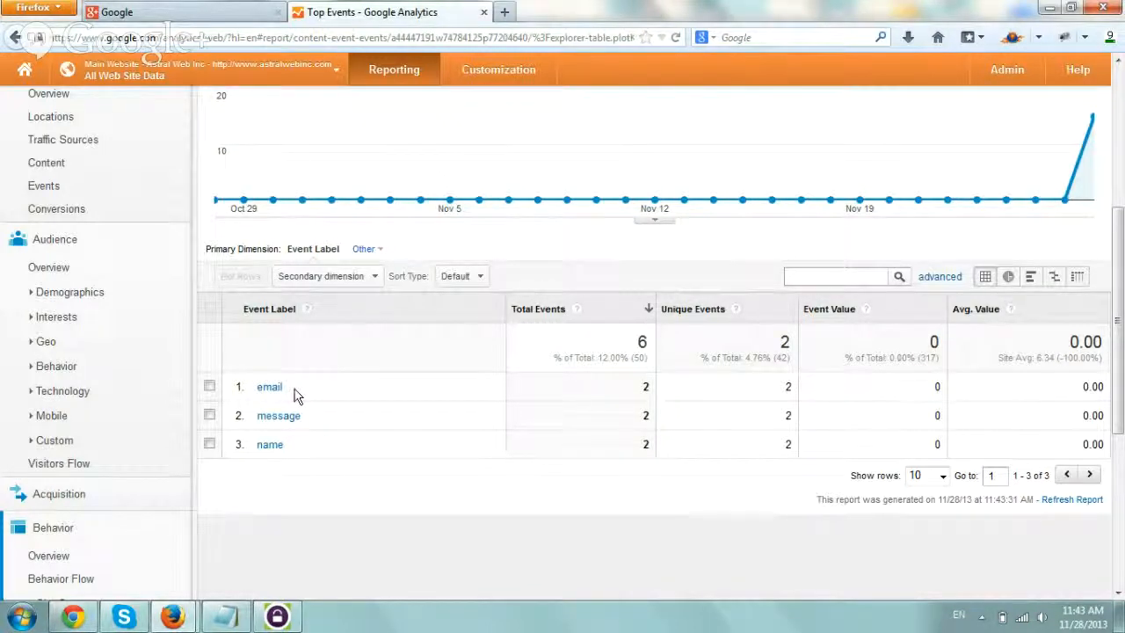
mouse_move(340, 227)
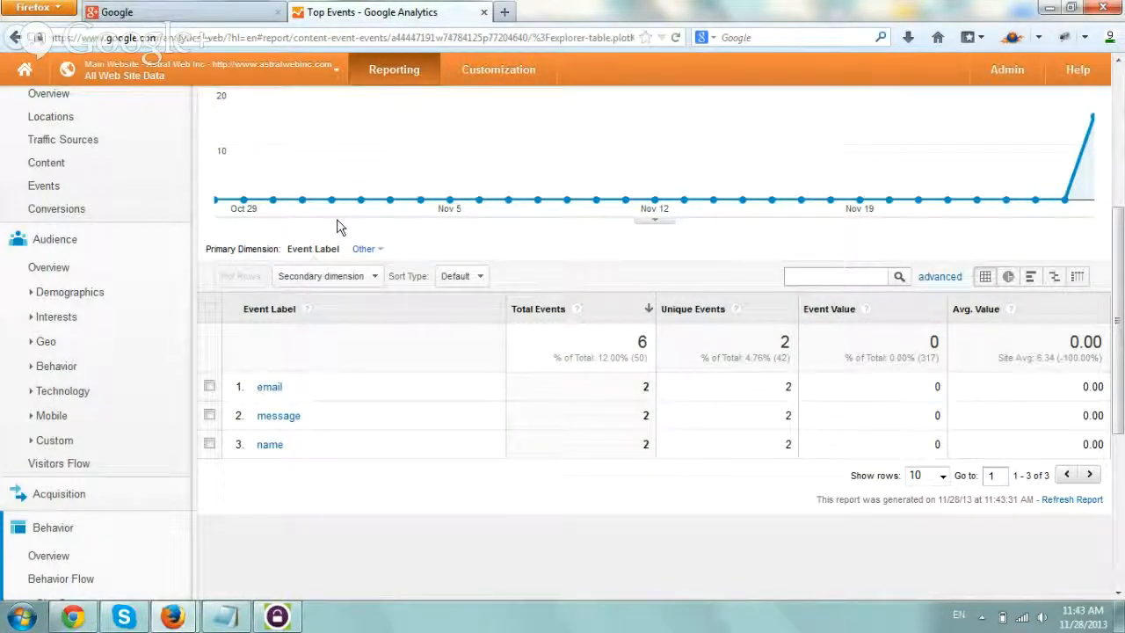
scroll("up", 3)
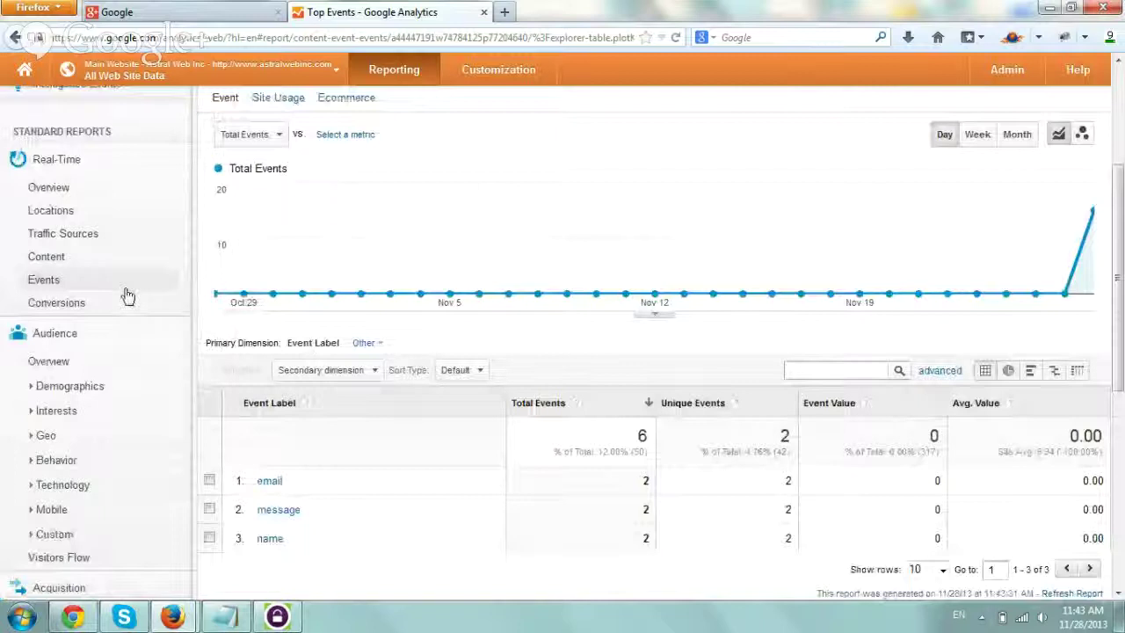
scroll("up", 3)
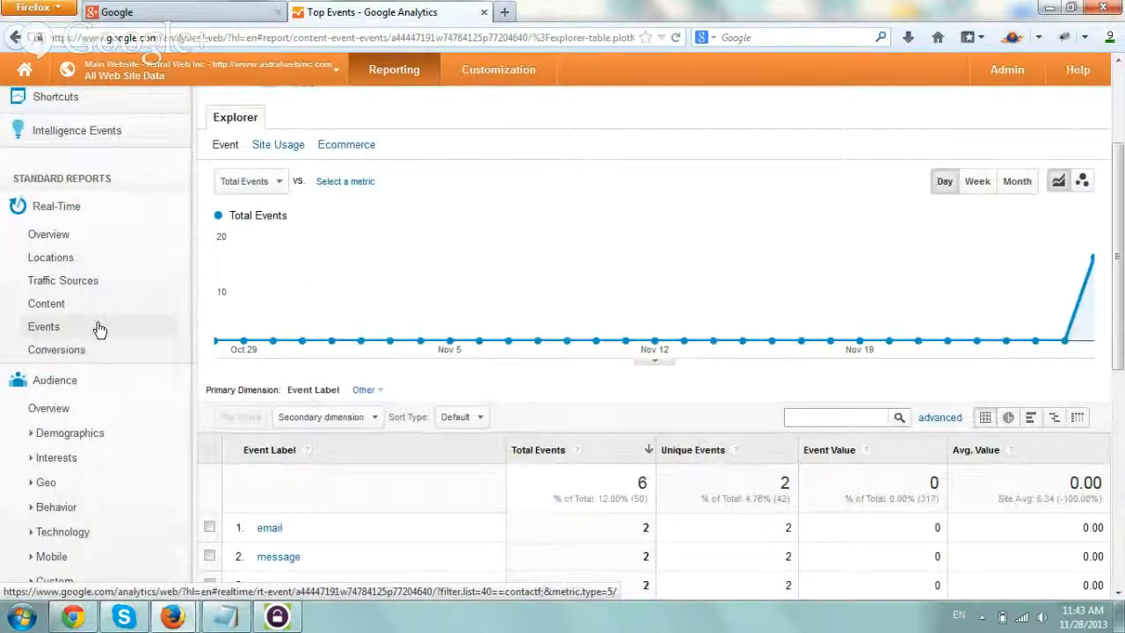
mouse_move(389, 180)
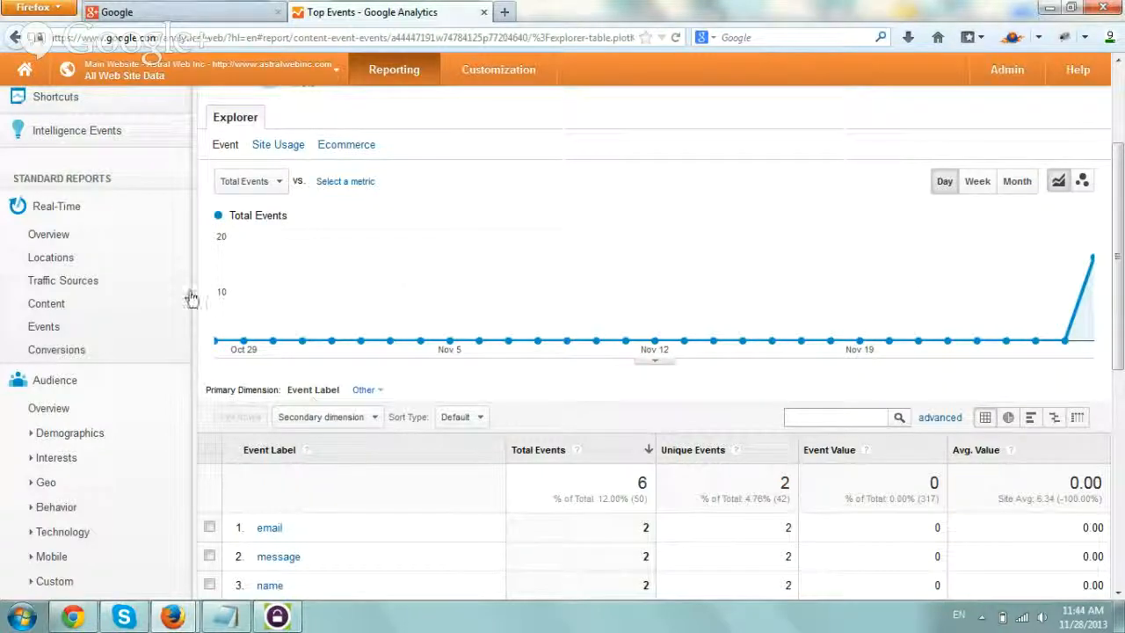
mouse_move(306, 405)
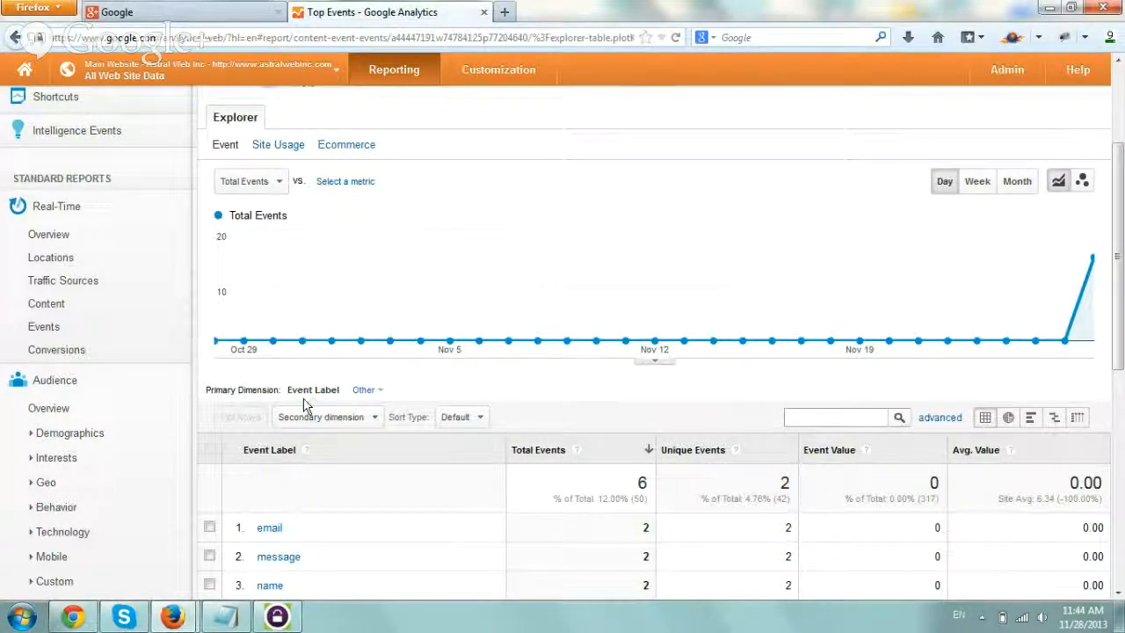